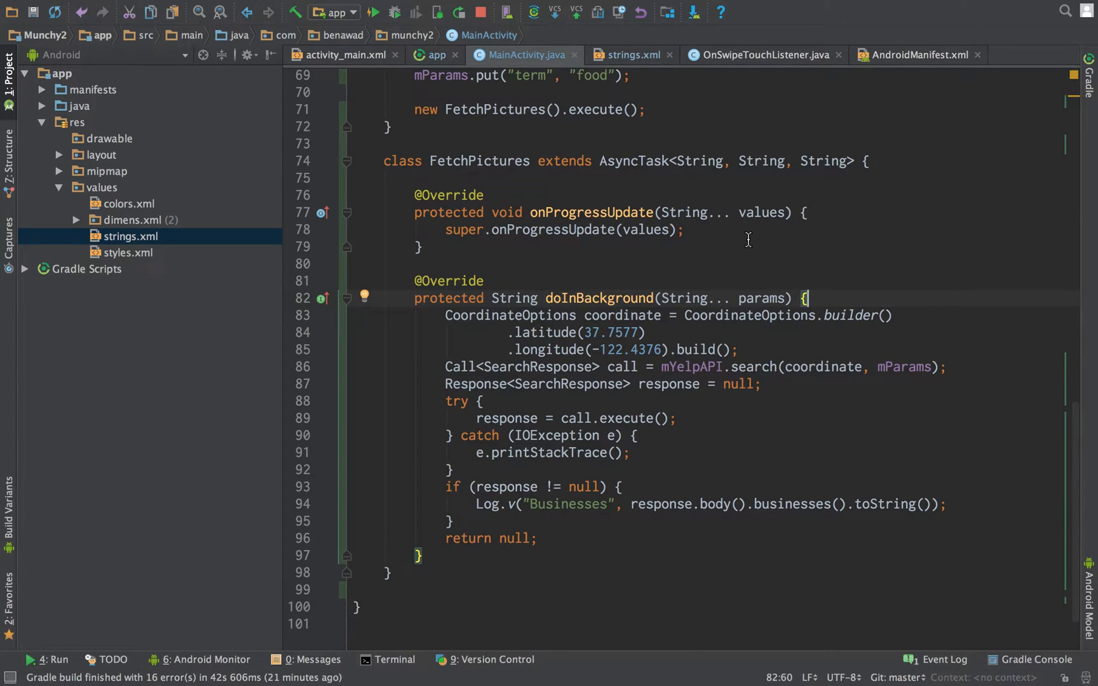
mouse_move(558, 324)
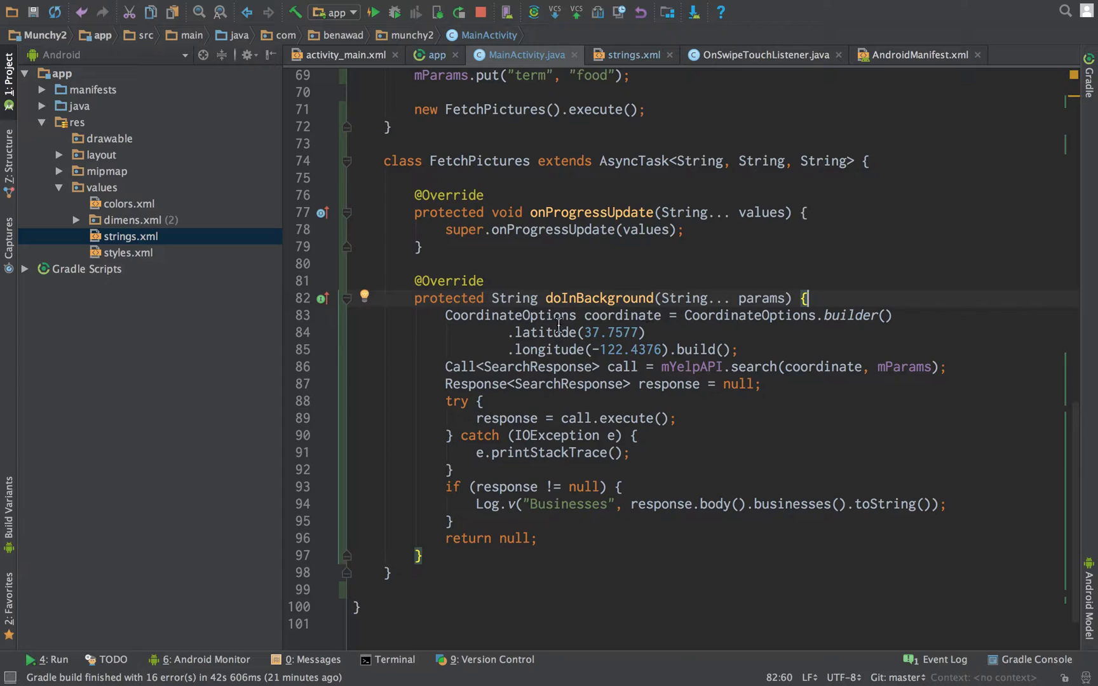
Step: Change the Businesses log line to log response.body().businesses().get(0).toString()
left_click(372, 12)
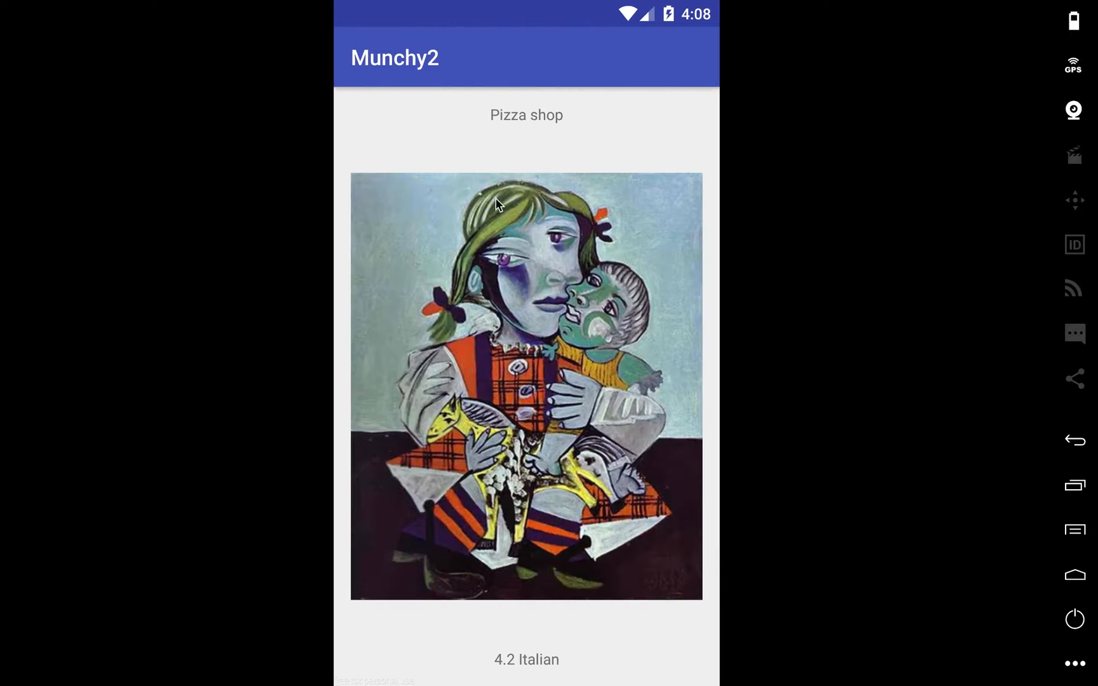
mouse_move(668, 610)
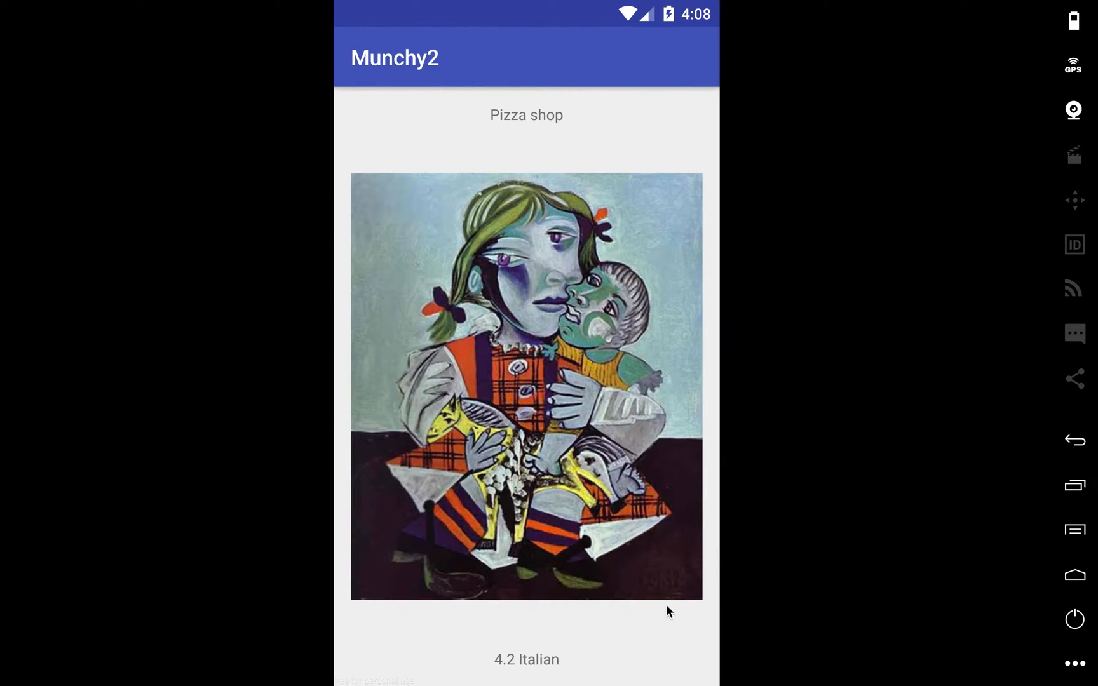
mouse_move(659, 238)
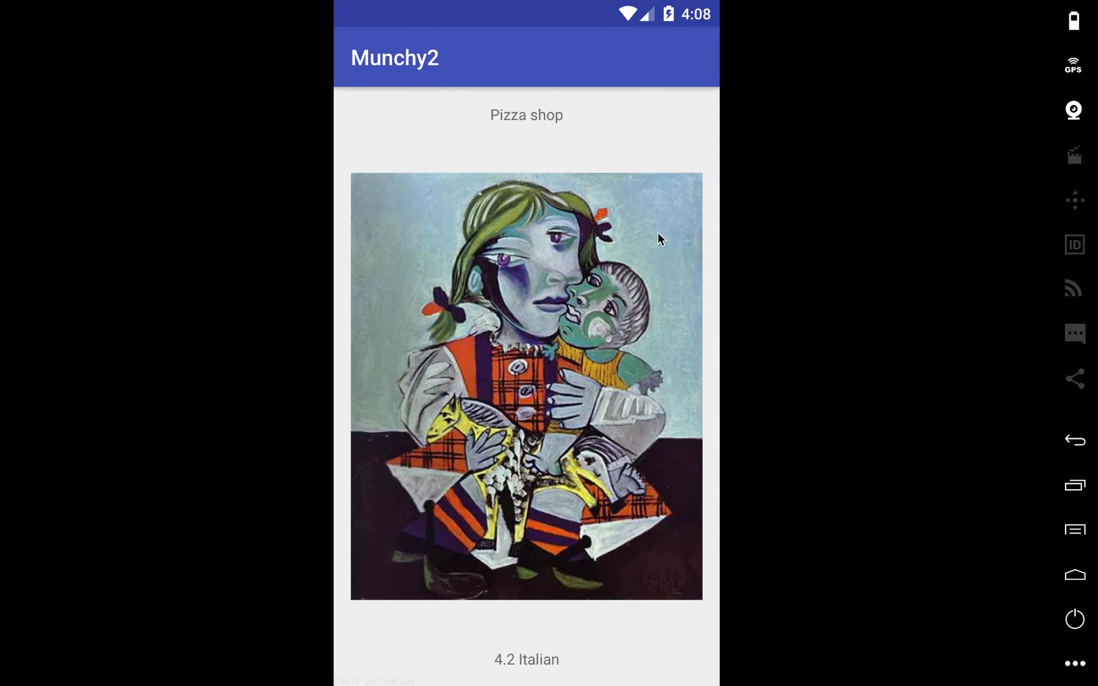
mouse_move(494, 536)
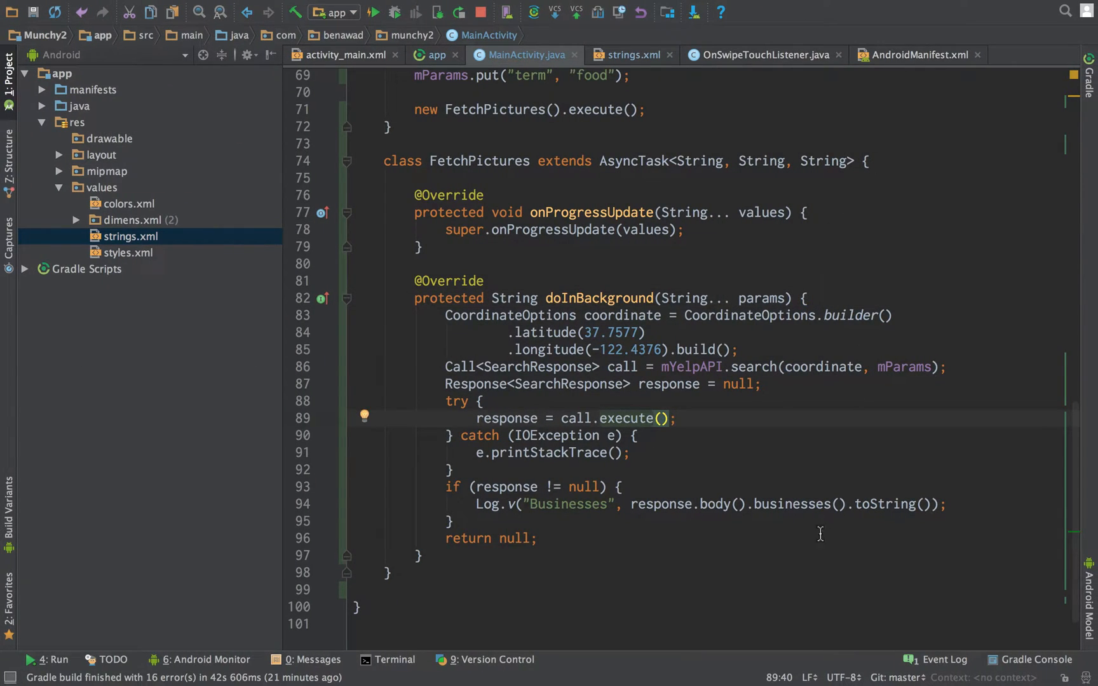
left_click(846, 504)
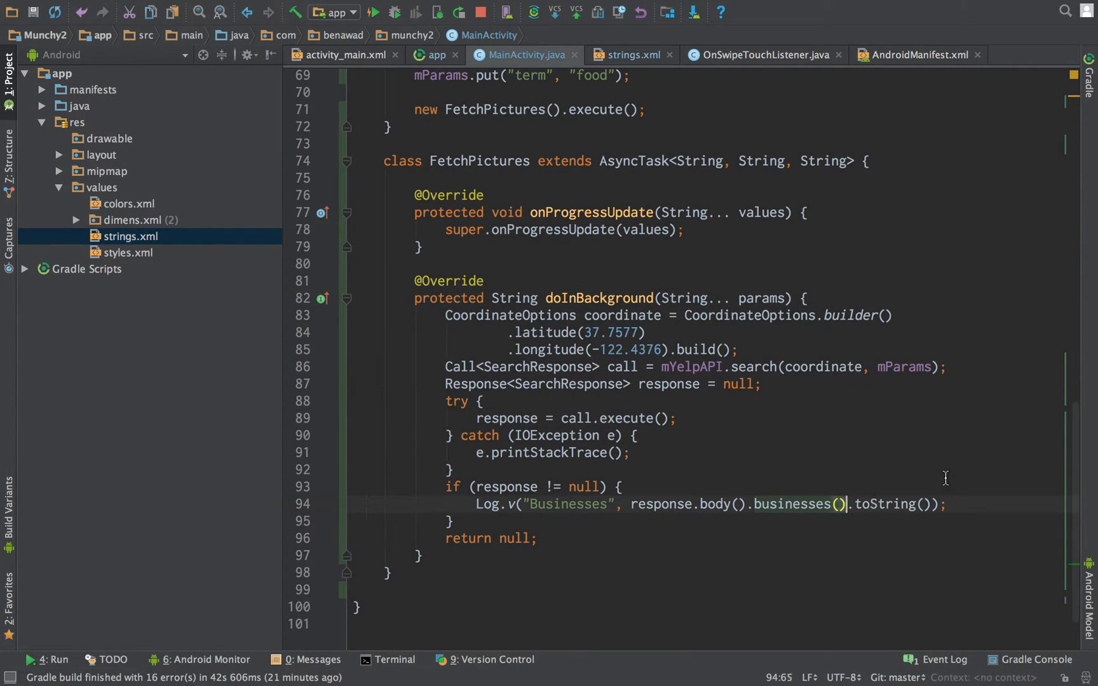
type(".get(0).")
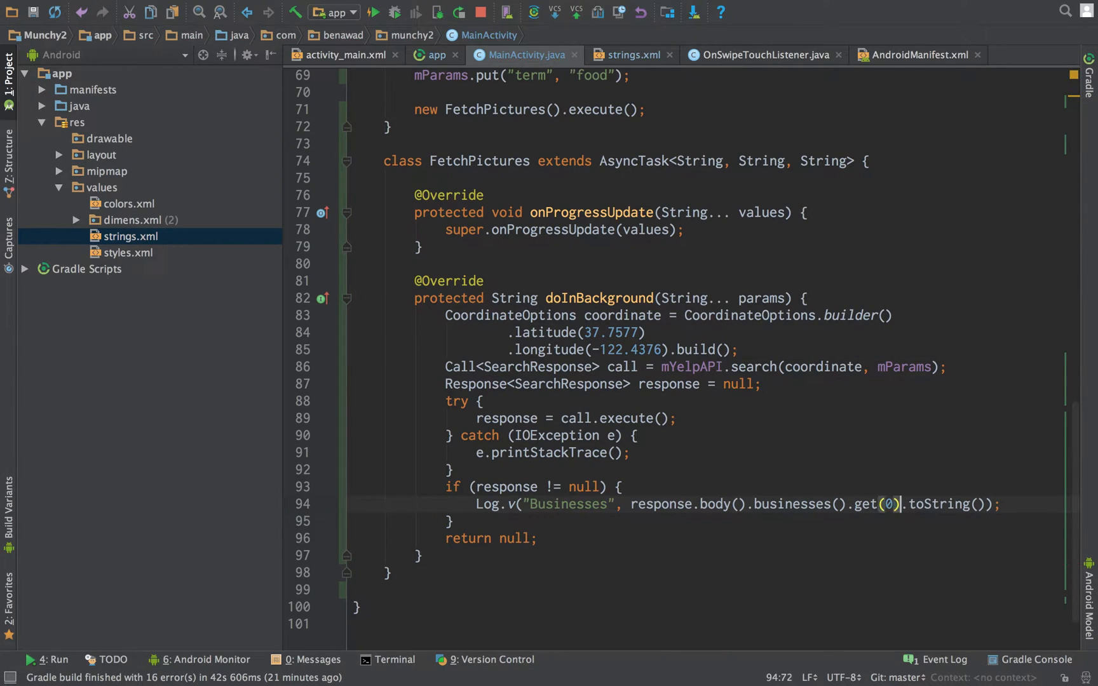
type("ur")
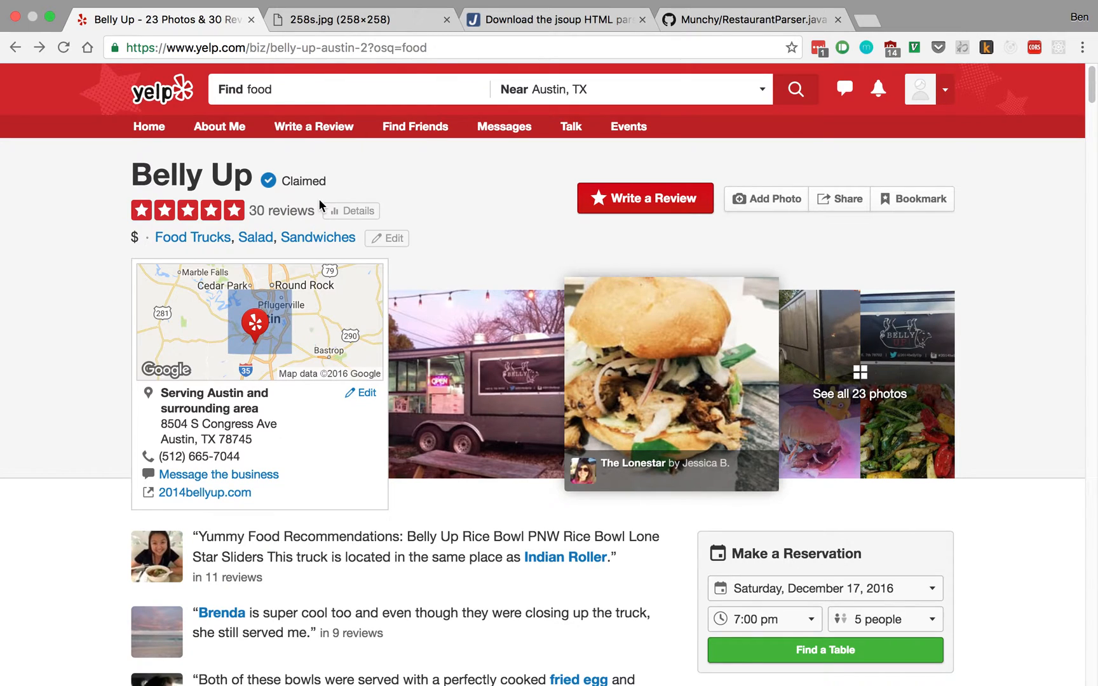
Step: Open Belly Up's Yelp photo gallery via the biz_photos address
left_click(280, 67)
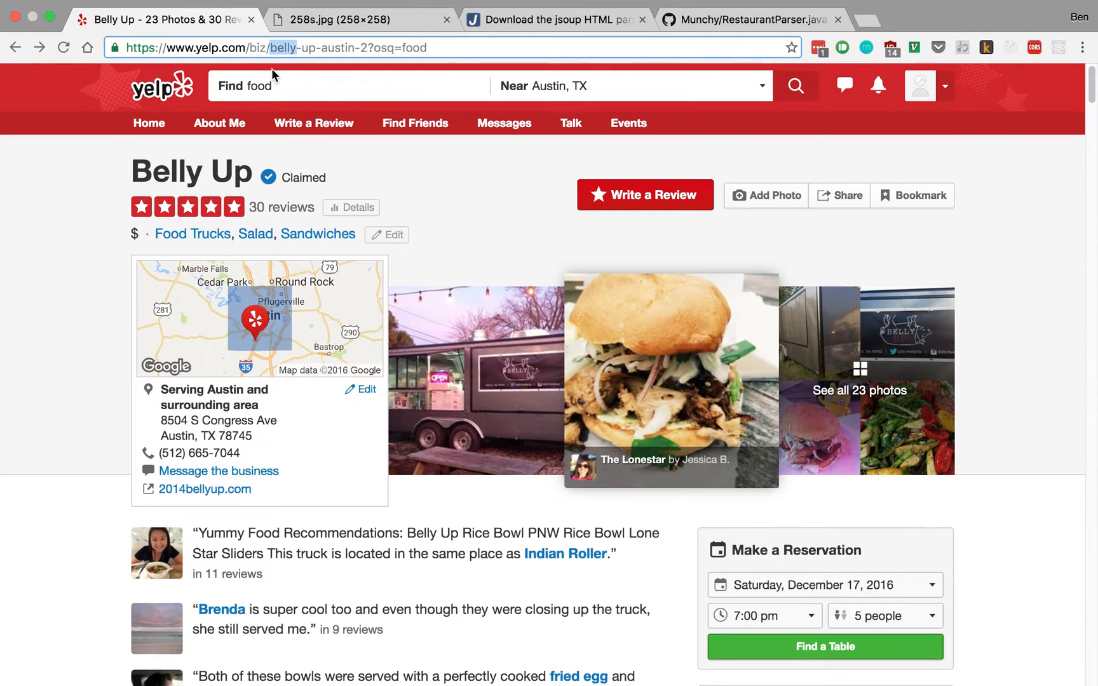
mouse_move(641, 380)
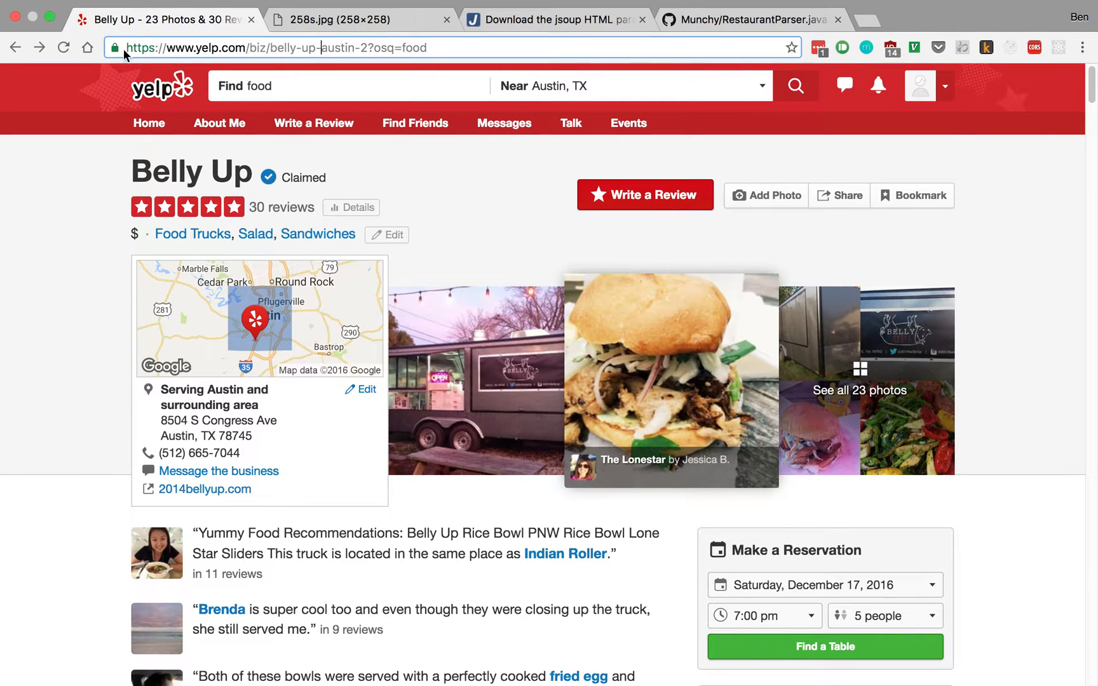
left_click(278, 47)
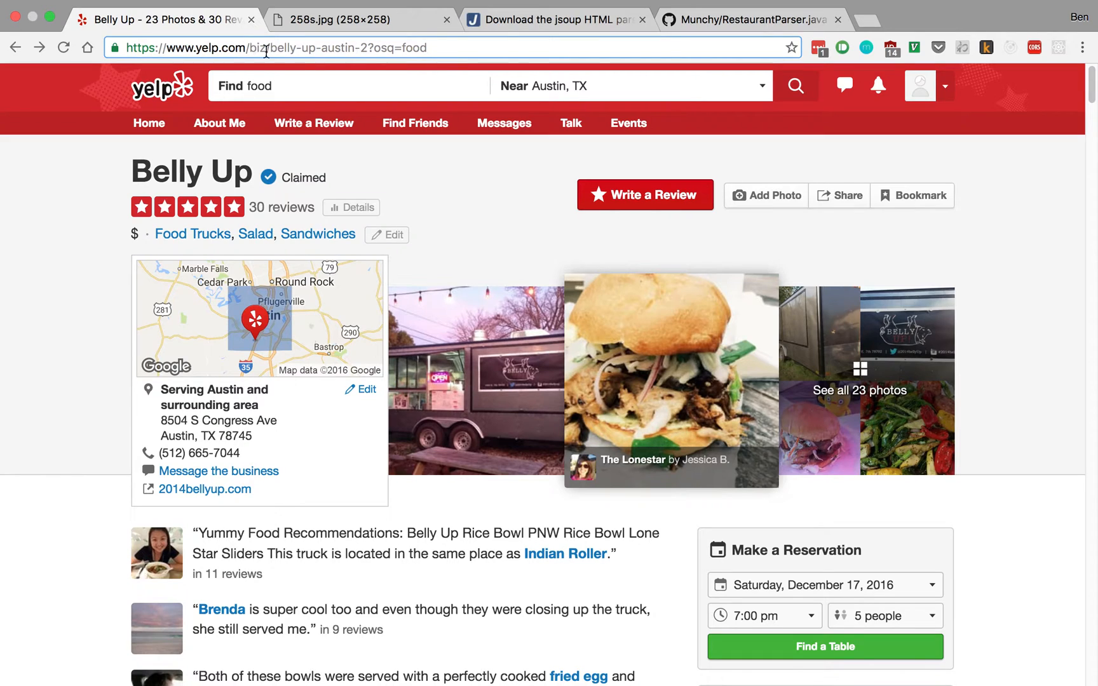
mouse_move(860, 393)
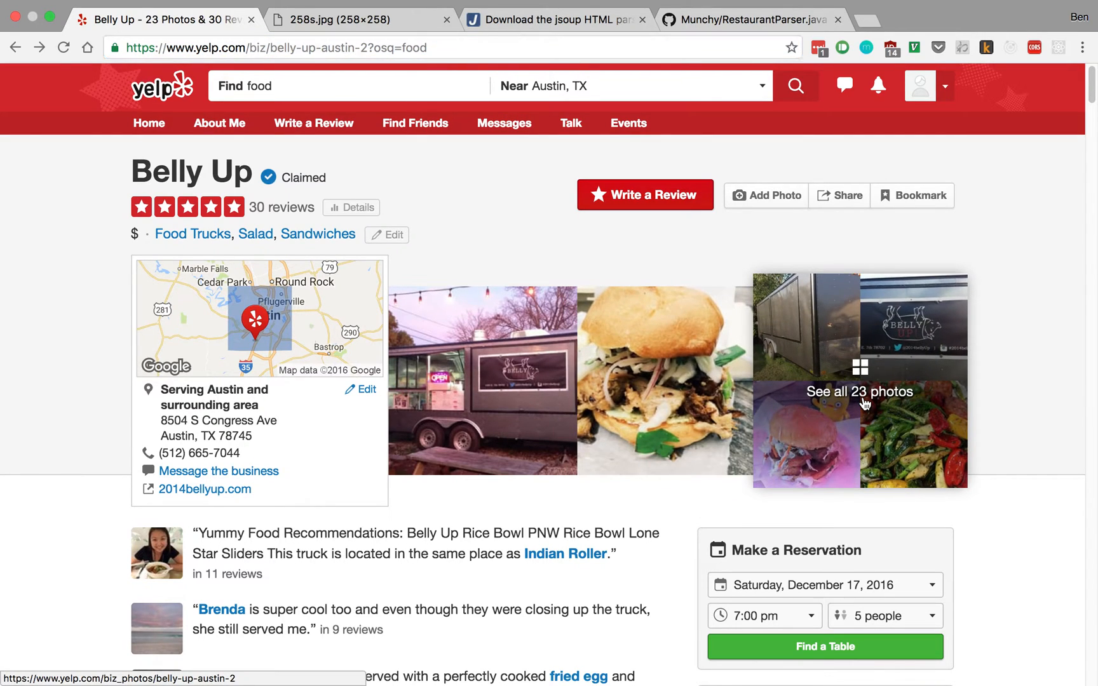
left_click(859, 392)
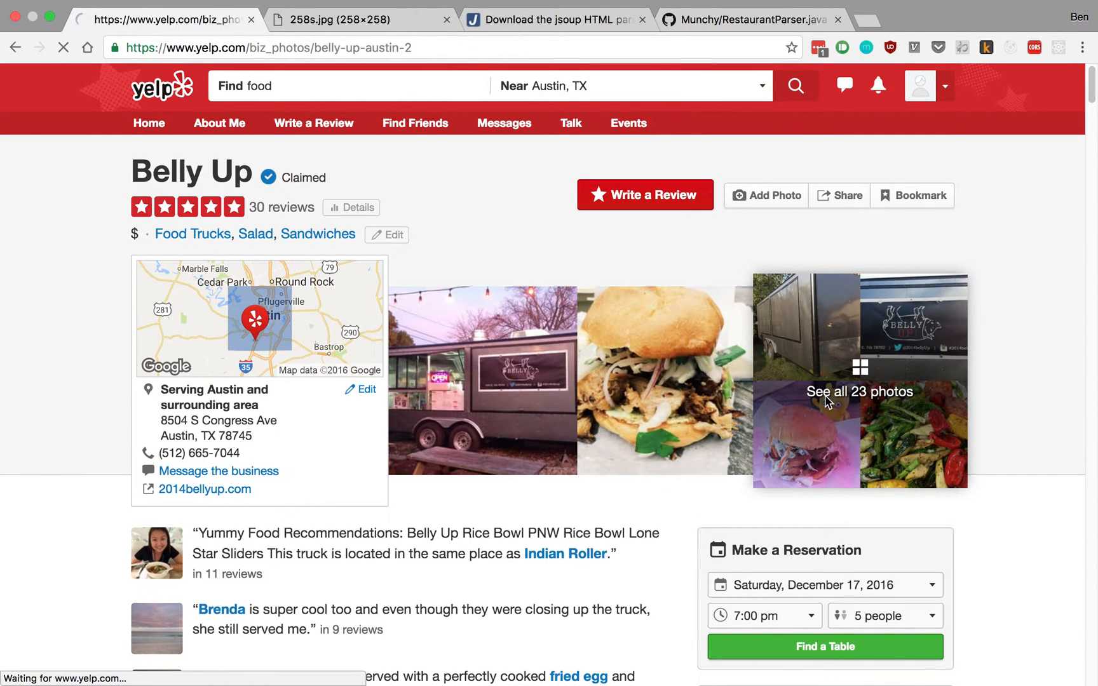
left_click(860, 392)
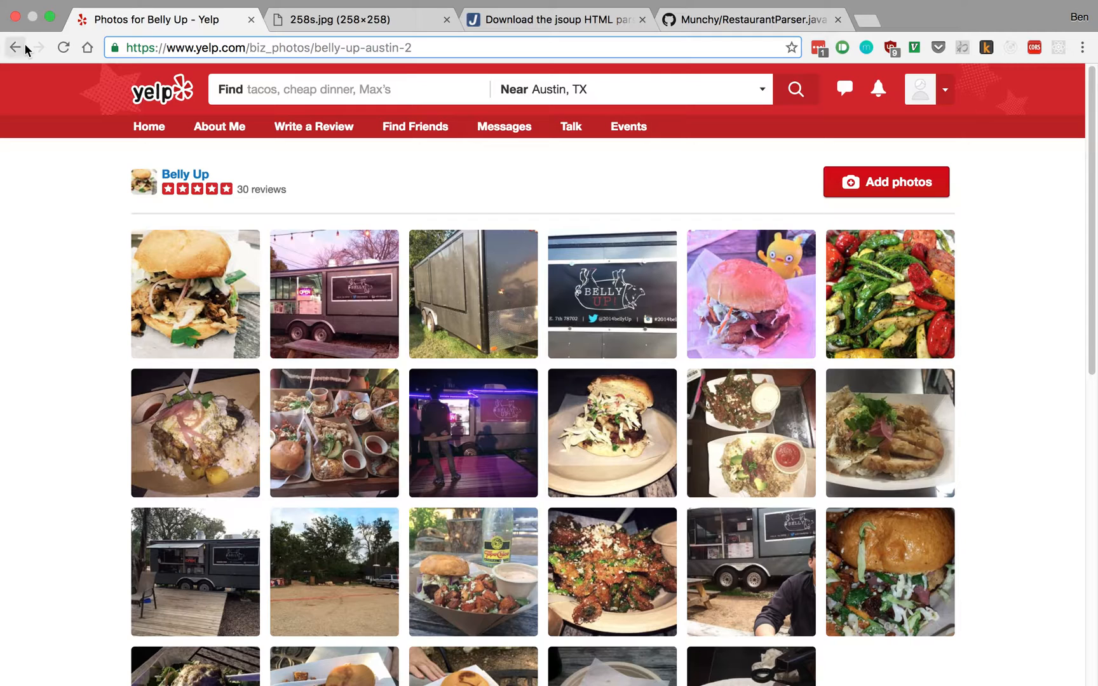
left_click(15, 47)
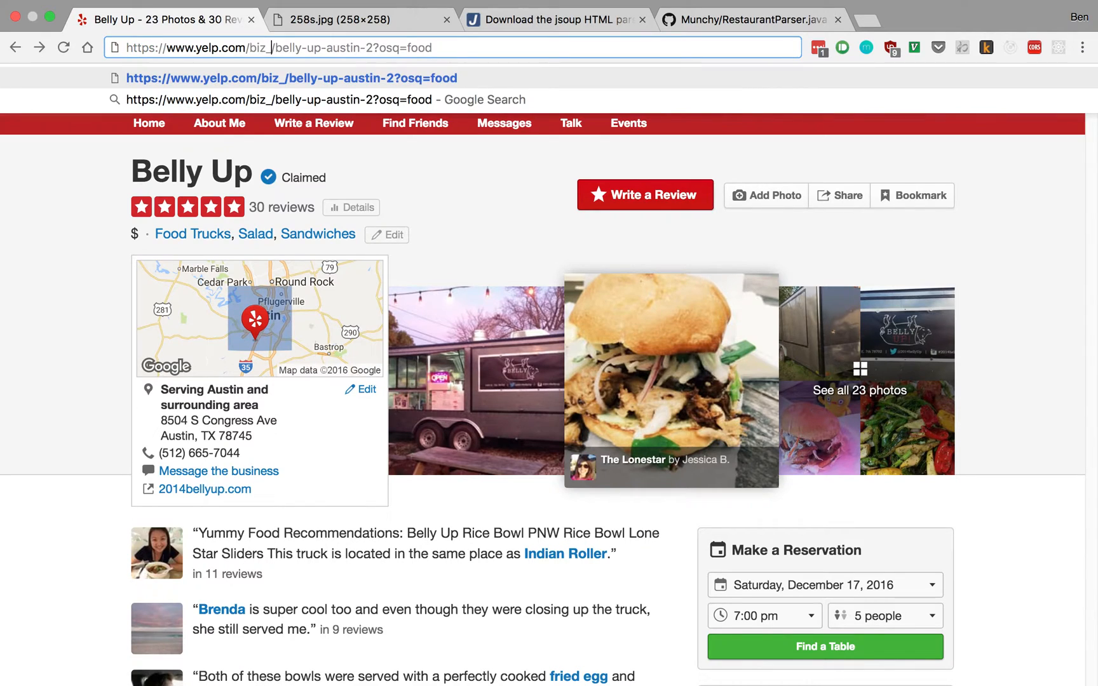
type("photos")
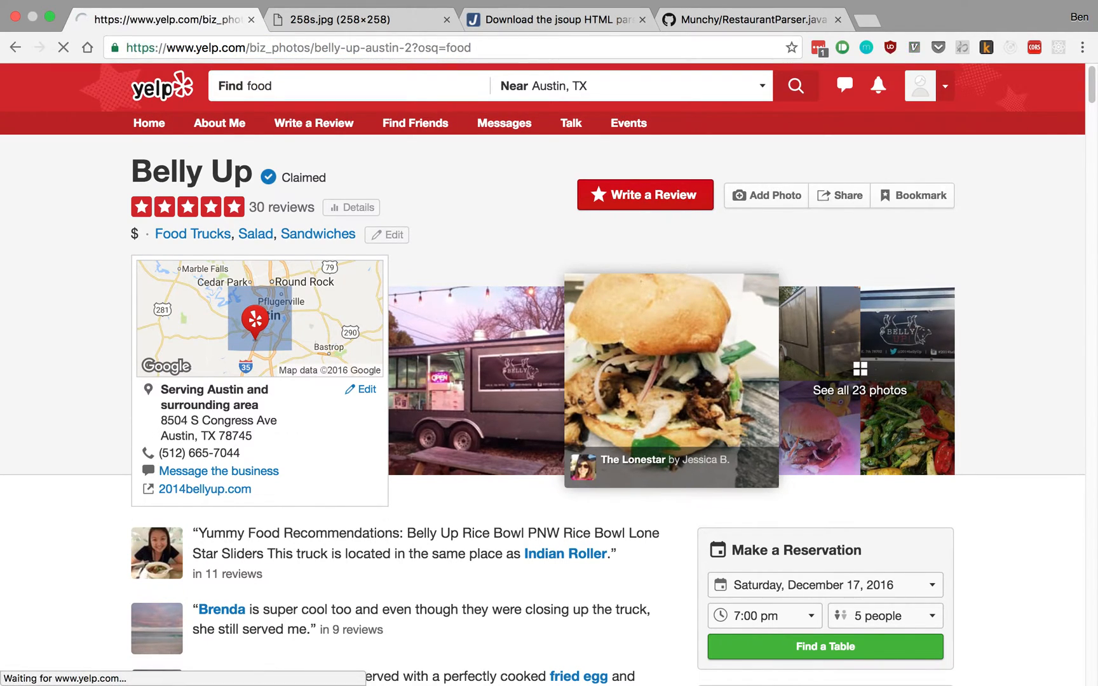
left_click(860, 391)
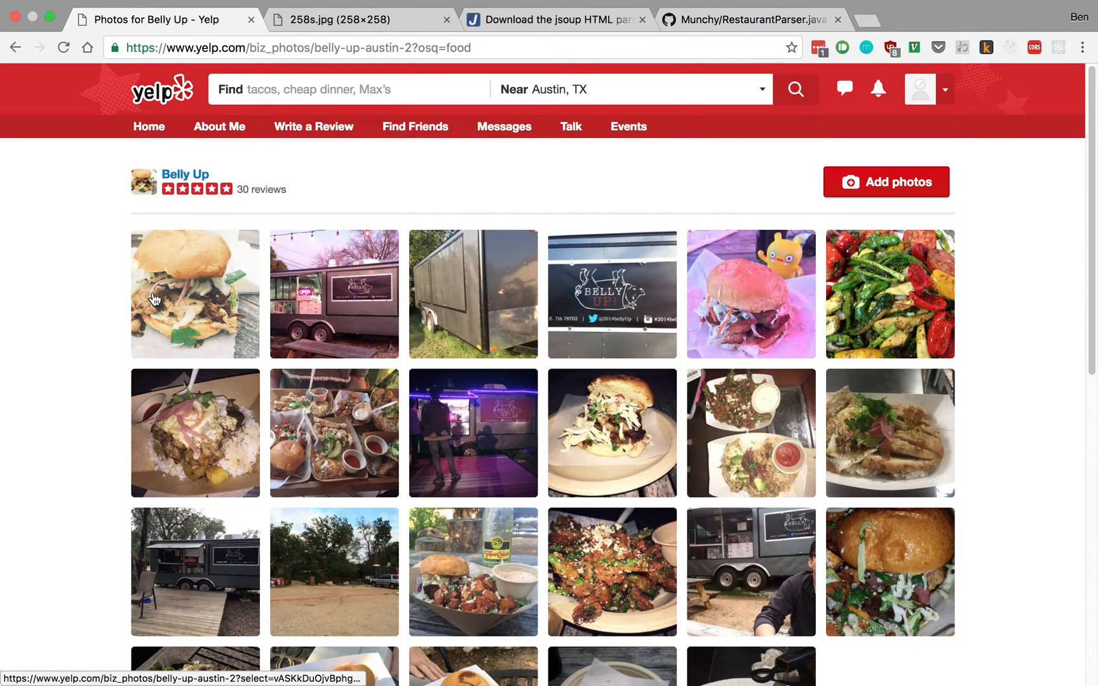
mouse_move(298, 44)
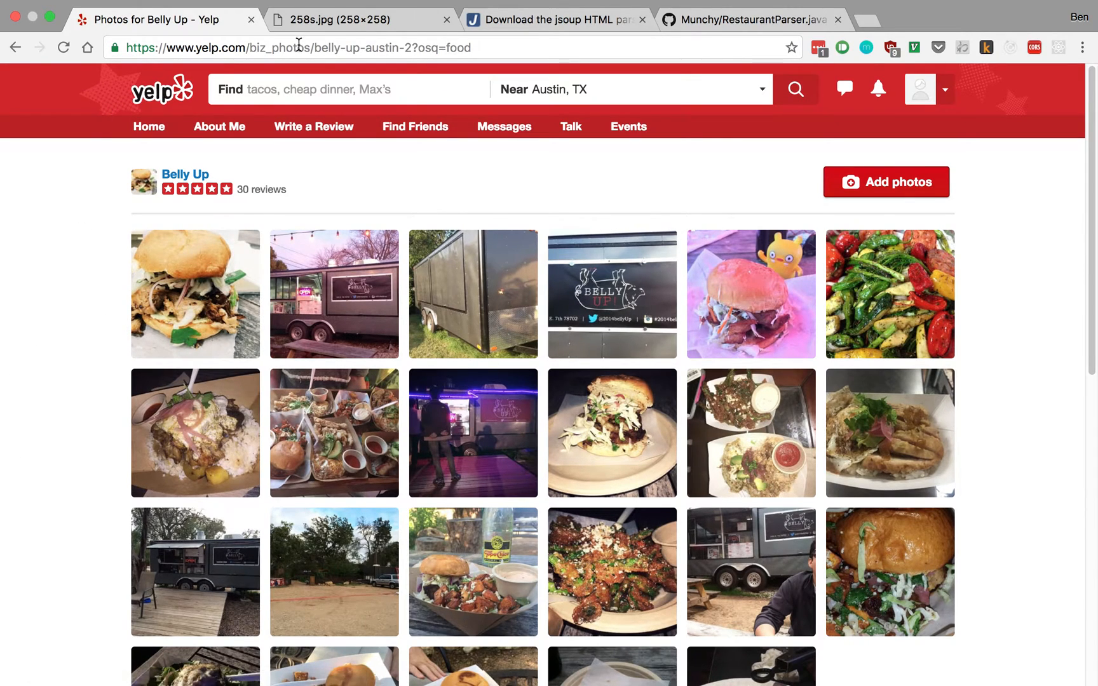
mouse_move(341, 380)
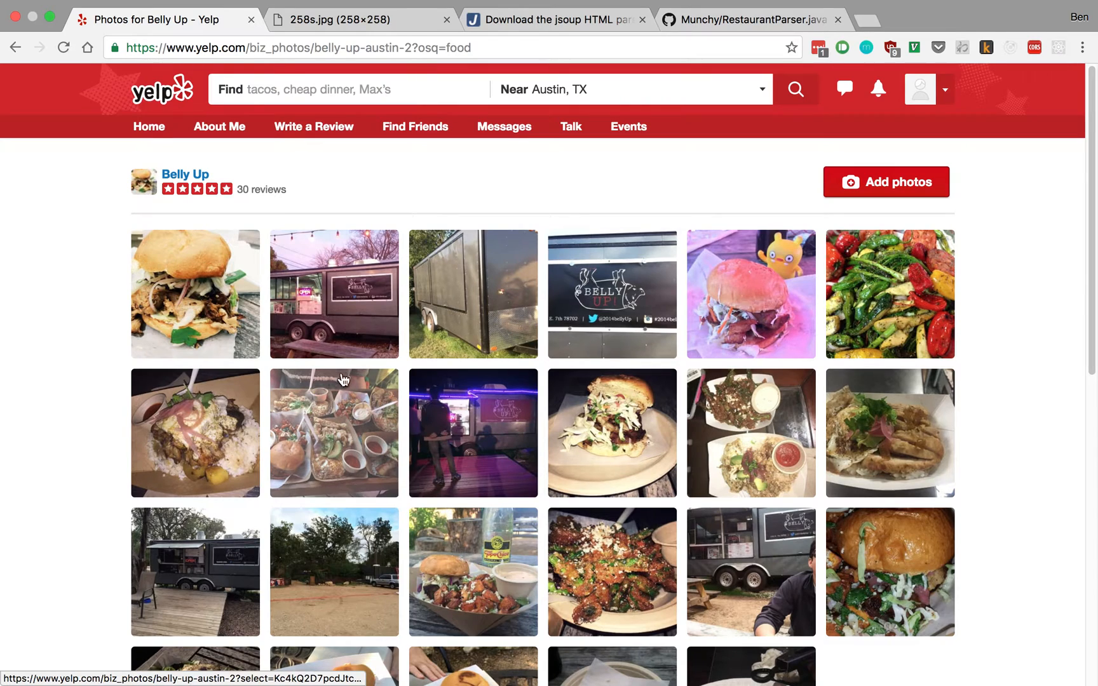
mouse_move(54, 312)
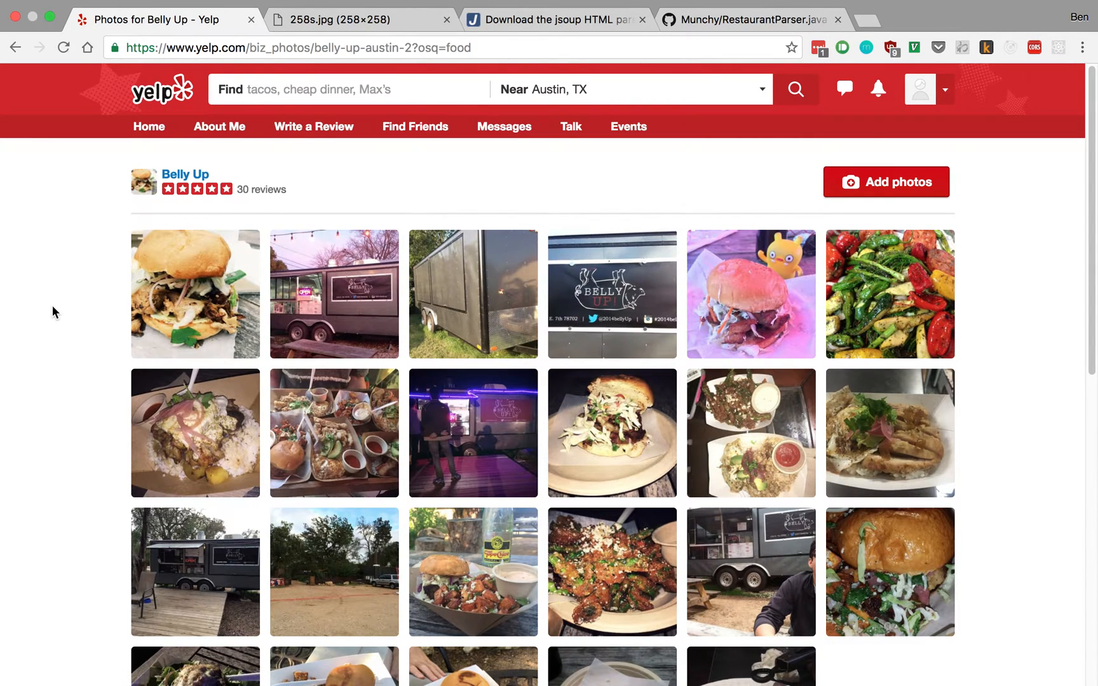
mouse_move(642, 293)
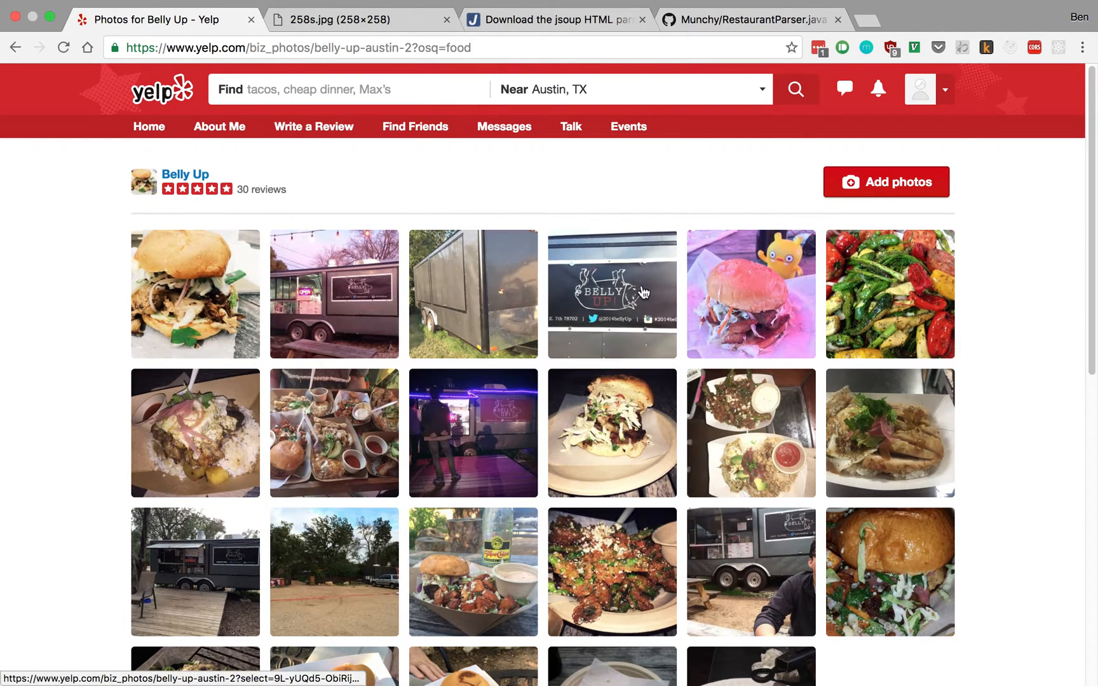
mouse_move(116, 602)
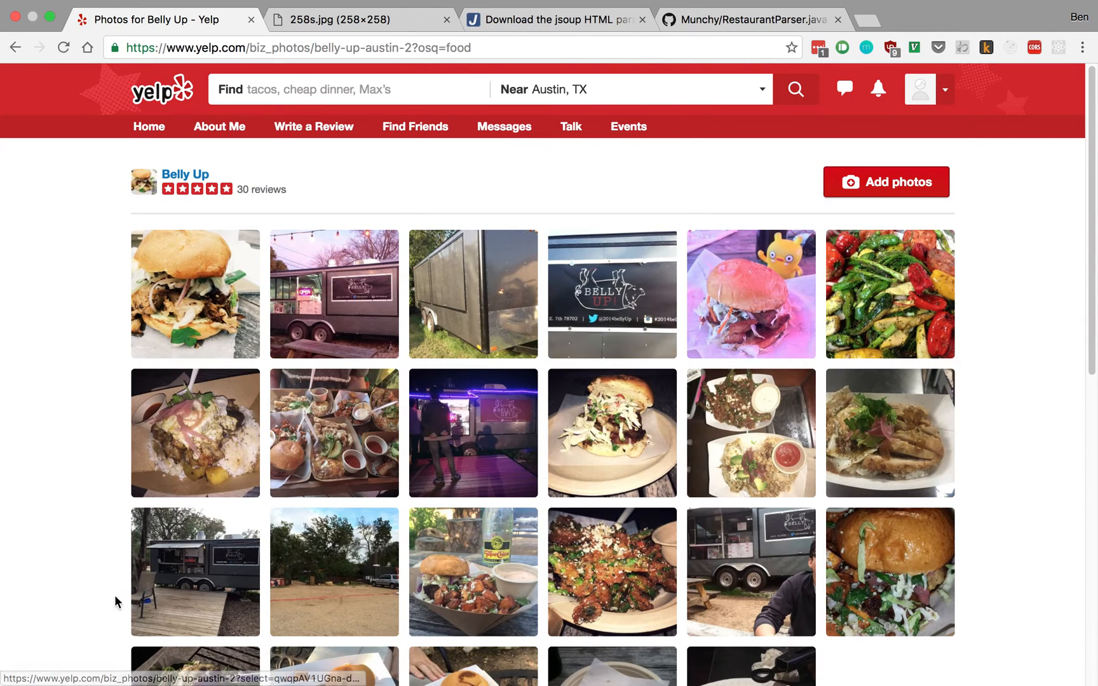
mouse_move(853, 273)
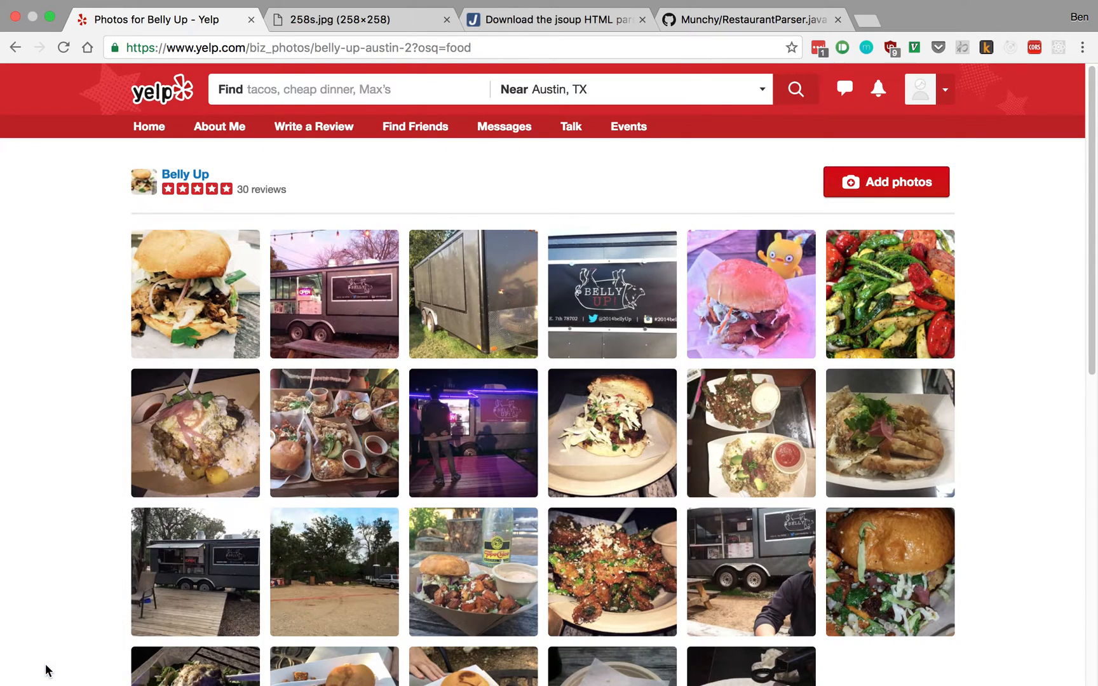
Step: Inspect the first gallery photo's img element and its 258s.jpg source in DevTools
key("F12")
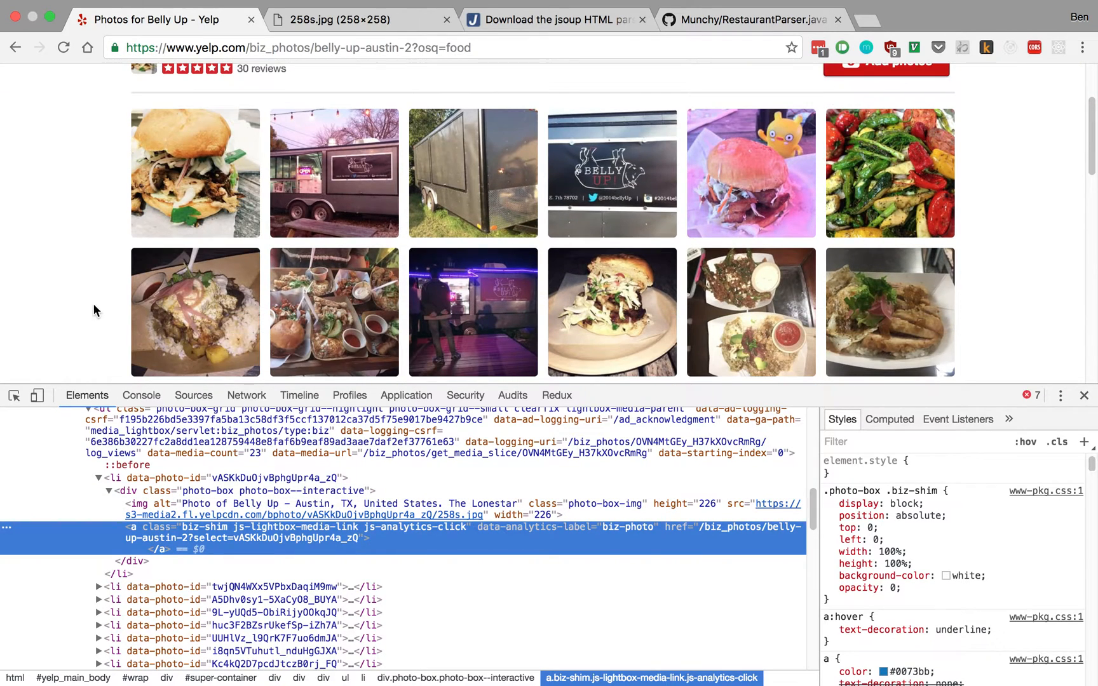
left_click(14, 395)
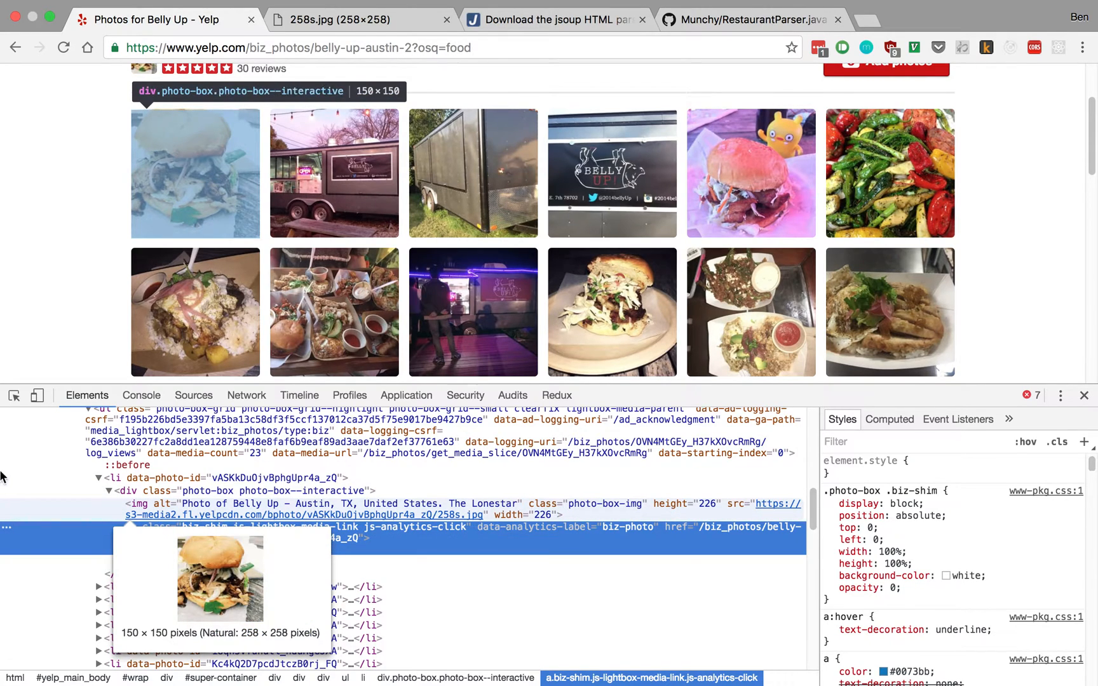
mouse_move(204, 518)
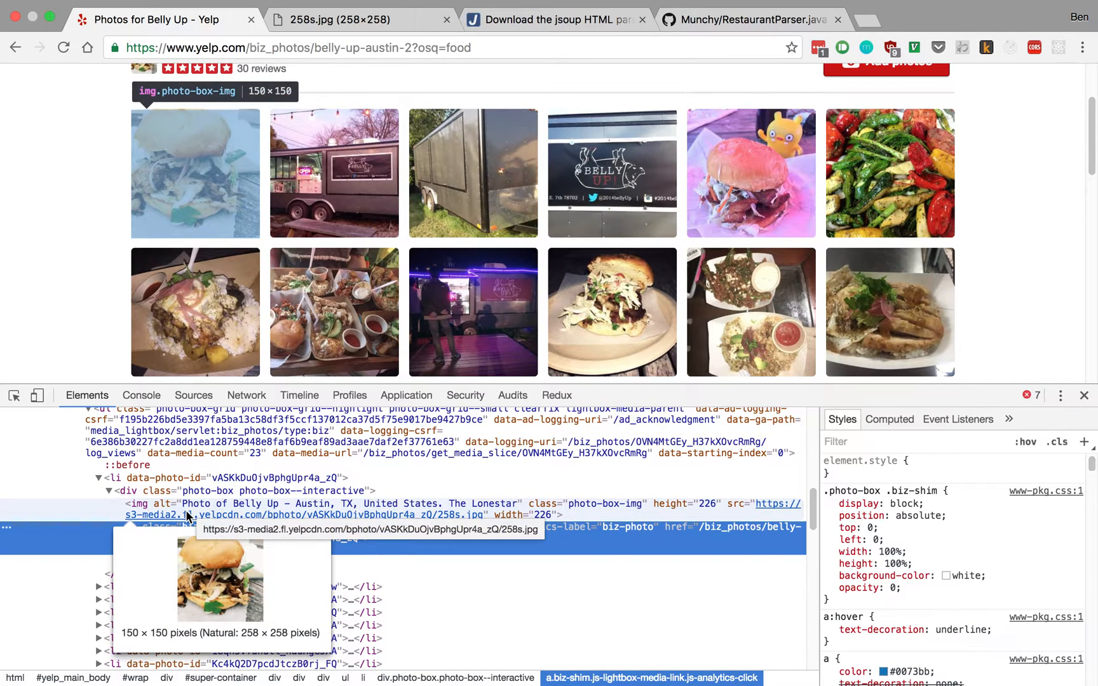
left_click(280, 527)
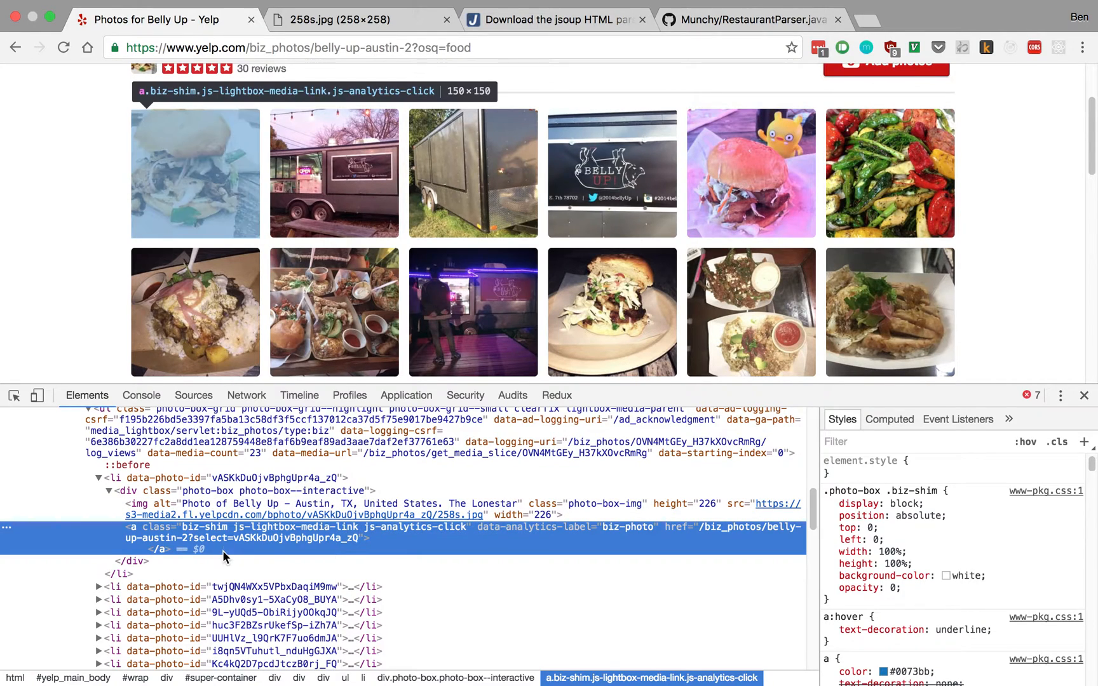
mouse_move(235, 514)
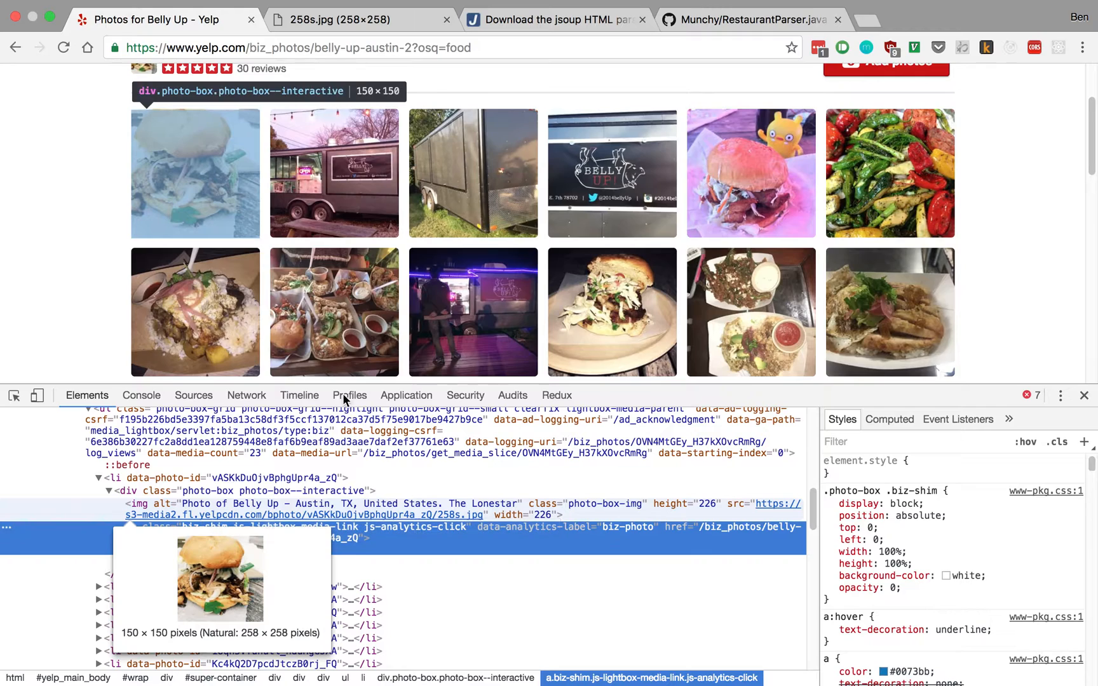
Step: Open the 258s.jpg photo by itself and select the size part of its address
left_click(337, 19)
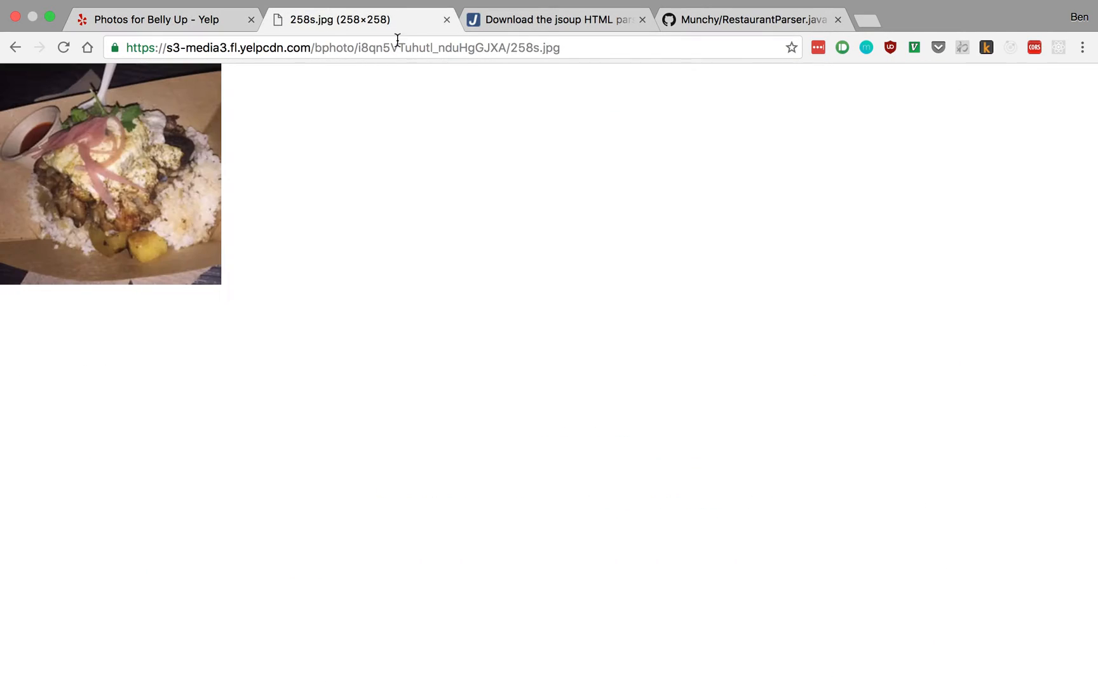
mouse_move(197, 286)
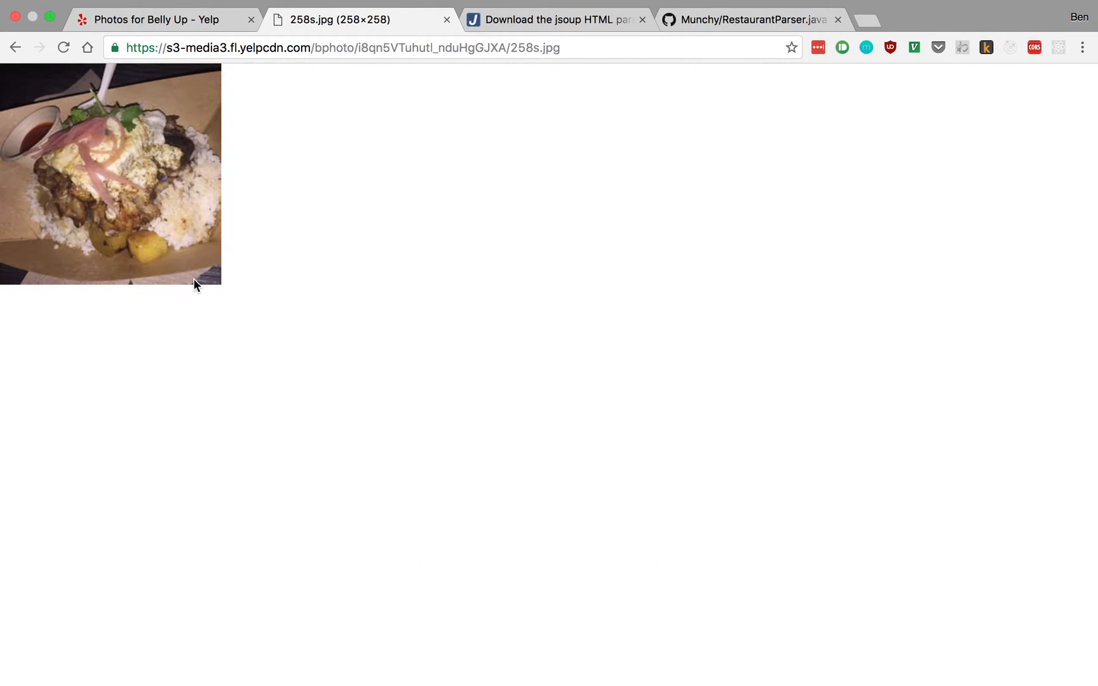
mouse_move(194, 266)
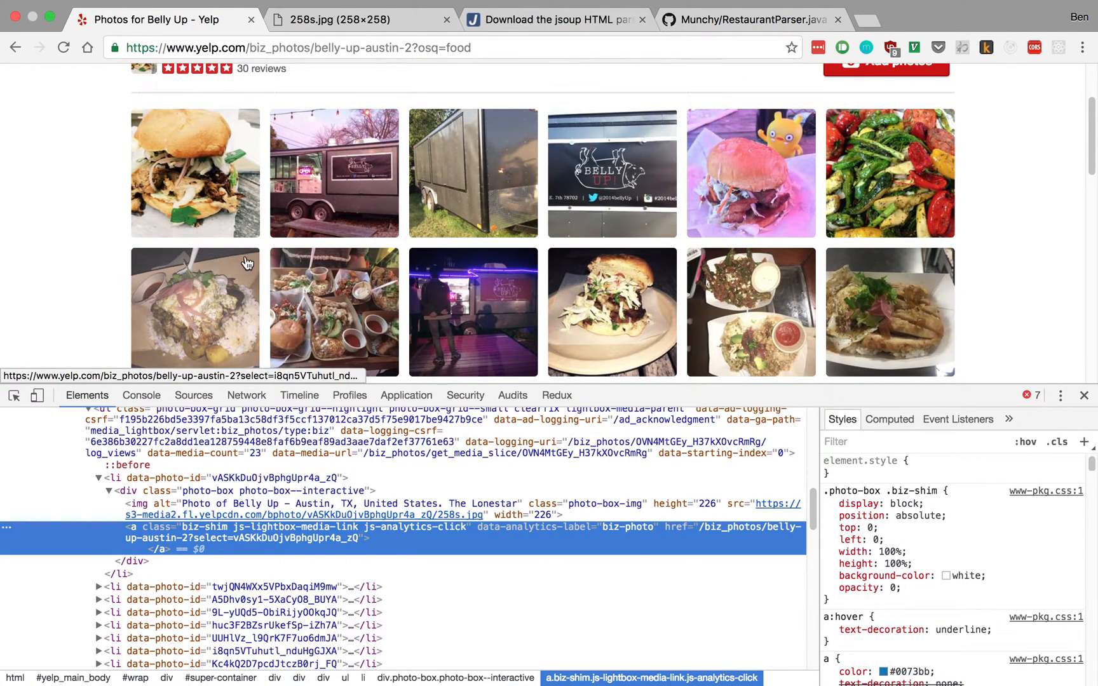
mouse_move(890, 311)
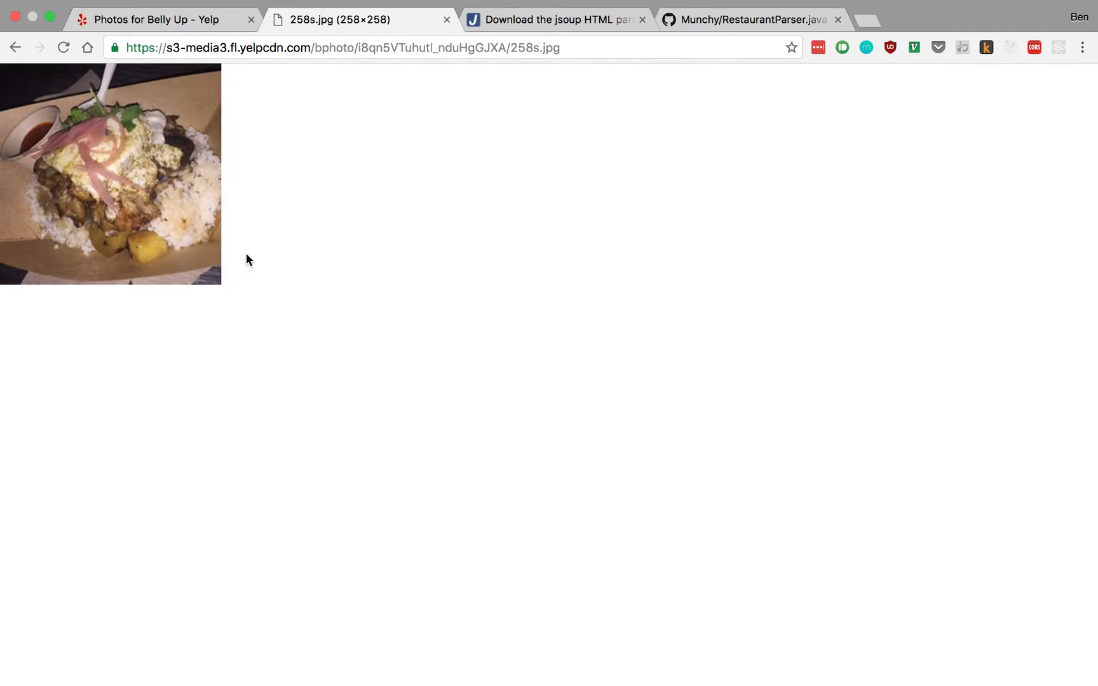
mouse_move(535, 50)
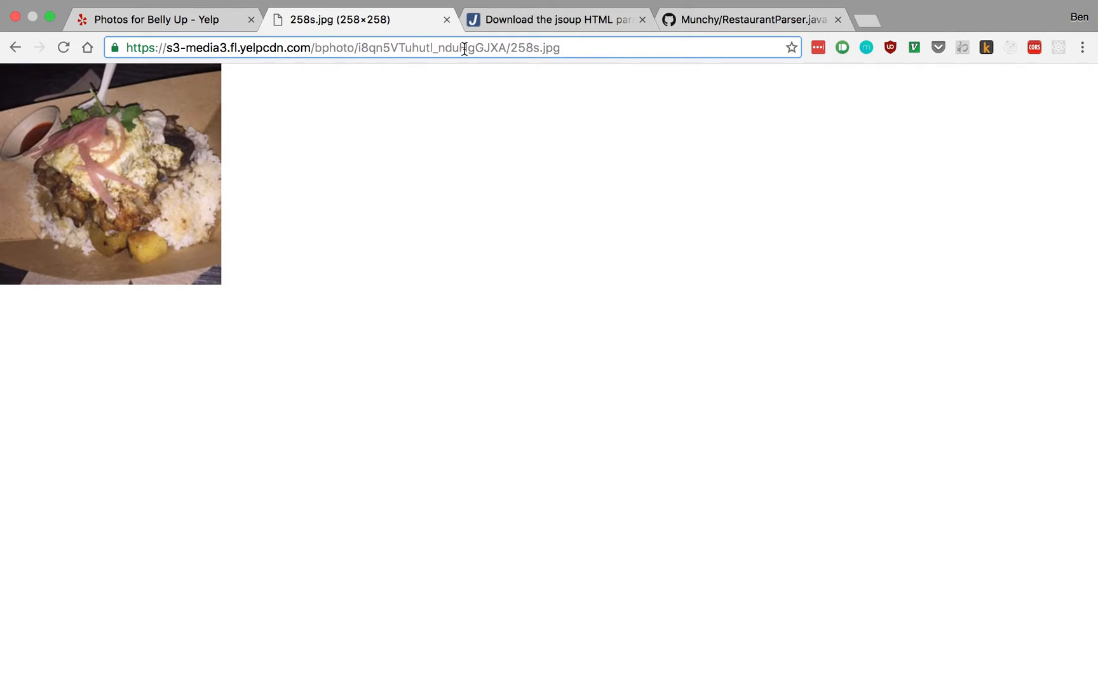
double_click(522, 48)
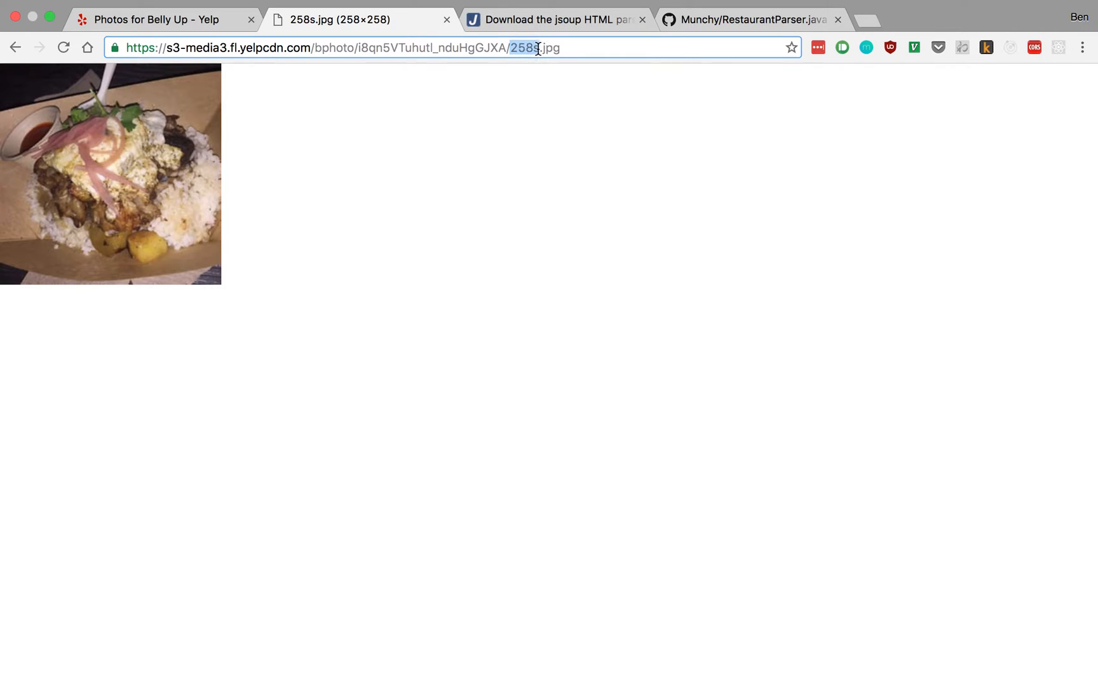
mouse_move(637, 371)
type("o")
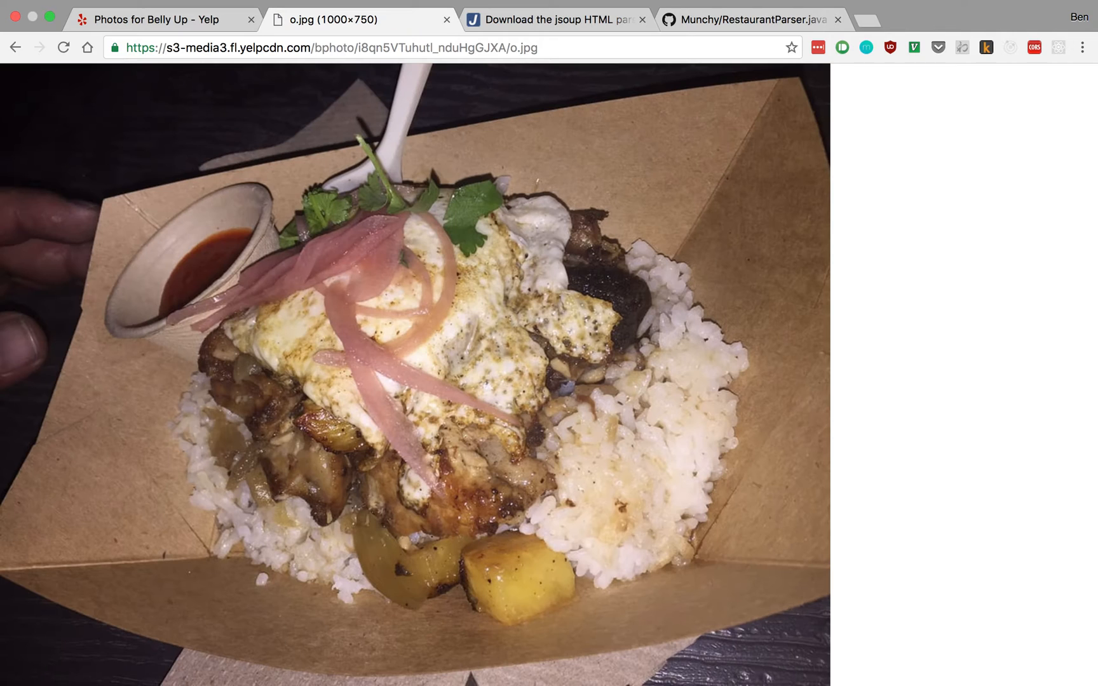
mouse_move(1071, 136)
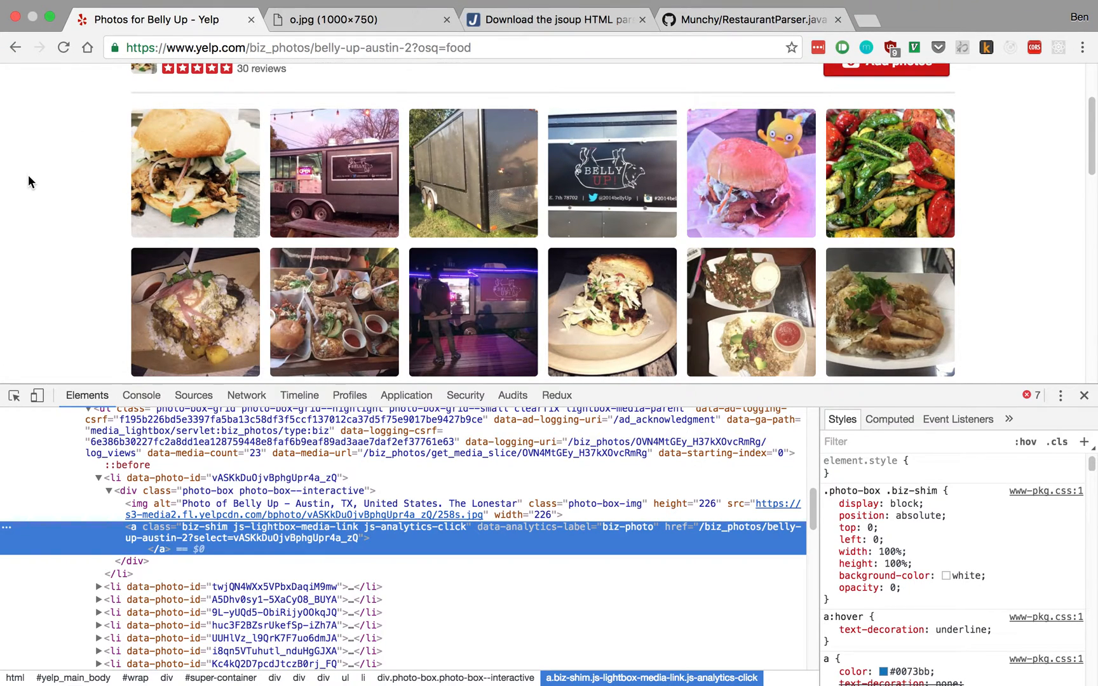
mouse_move(839, 292)
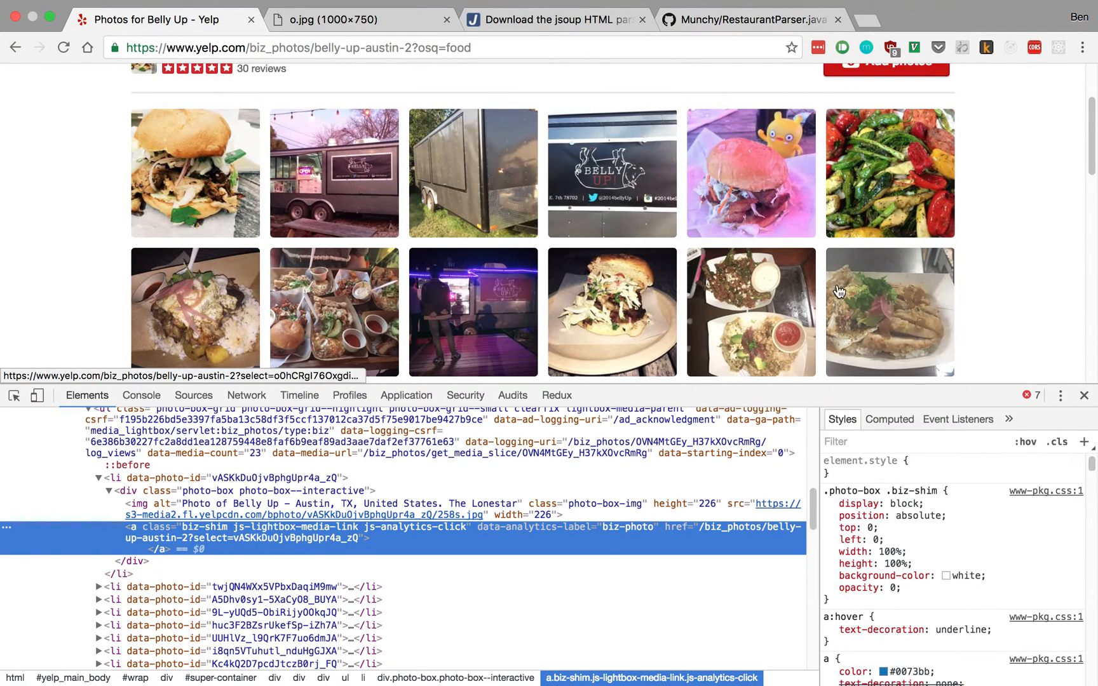
mouse_move(743, 260)
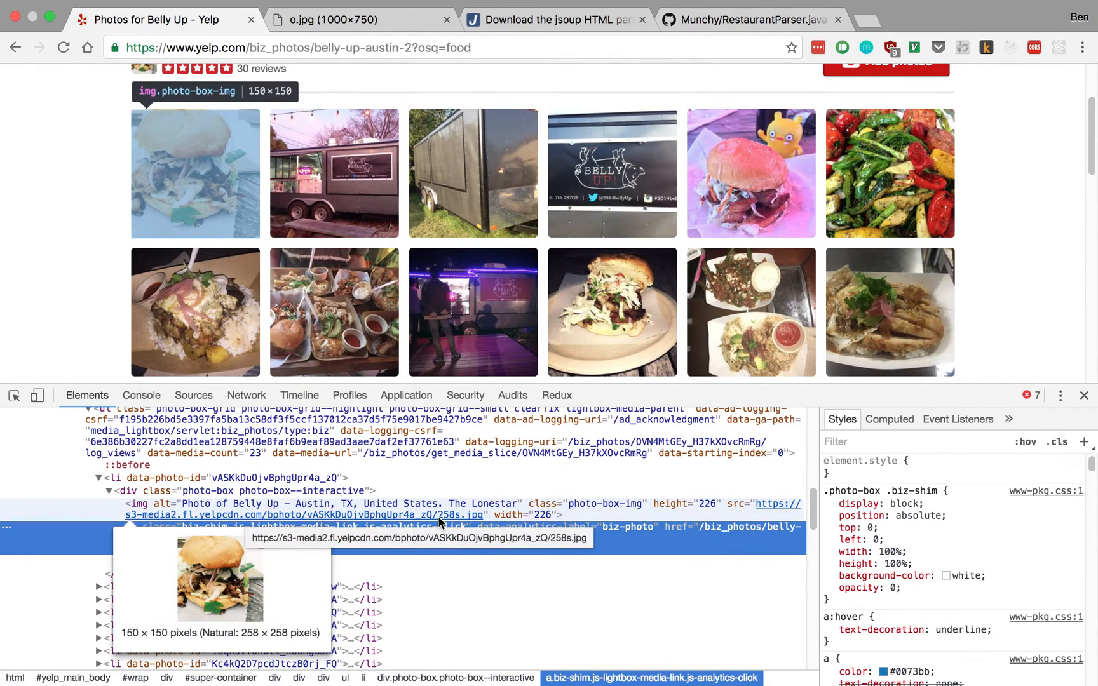
mouse_move(459, 522)
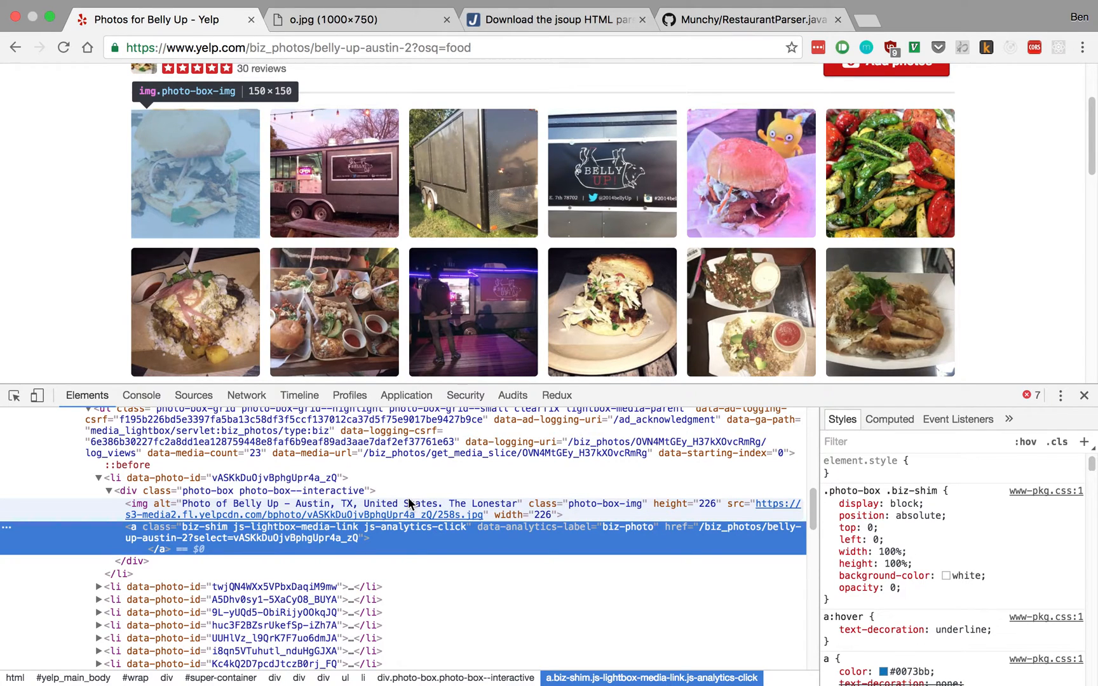
left_click(357, 39)
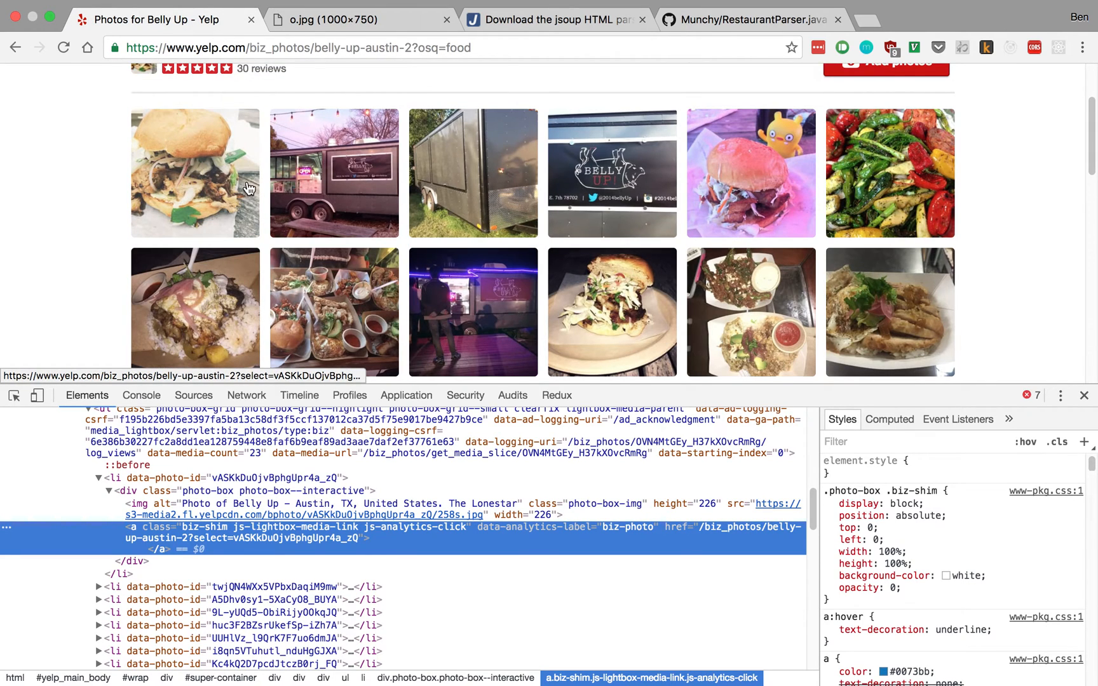
mouse_move(571, 36)
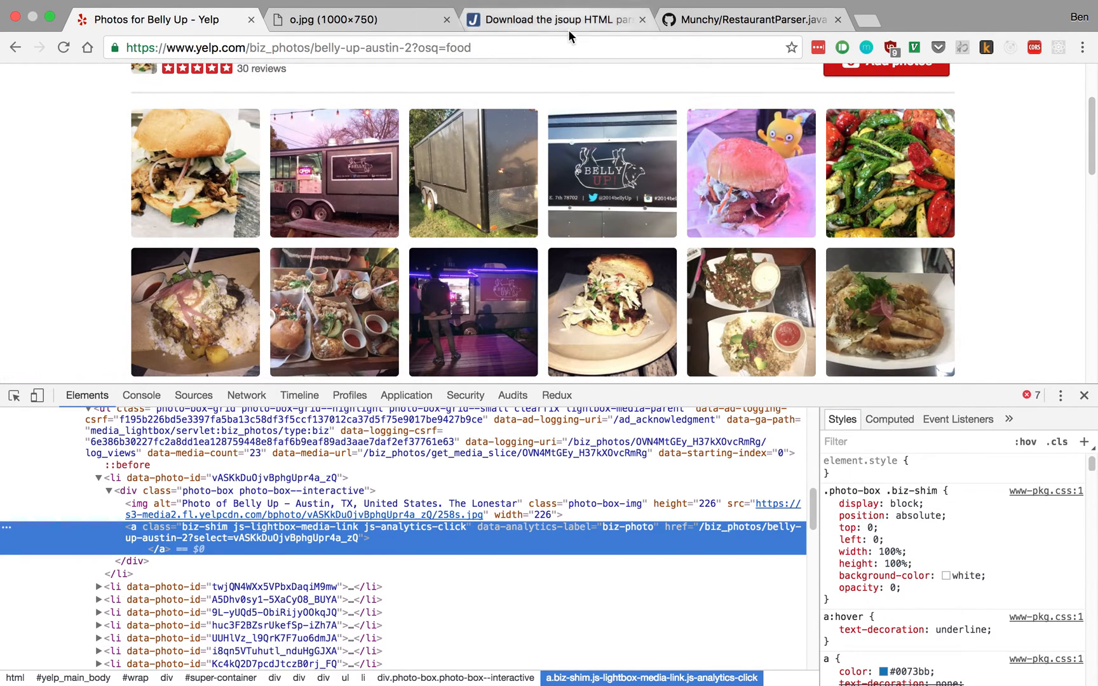
Step: Switch to the jsoup download page showing the 1.10.1 Gradle dependency snippet
left_click(557, 19)
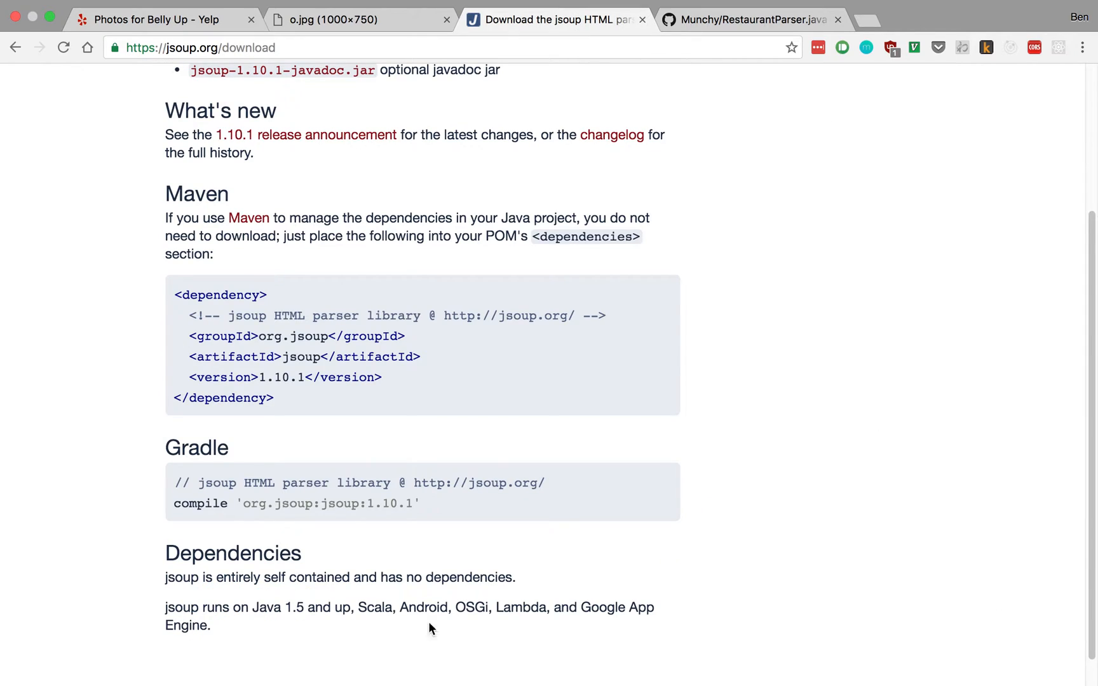
mouse_move(76, 361)
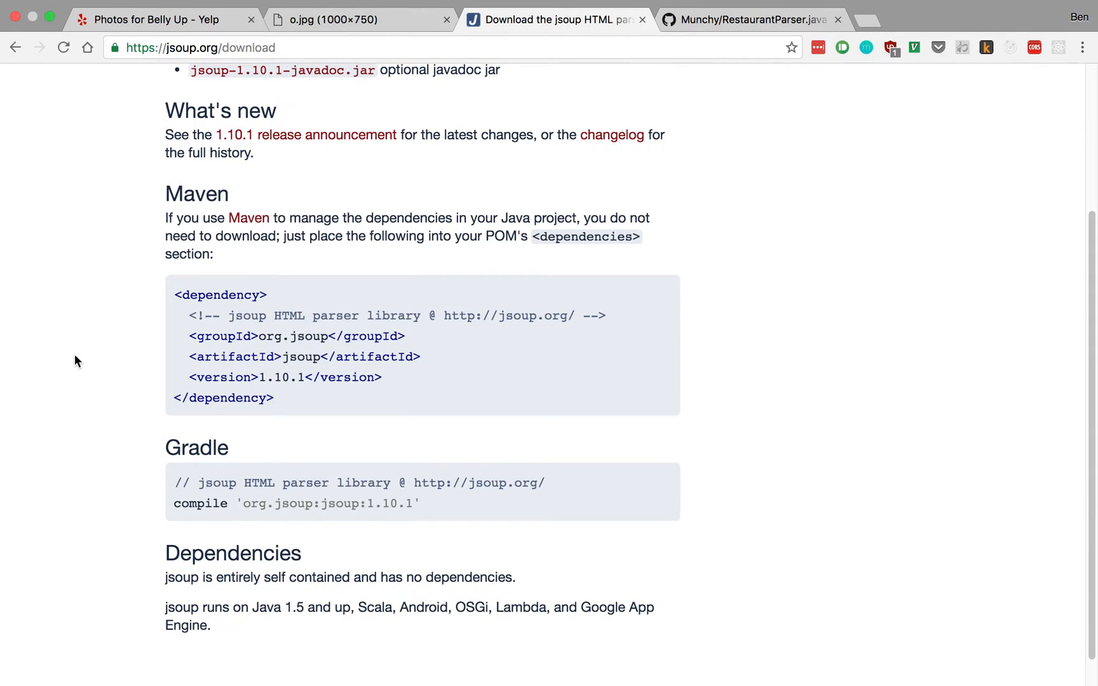
mouse_move(344, 214)
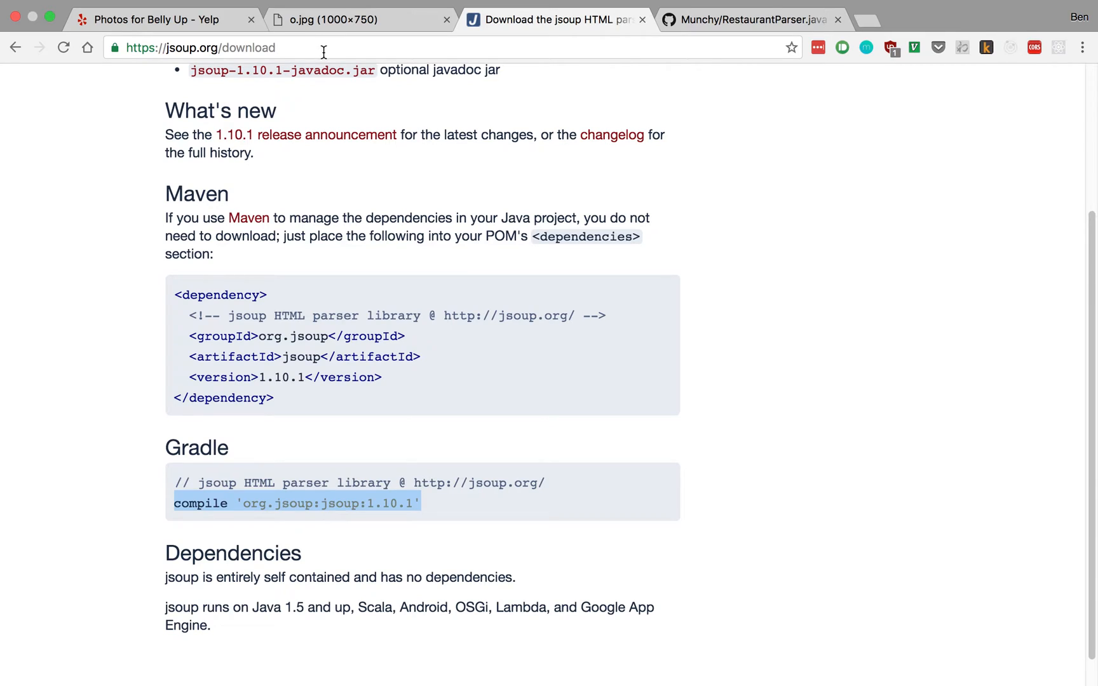
mouse_move(185, 503)
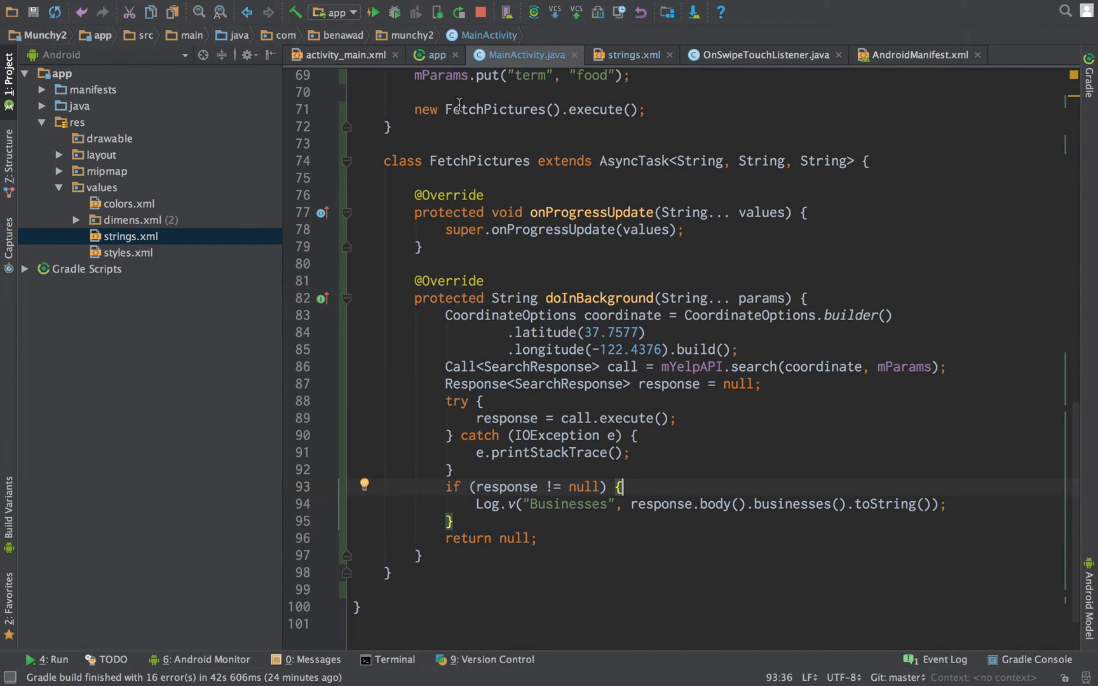
Step: Add compile 'org.jsoup:jsoup:1.10.1' to the app build.gradle and sync Gradle
left_click(432, 55)
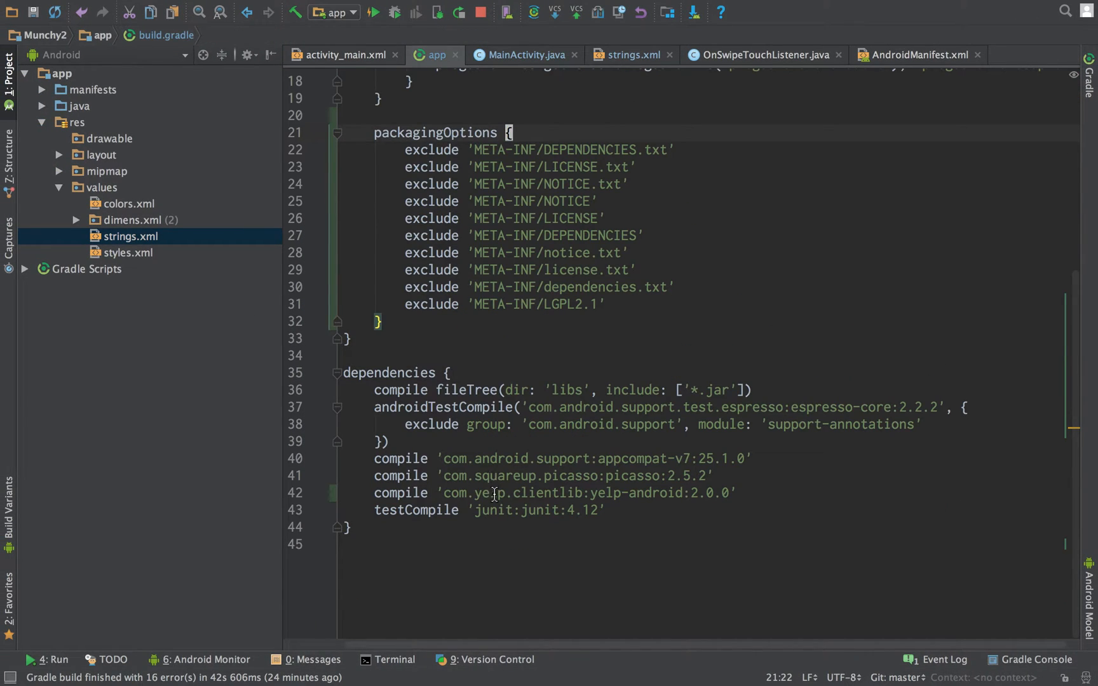
left_click(493, 493)
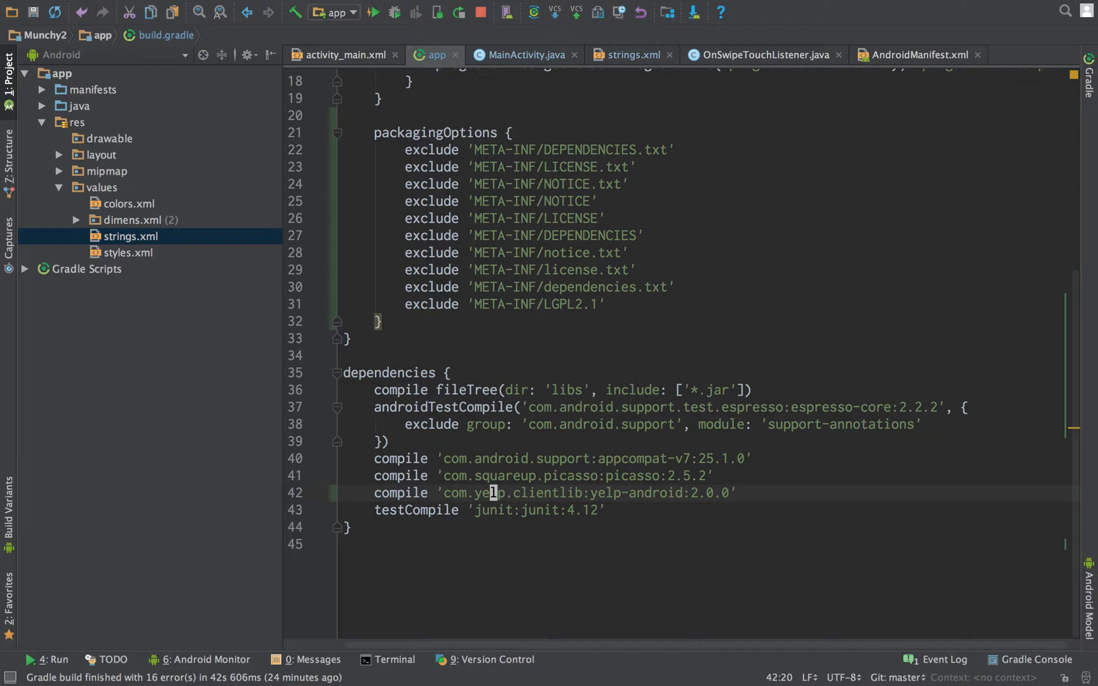
type("compile 'org.jsoup:jsoup:1.10.1'")
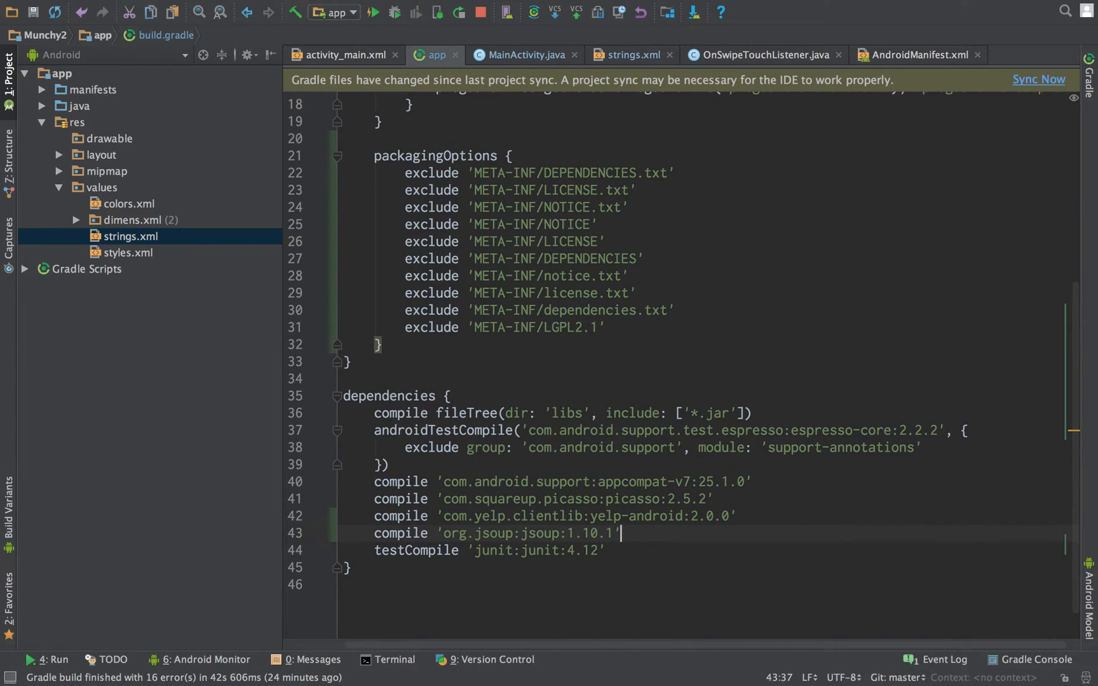
left_click(1039, 80)
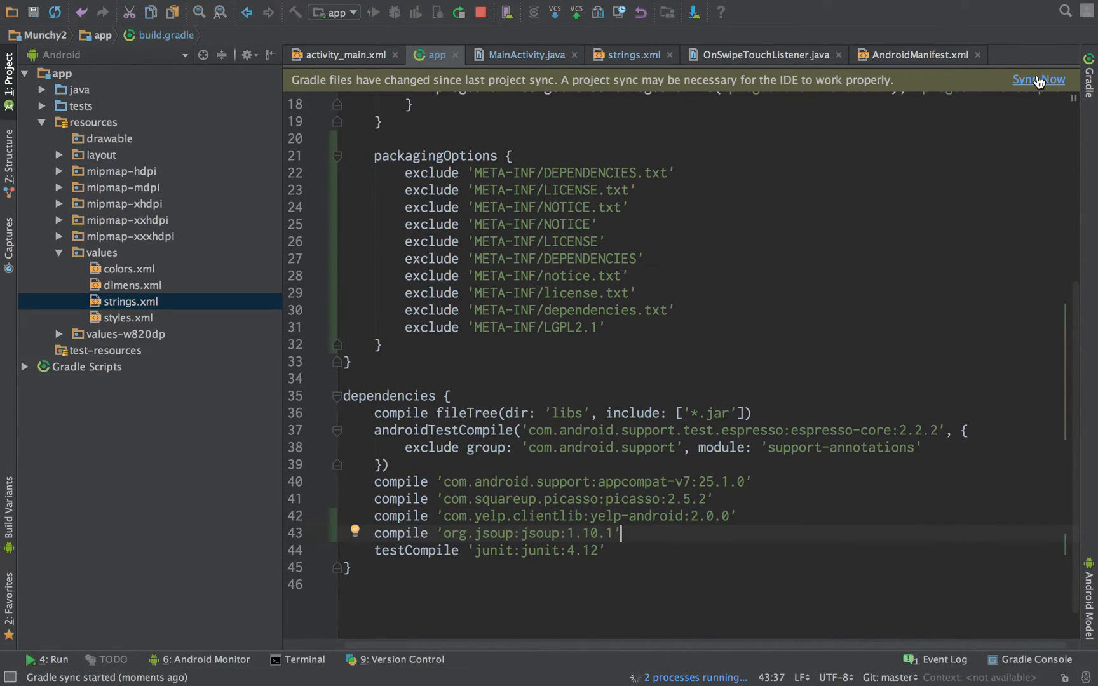
left_click(1040, 79)
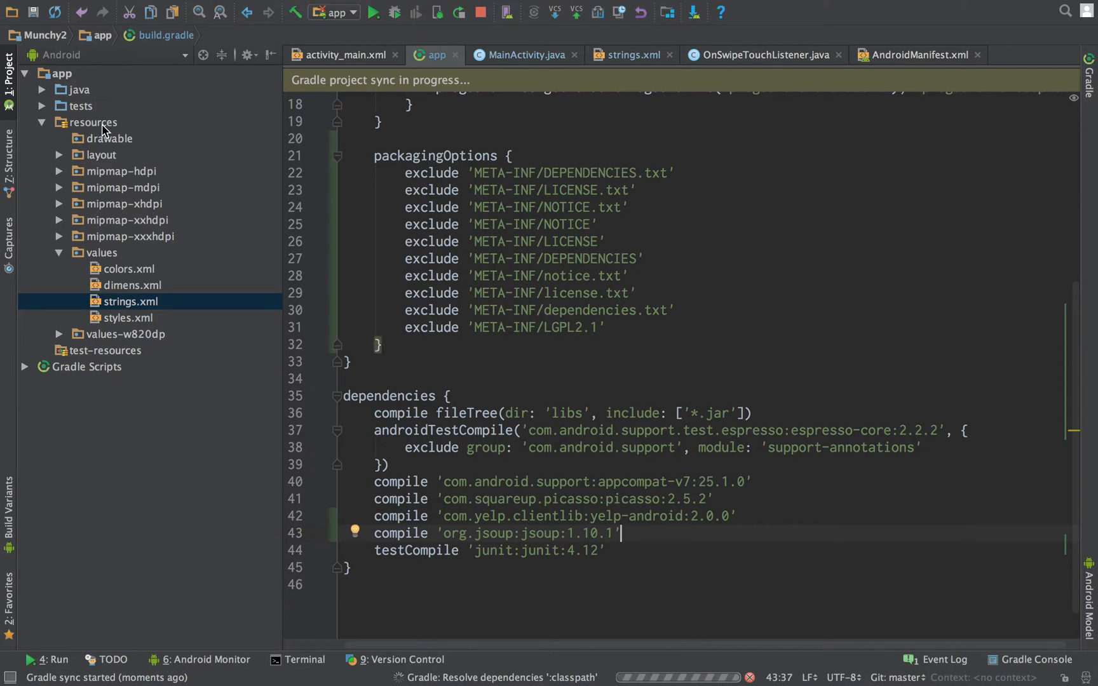
left_click(42, 89)
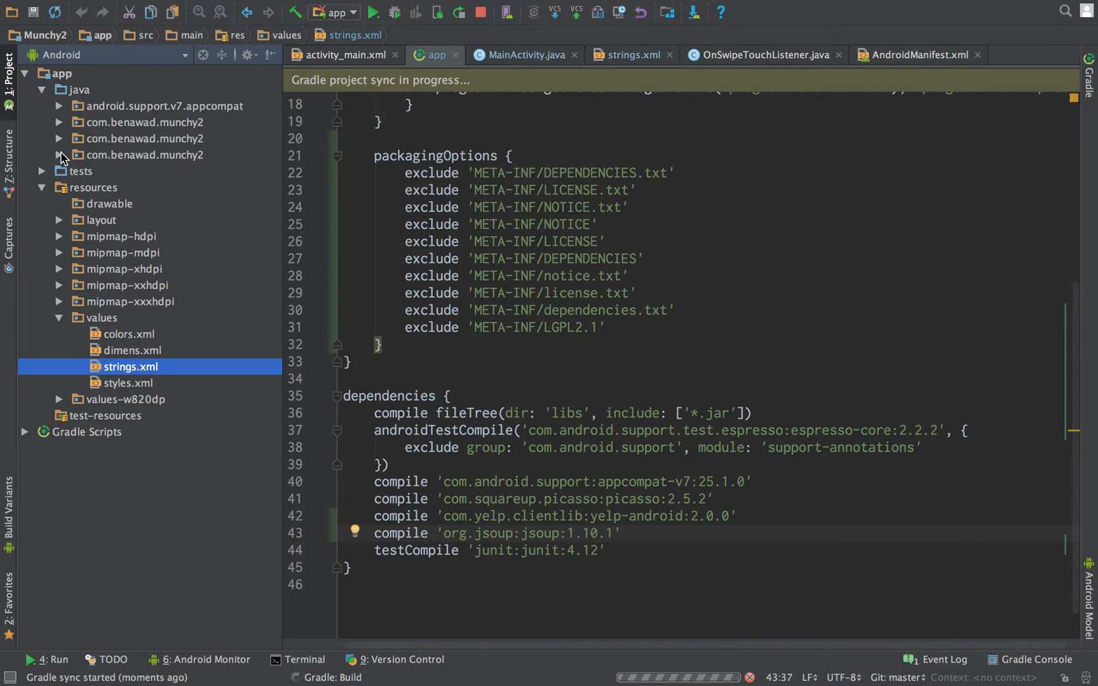
left_click(59, 155)
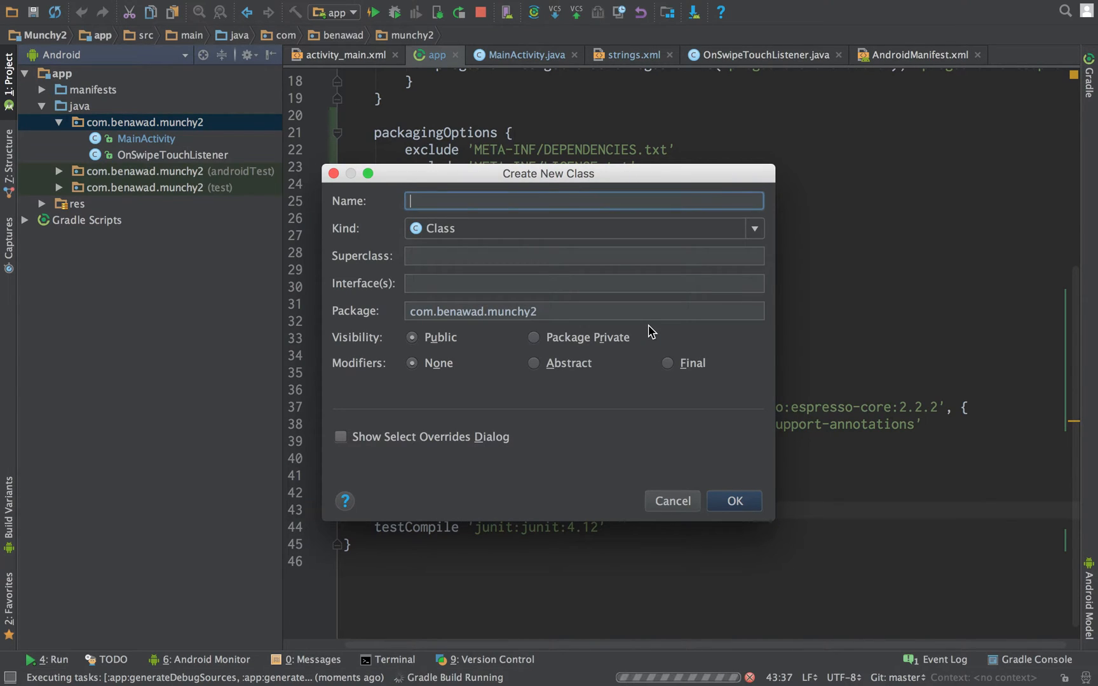
Step: Create the RestaurantParser Java class in com.benawad.munchy2 and add it to Git
type("RestaurantScraper")
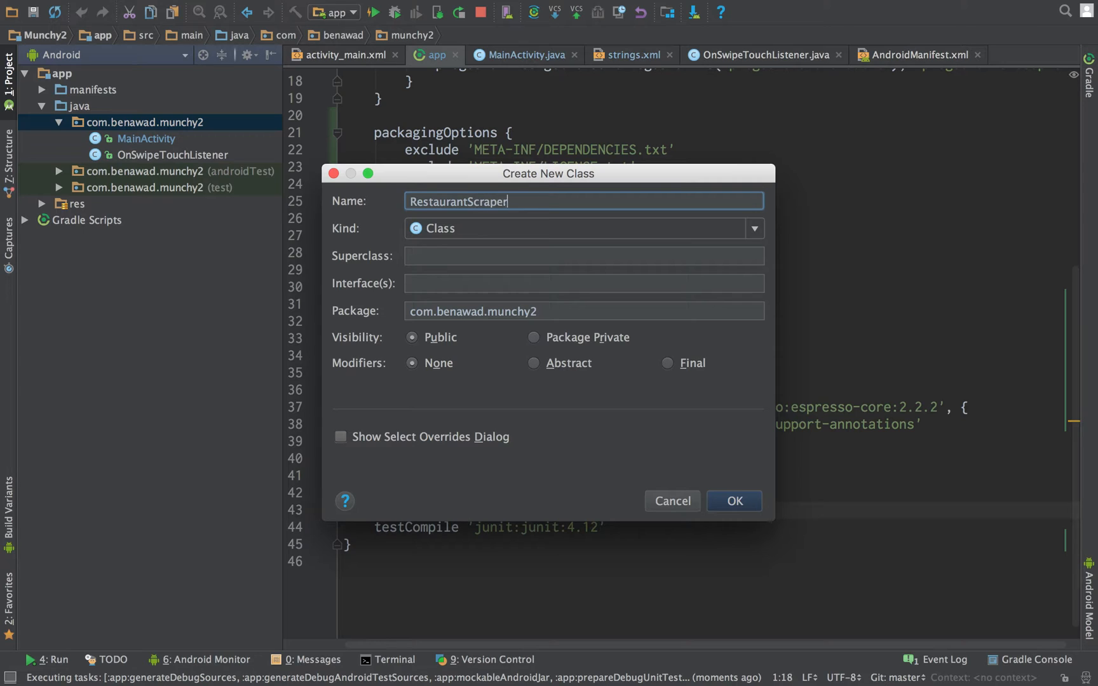
type("RestaurantPa")
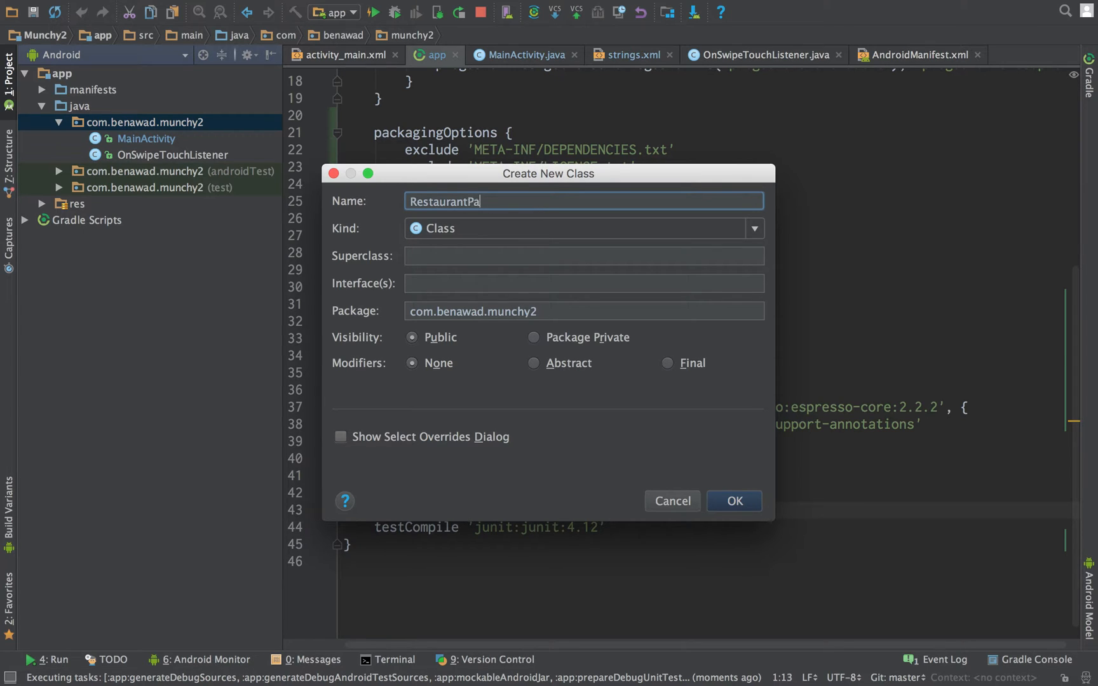
left_click(734, 501)
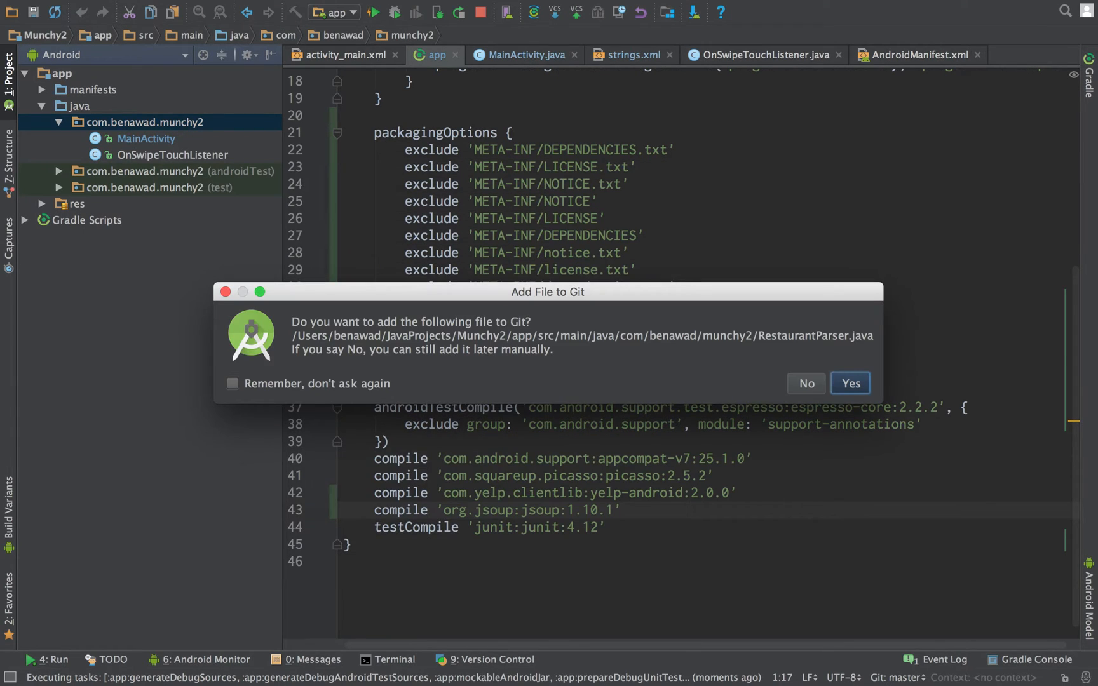
left_click(850, 384)
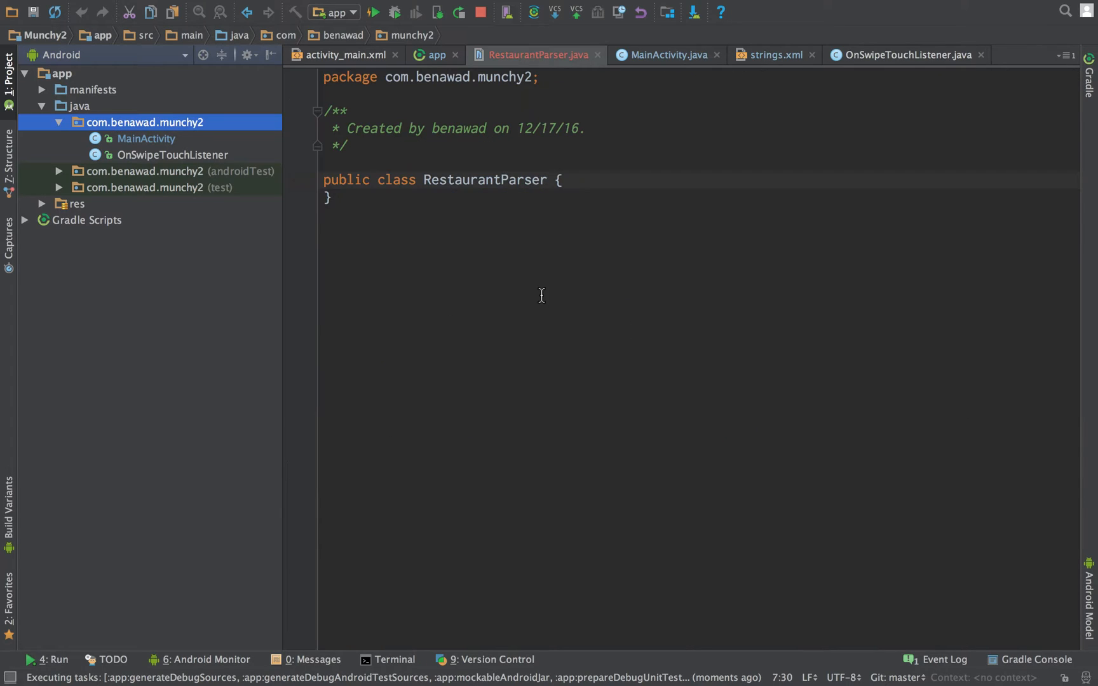
left_click(486, 180)
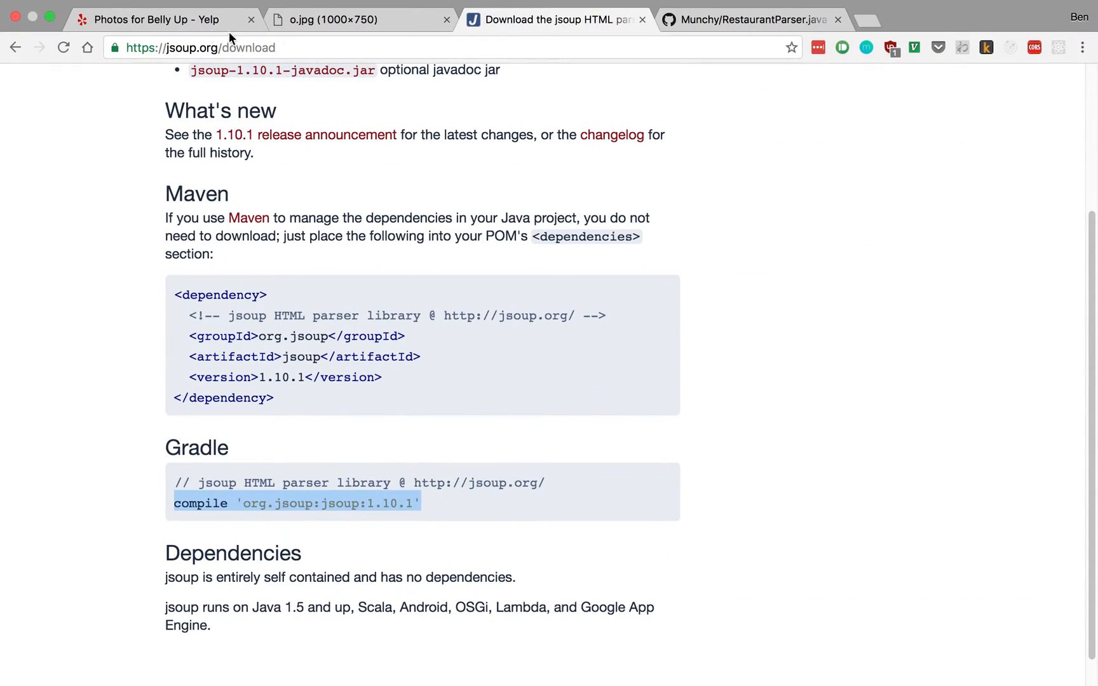
Step: Return to the Belly Up Yelp photos tab with its markup in developer tools
left_click(149, 19)
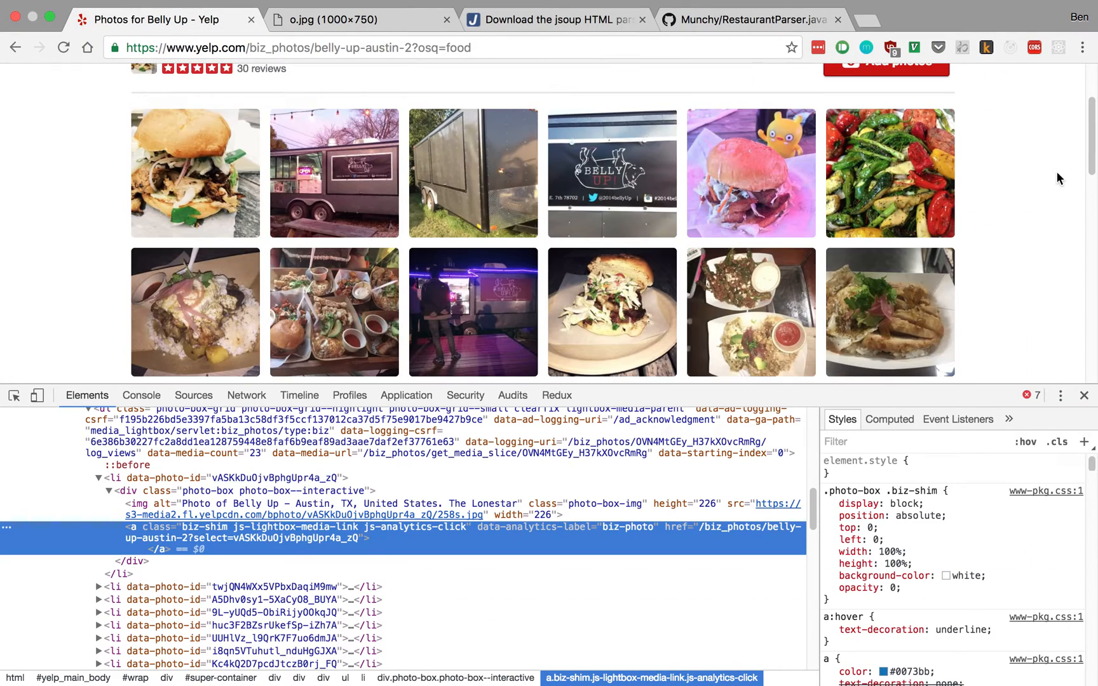
mouse_move(780, 175)
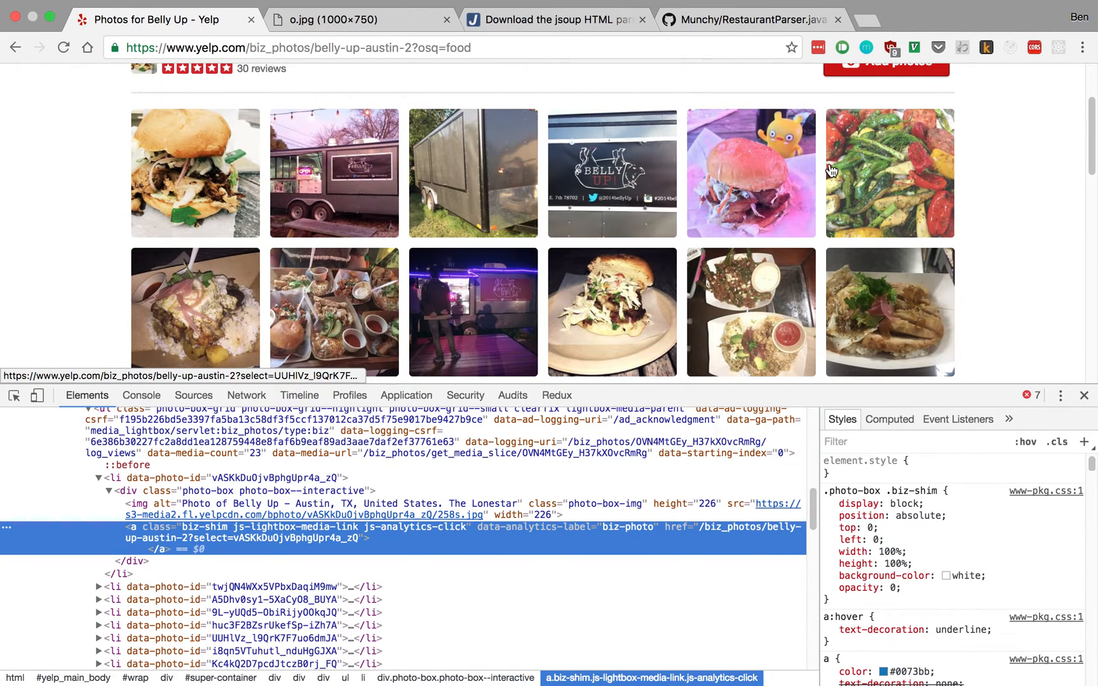
mouse_move(188, 272)
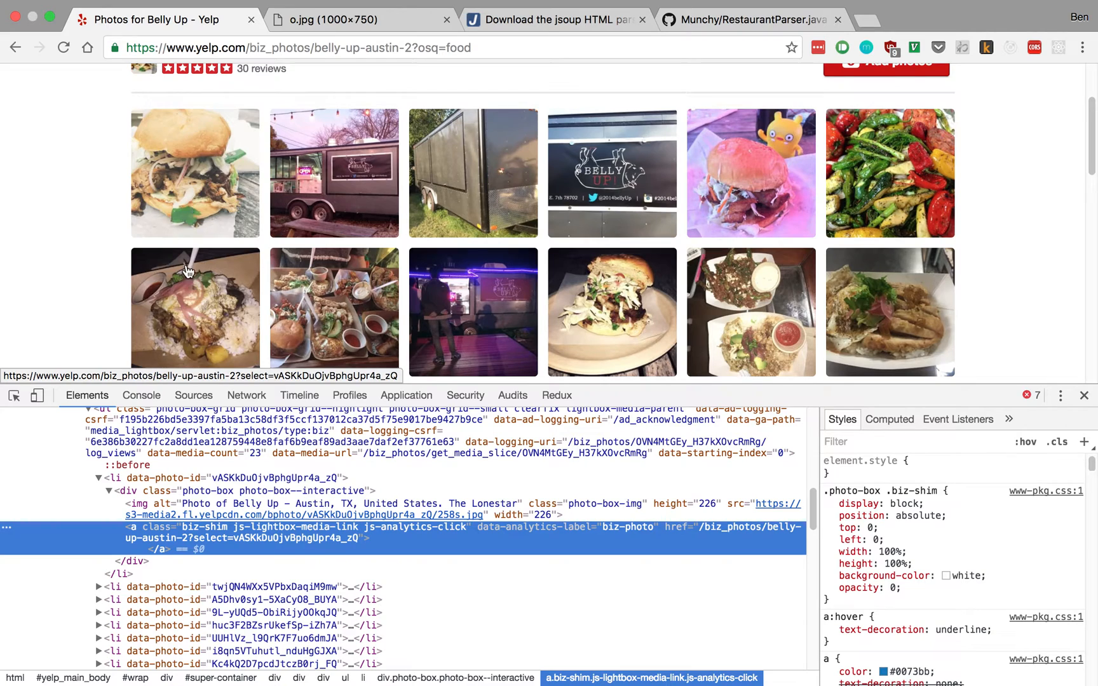
mouse_move(343, 190)
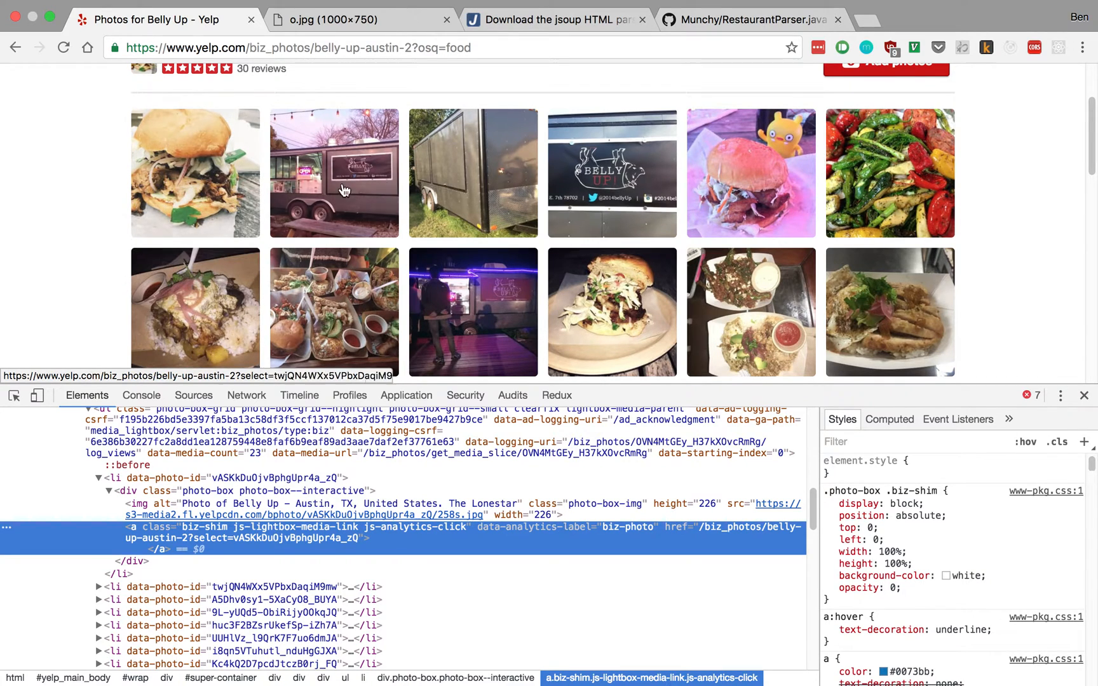
mouse_move(192, 236)
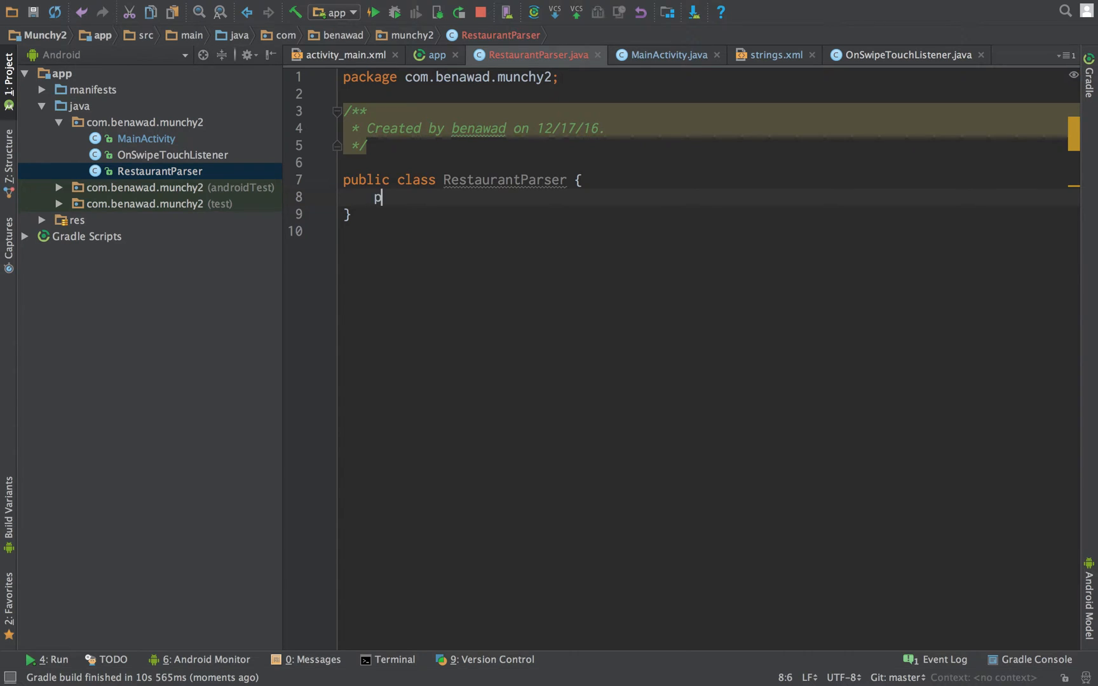
Step: Declare public static List<String> getPictures(String html) with an empty body
type("ublic st")
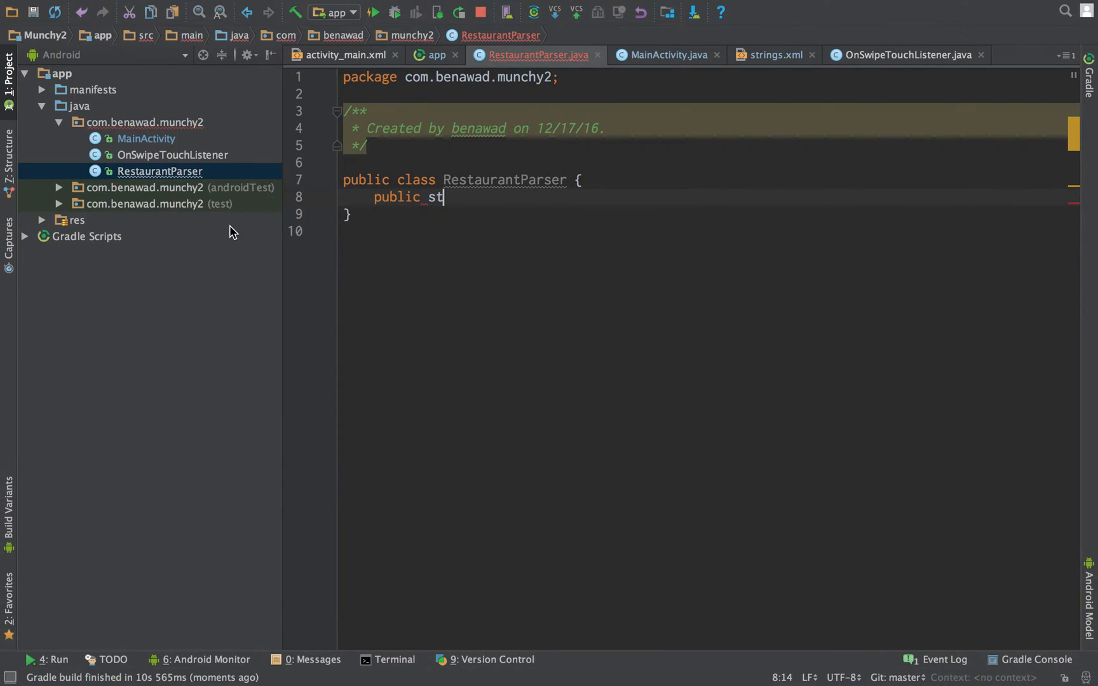
type("atic")
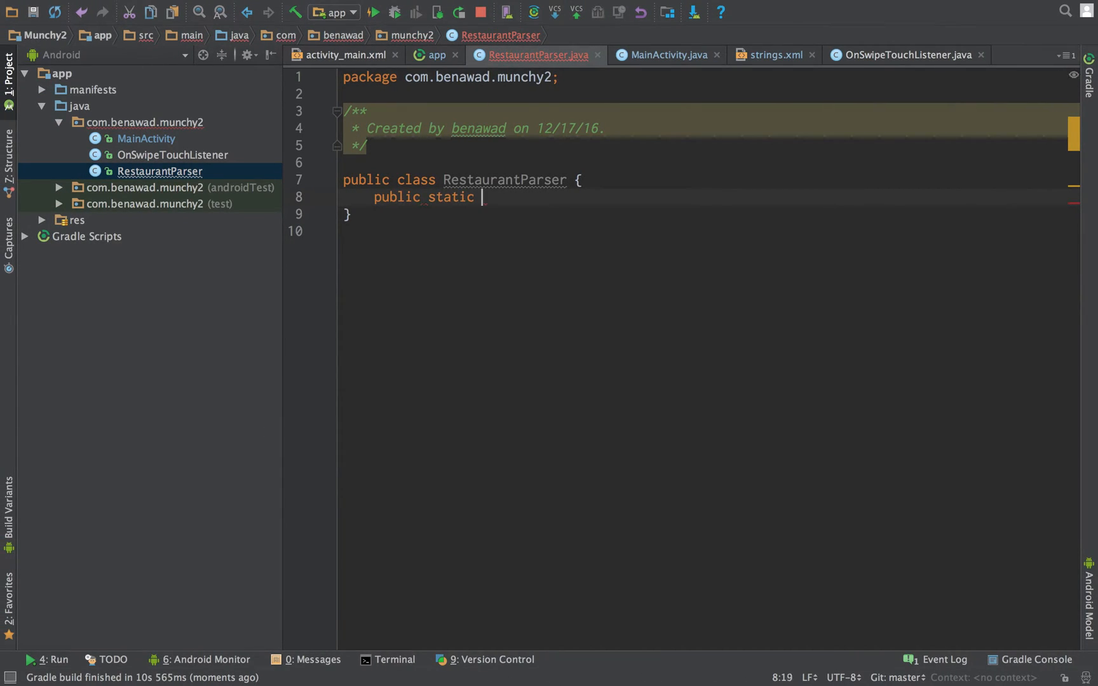
type("getP")
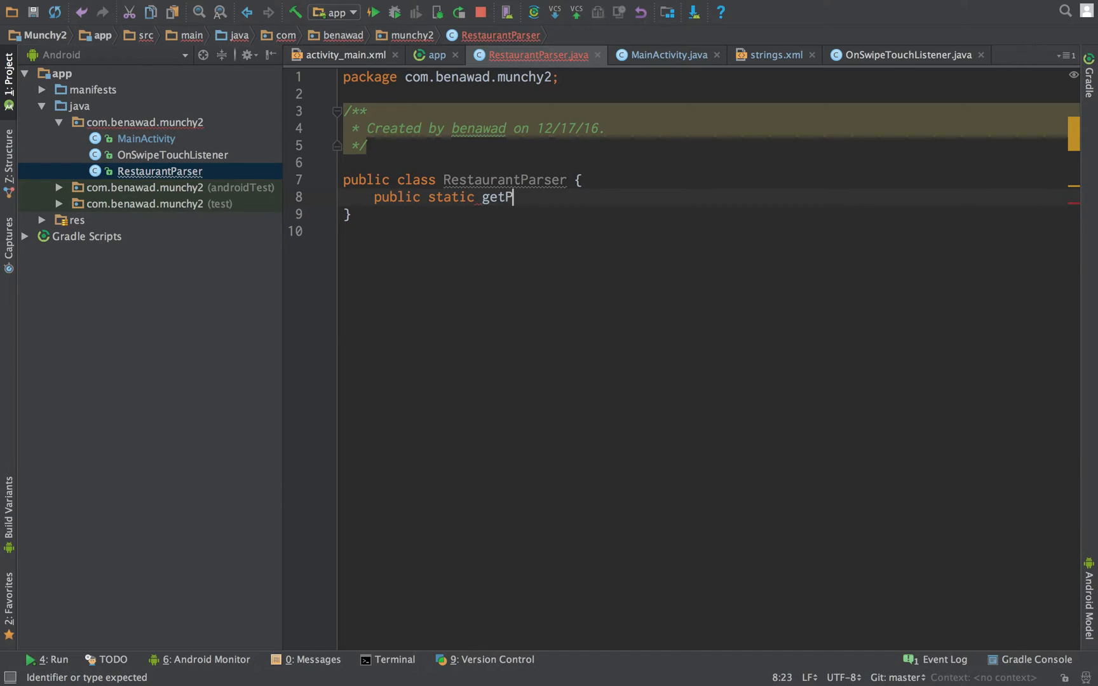
type("ictures")
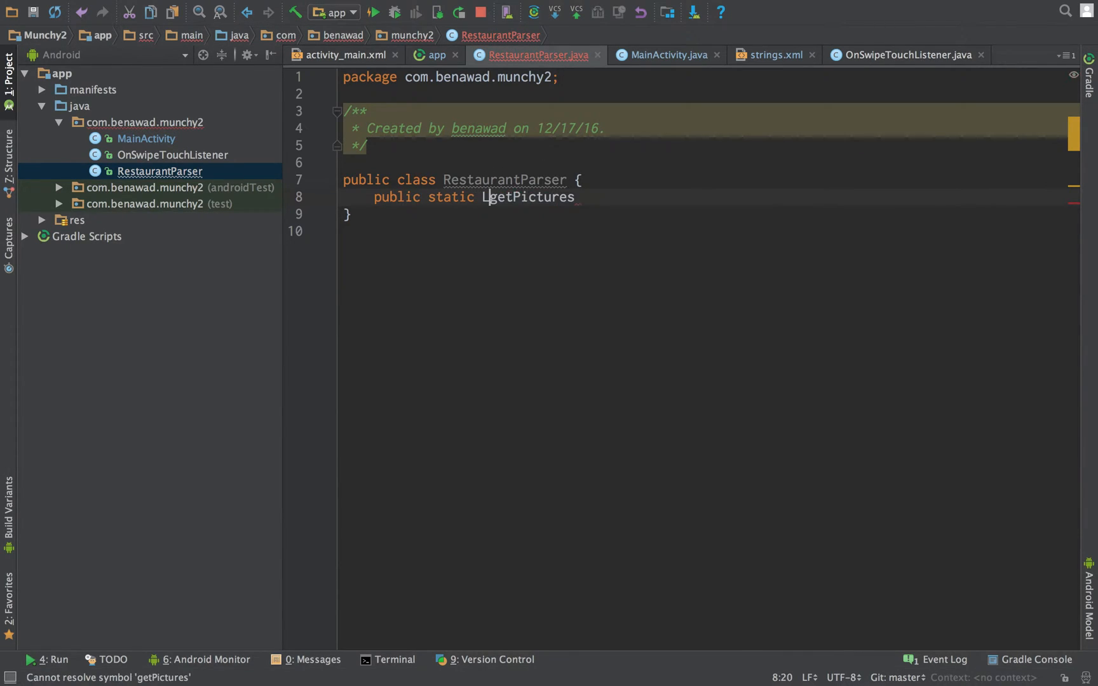
type("ist<String>")
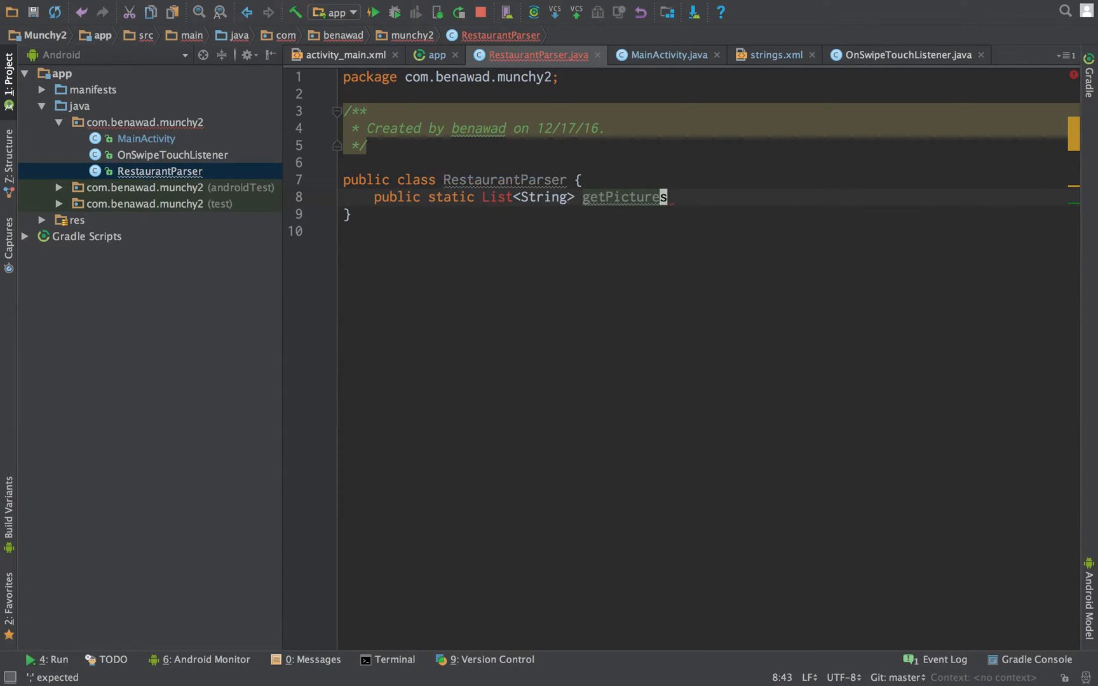
left_click(533, 197)
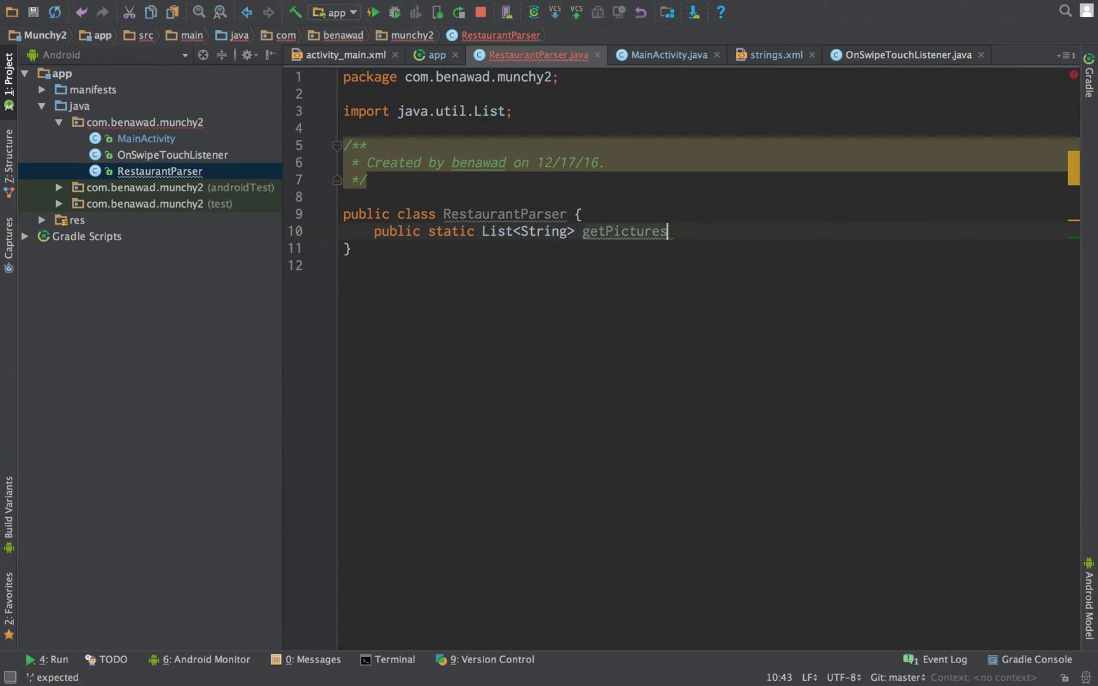
type("(String)")
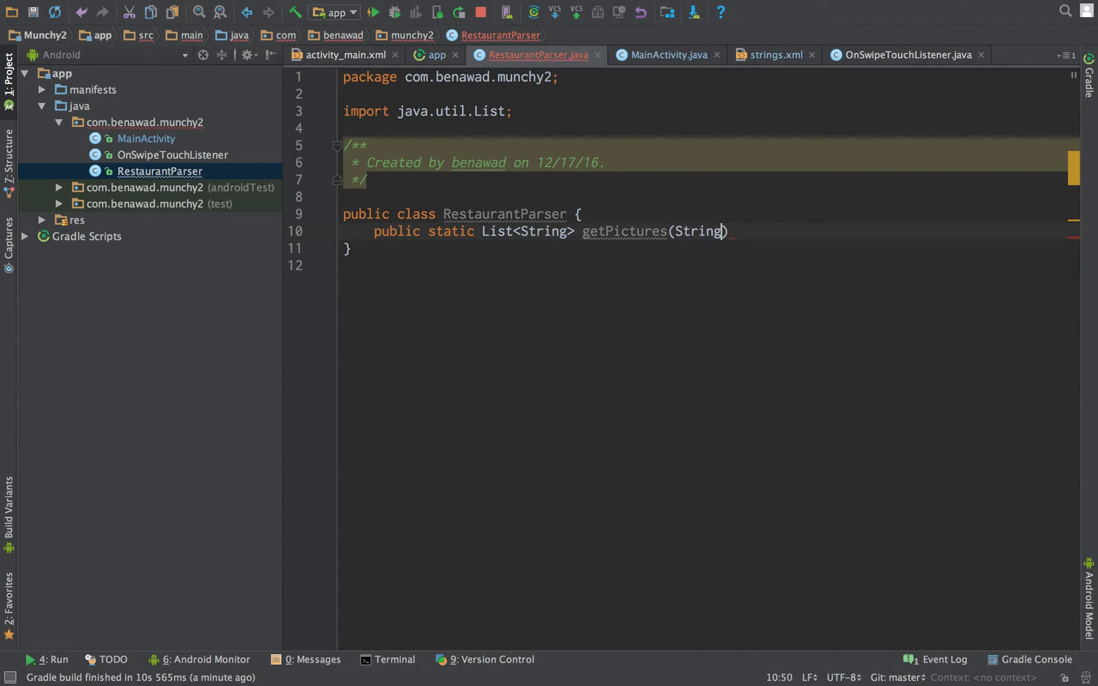
type("html) {")
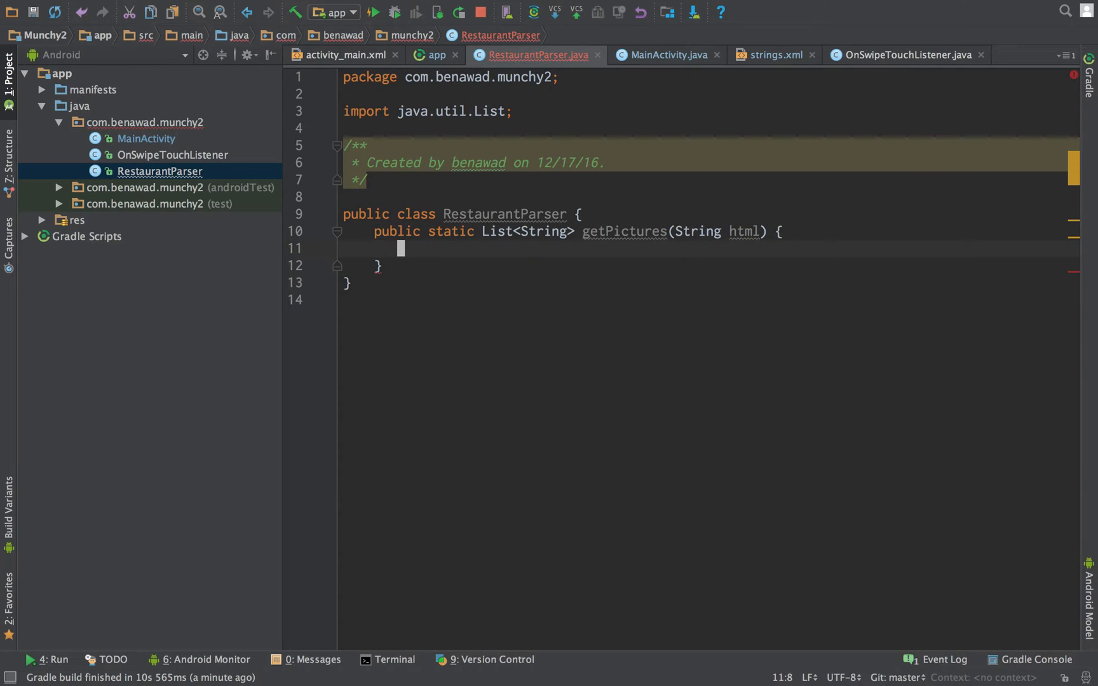
mouse_move(262, 166)
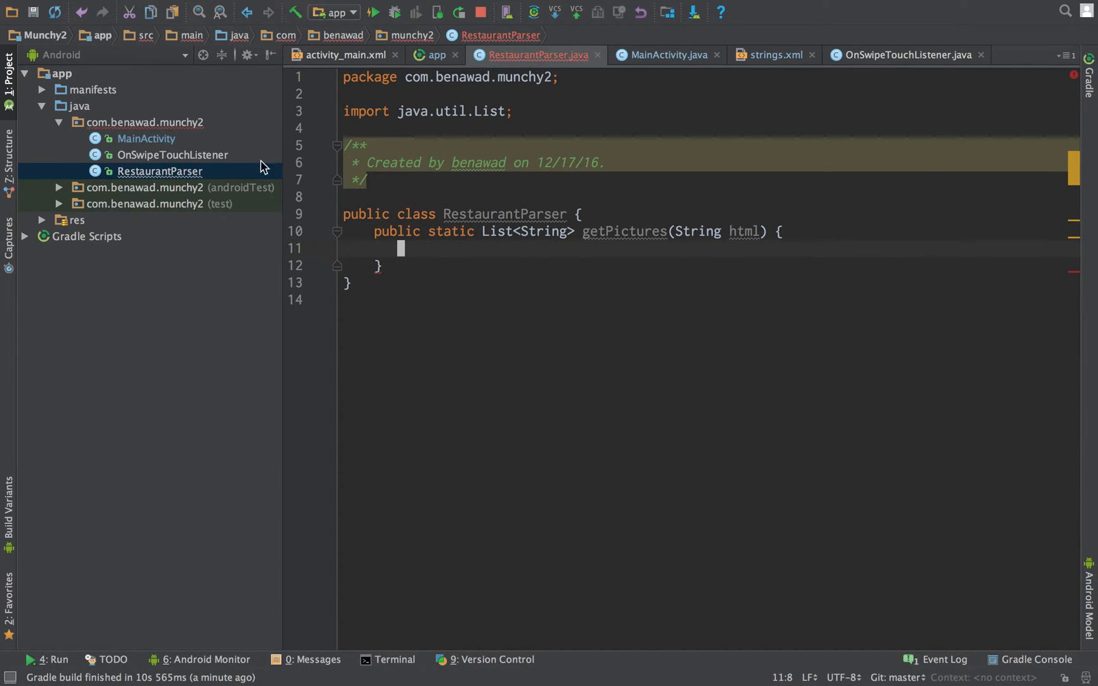
mouse_move(732, 241)
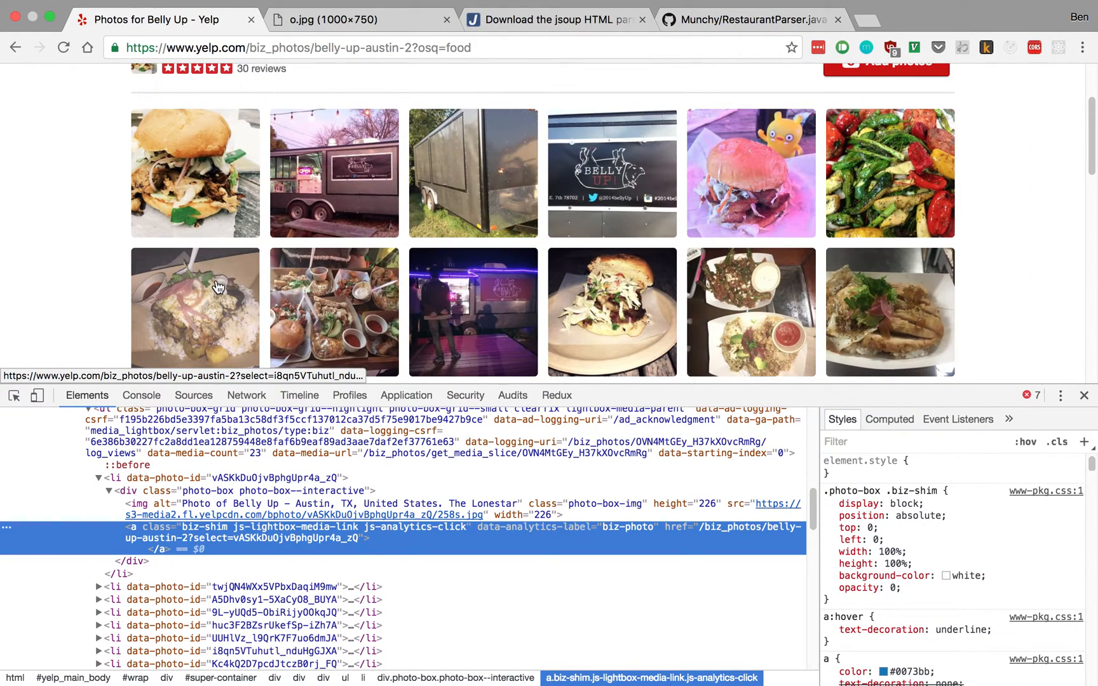
mouse_move(418, 292)
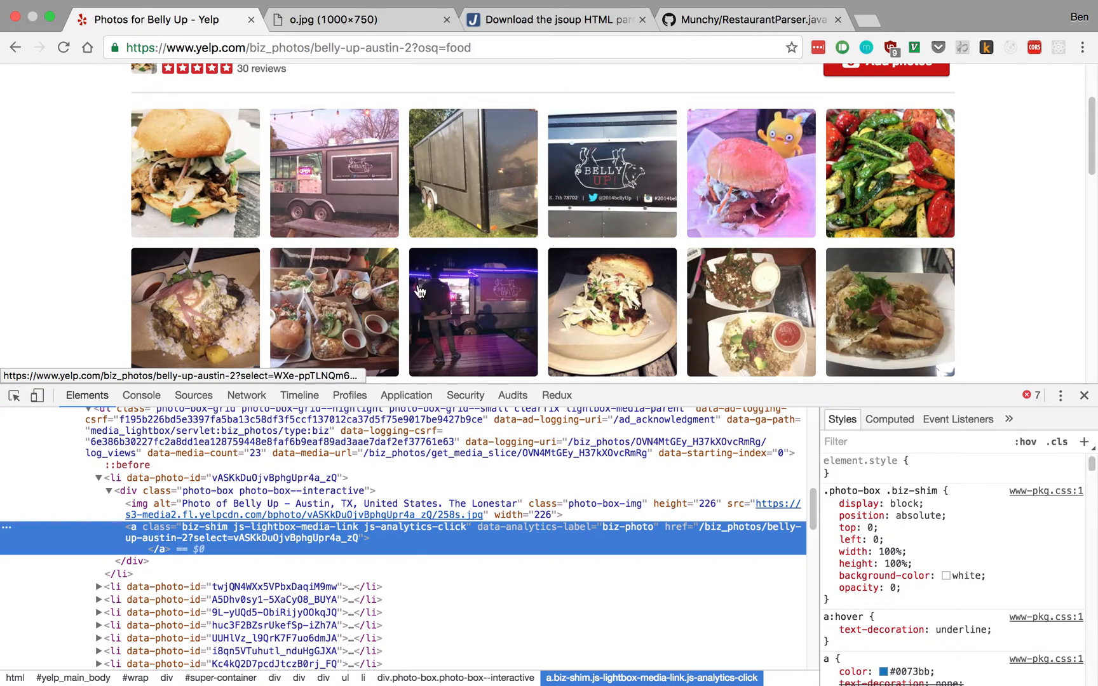
mouse_move(235, 201)
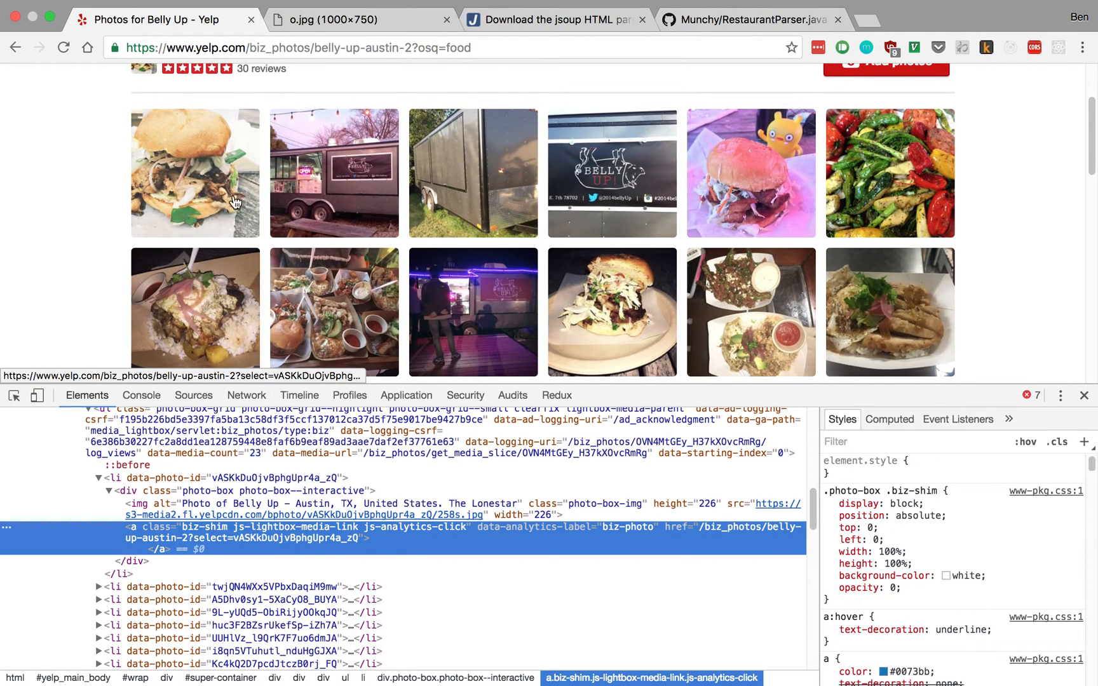
mouse_move(60, 262)
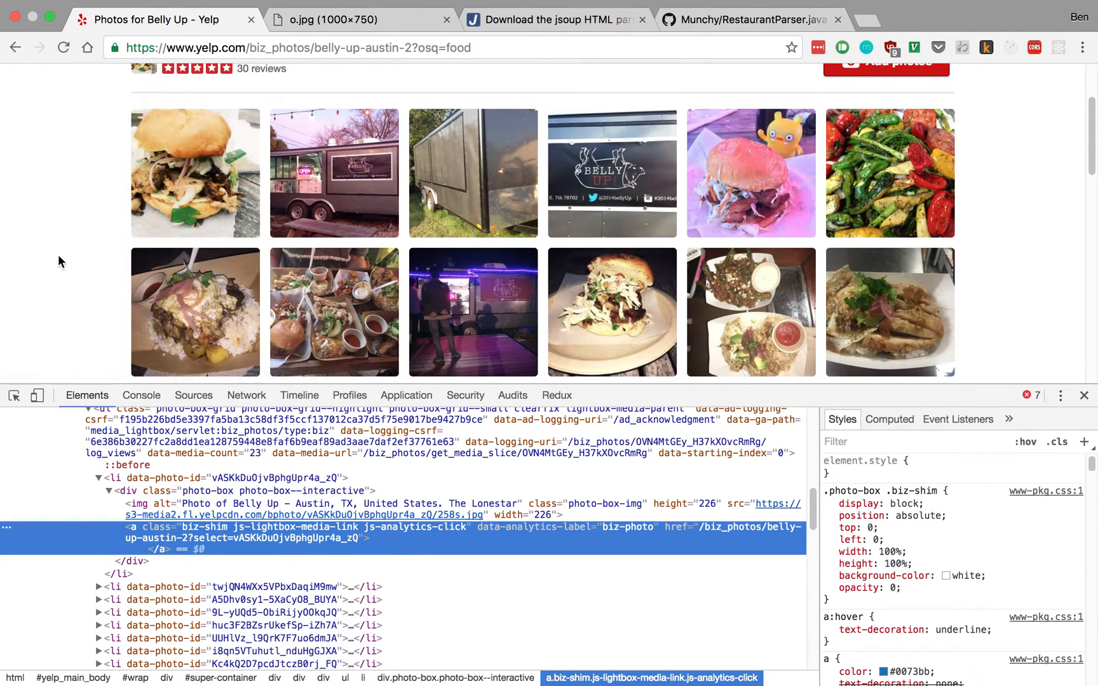
mouse_move(783, 238)
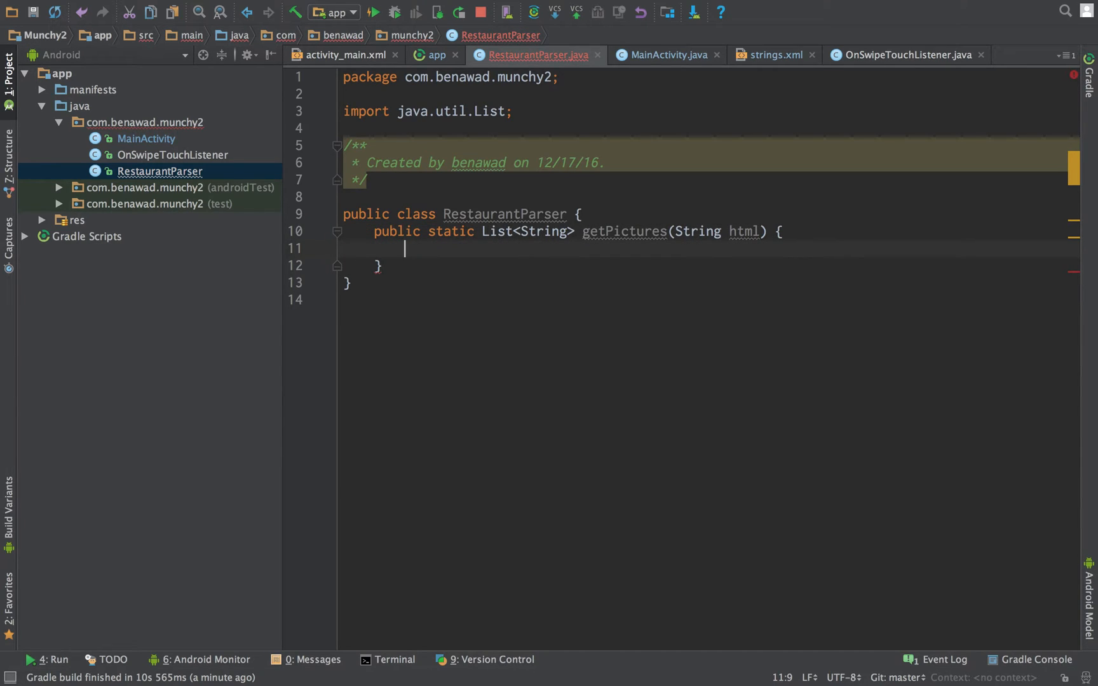
Step: Begin getPictures with Document doc = Jsoup.parse(html);, importing Document and Jsoup
type("DocumentsContract.Document")
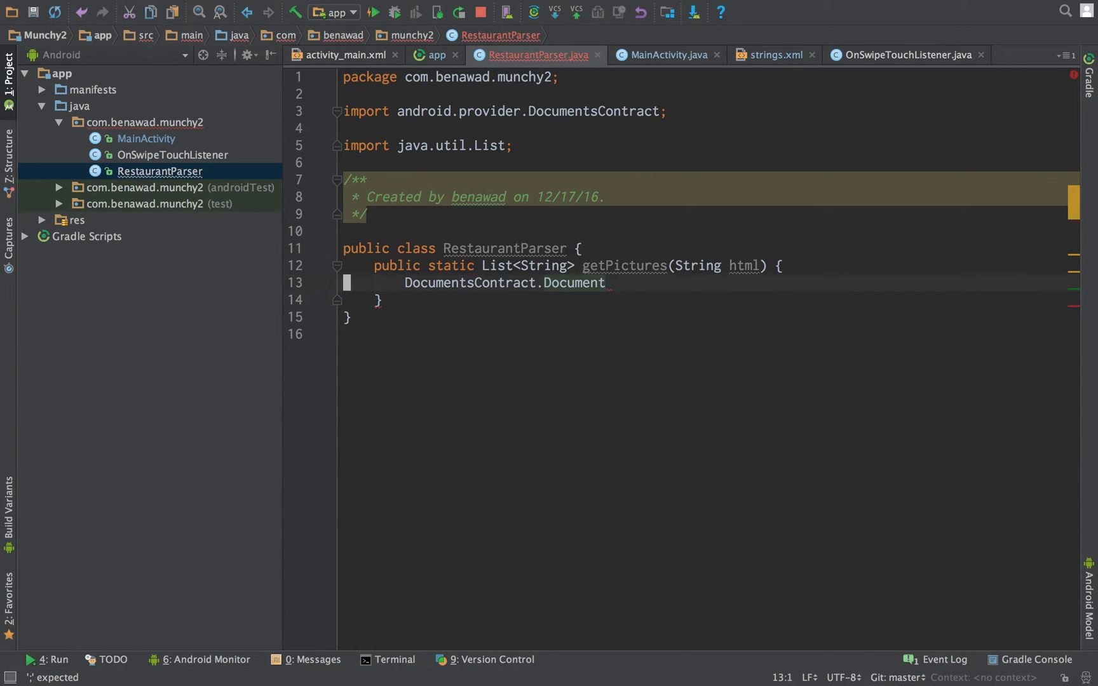
type("Document")
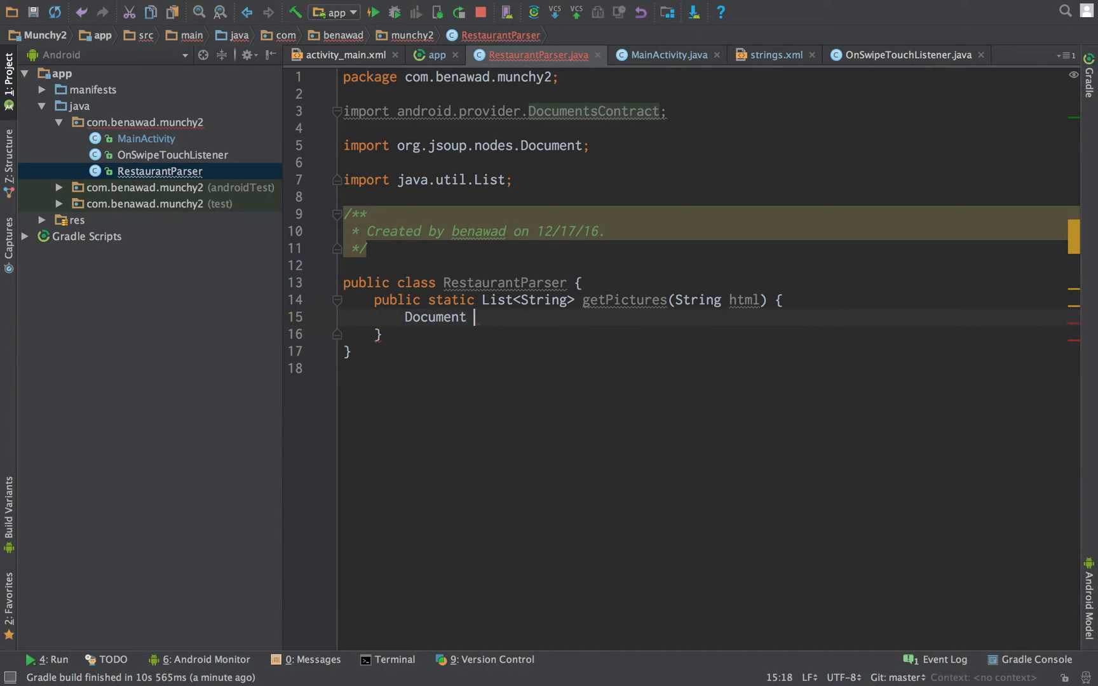
type("doc = D")
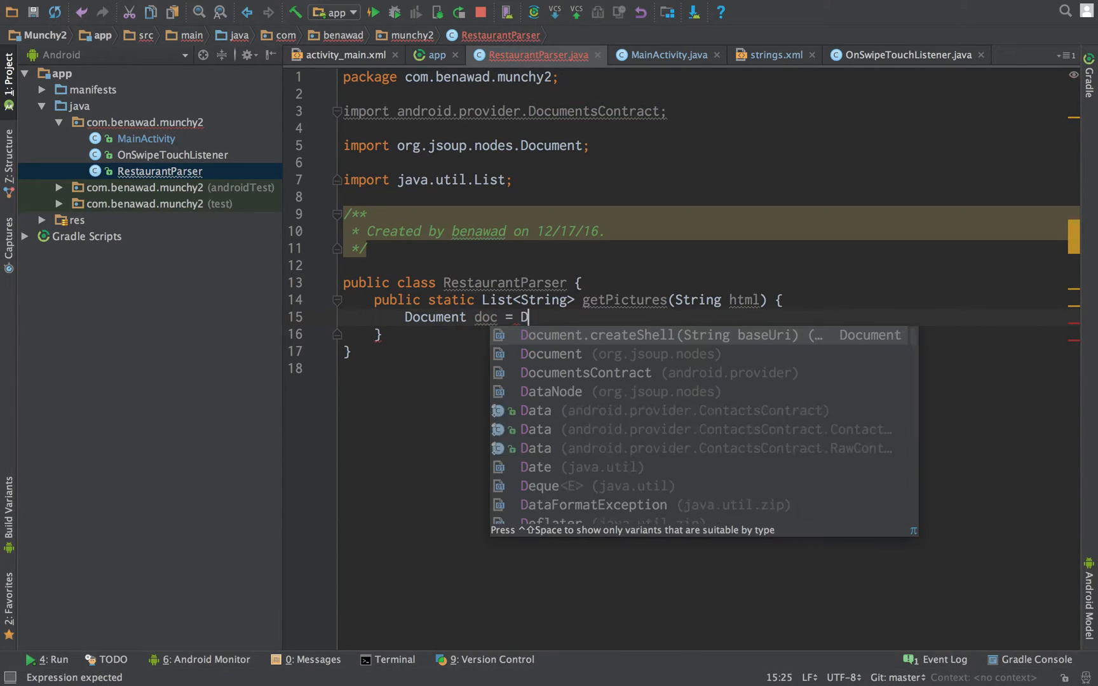
type("ocument.p")
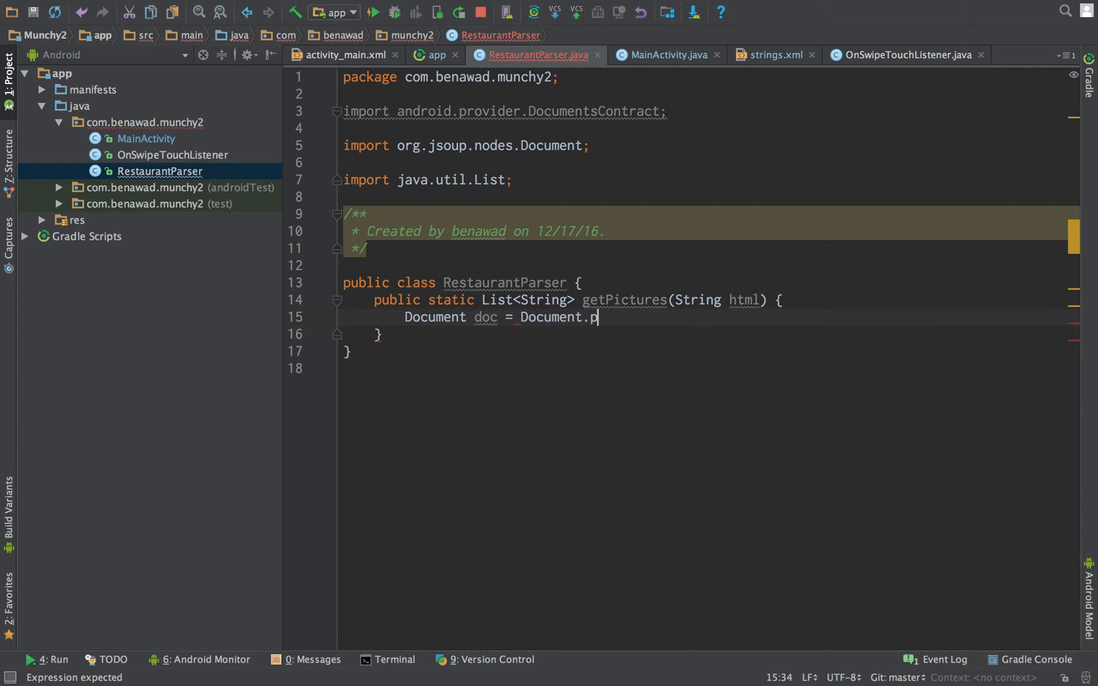
type("a")
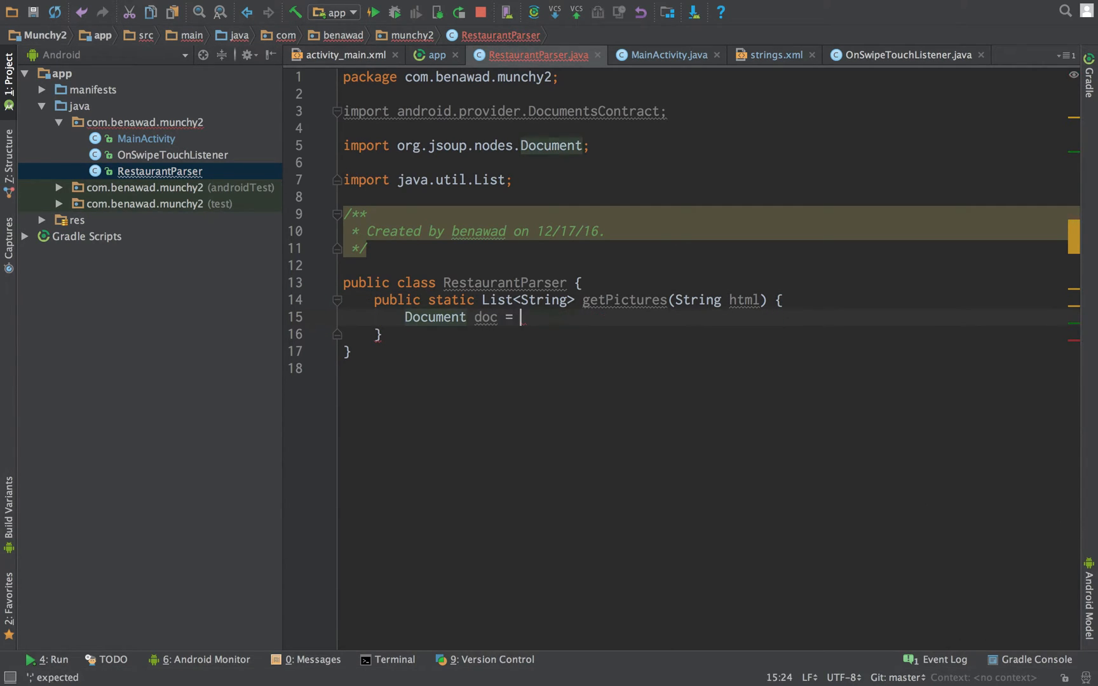
type("Document")
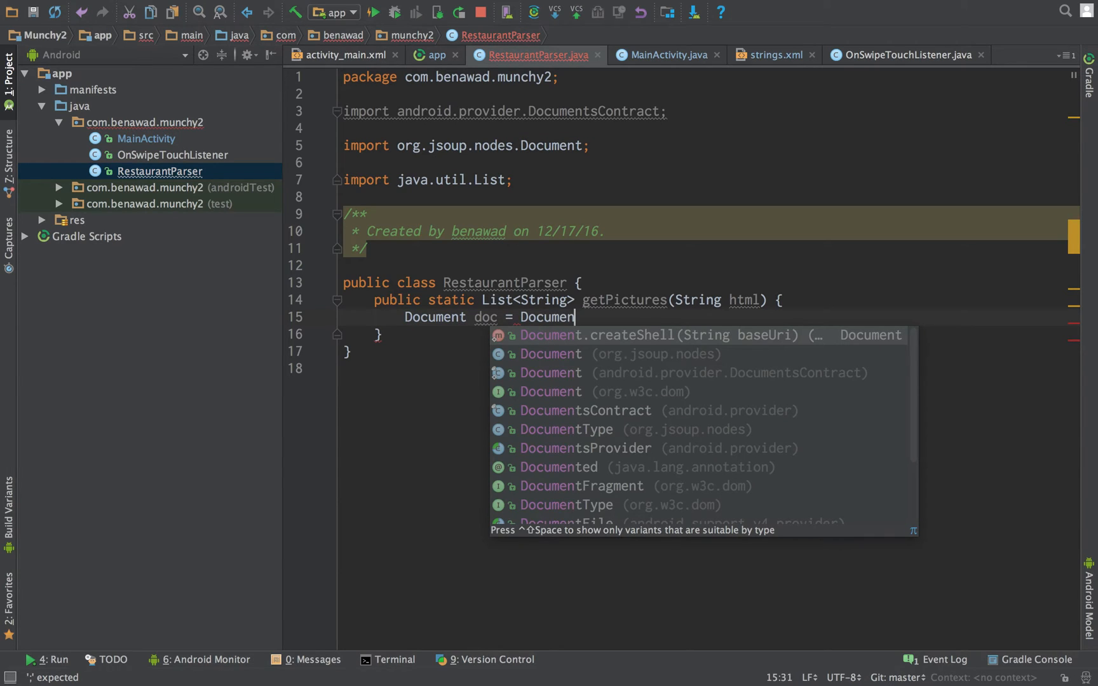
type("t.")
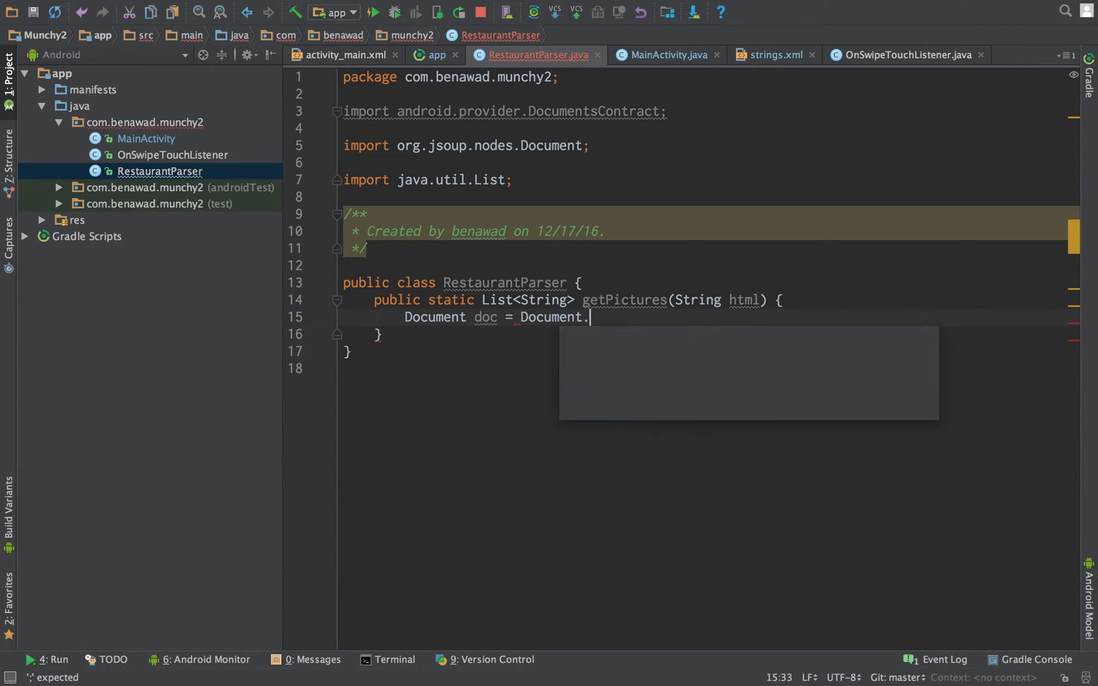
type("p")
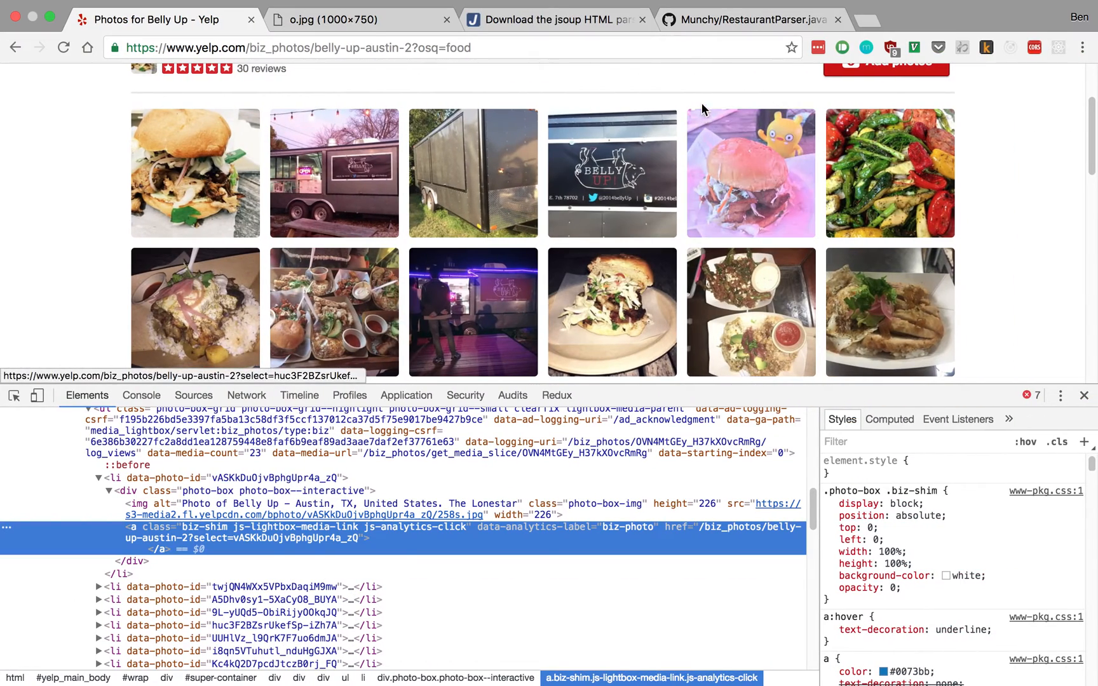
left_click(750, 19)
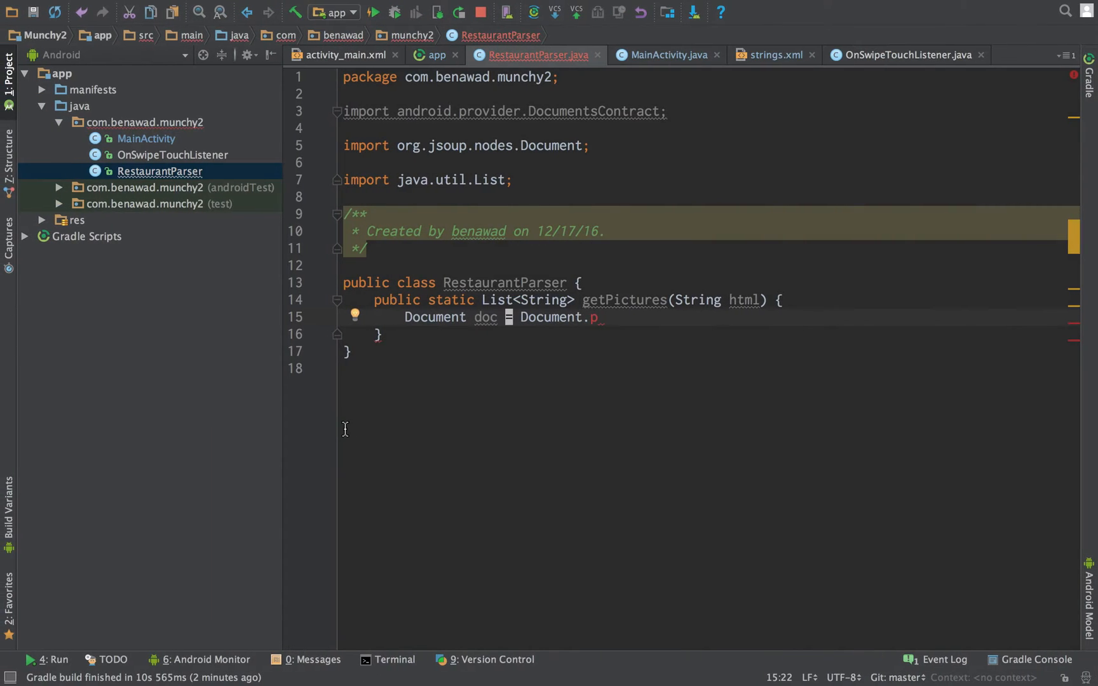
type("Jsou")
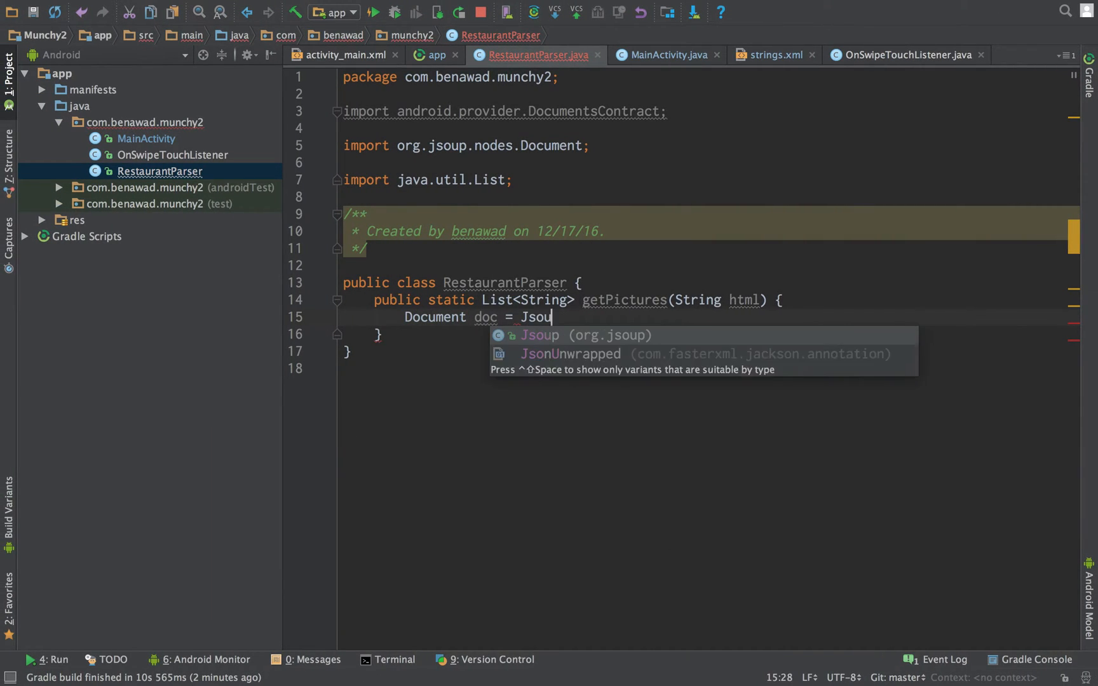
left_click(540, 334)
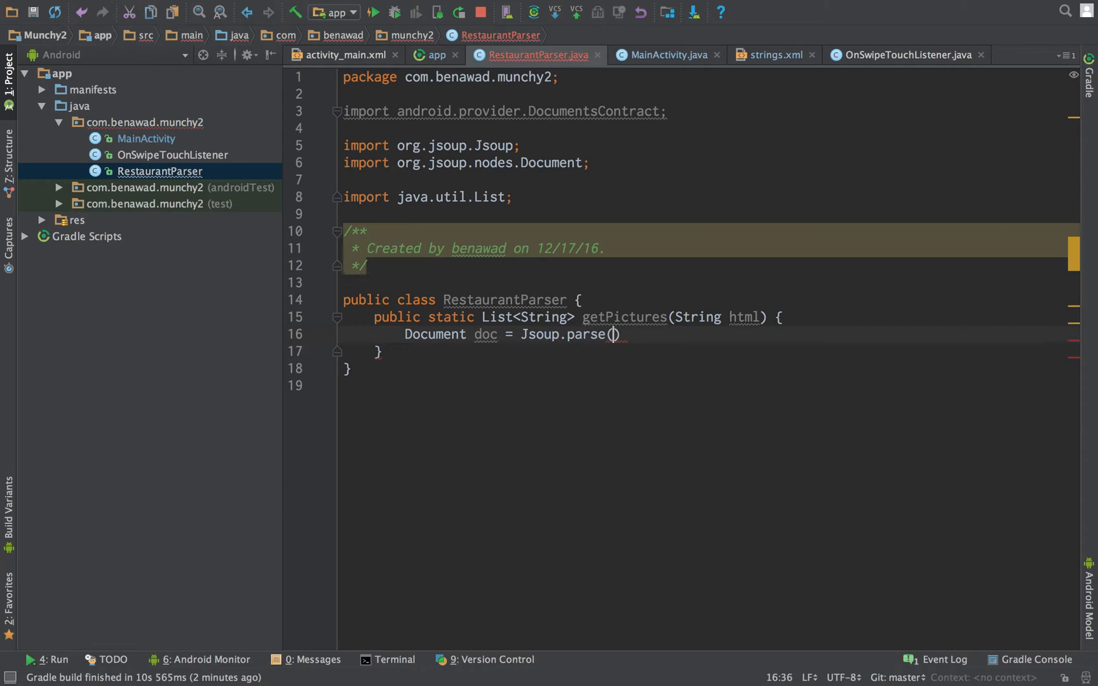
type("html);")
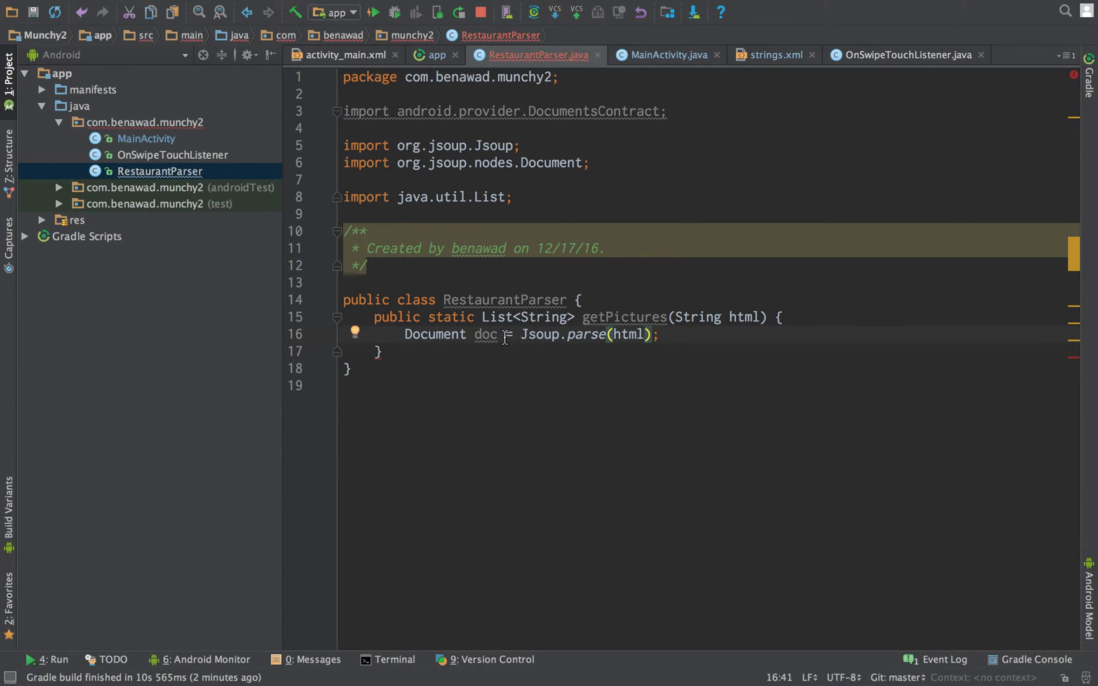
Step: Check the Yelp photos page for reference, then start declaring Elements images from doc
key("Return")
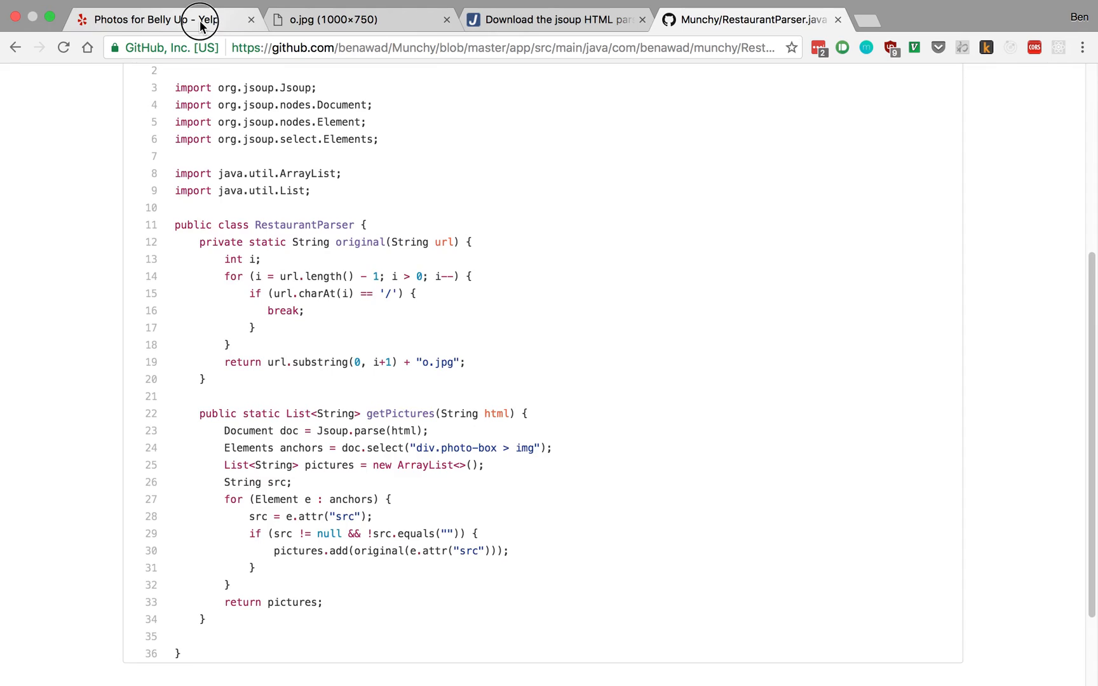
left_click(147, 19)
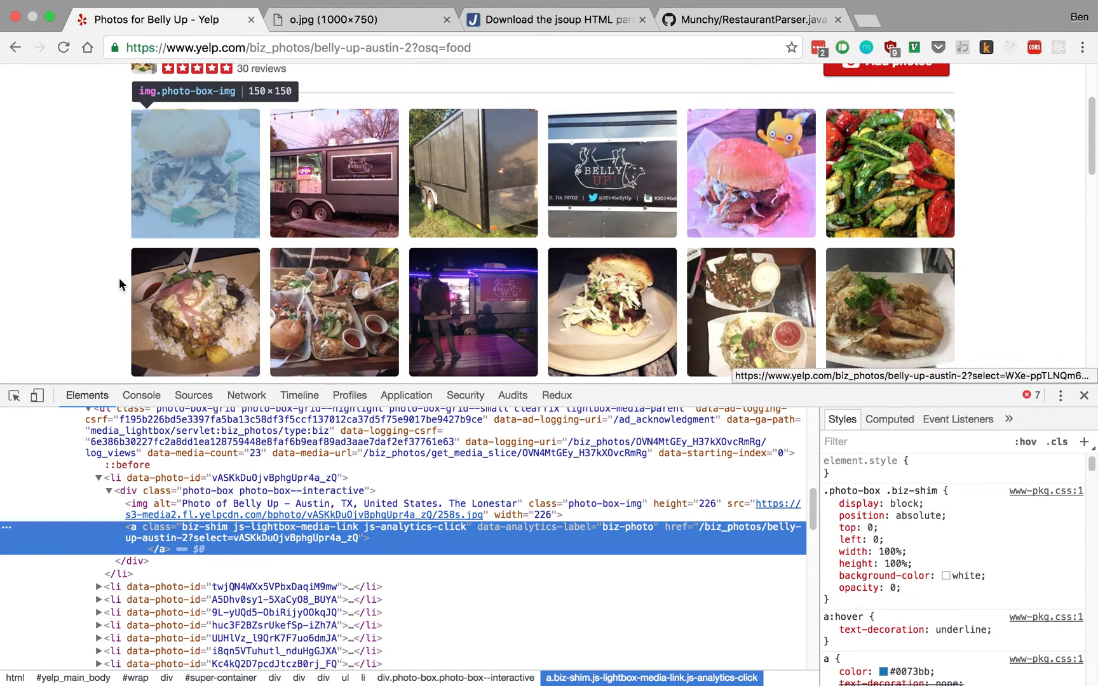
mouse_move(273, 339)
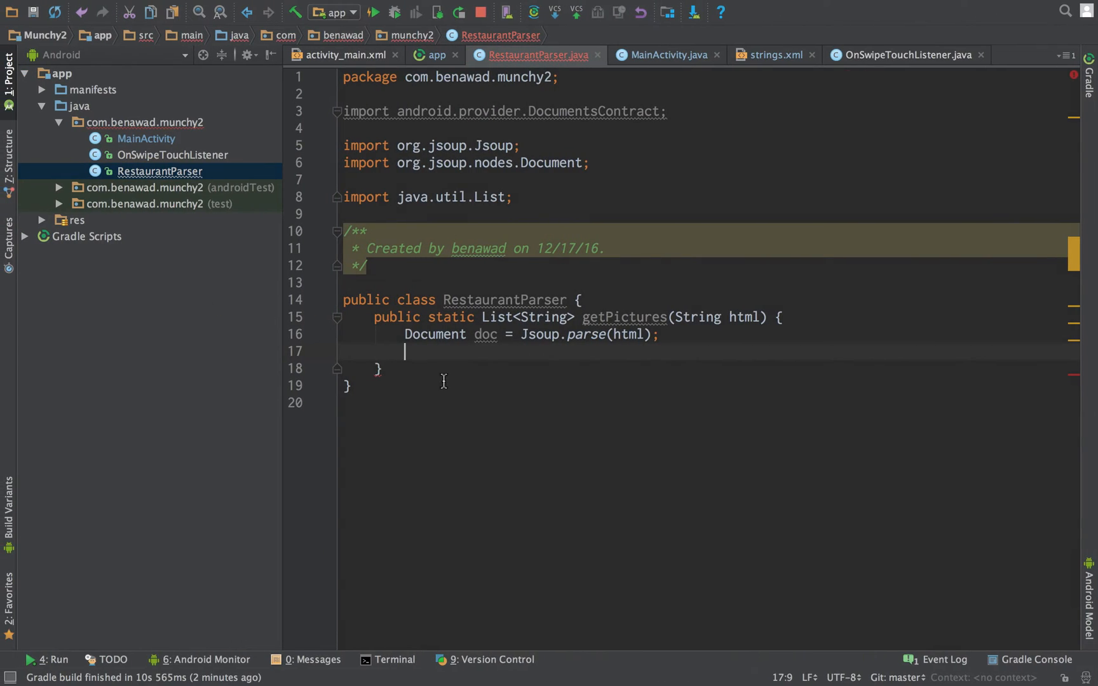
type("doc.")
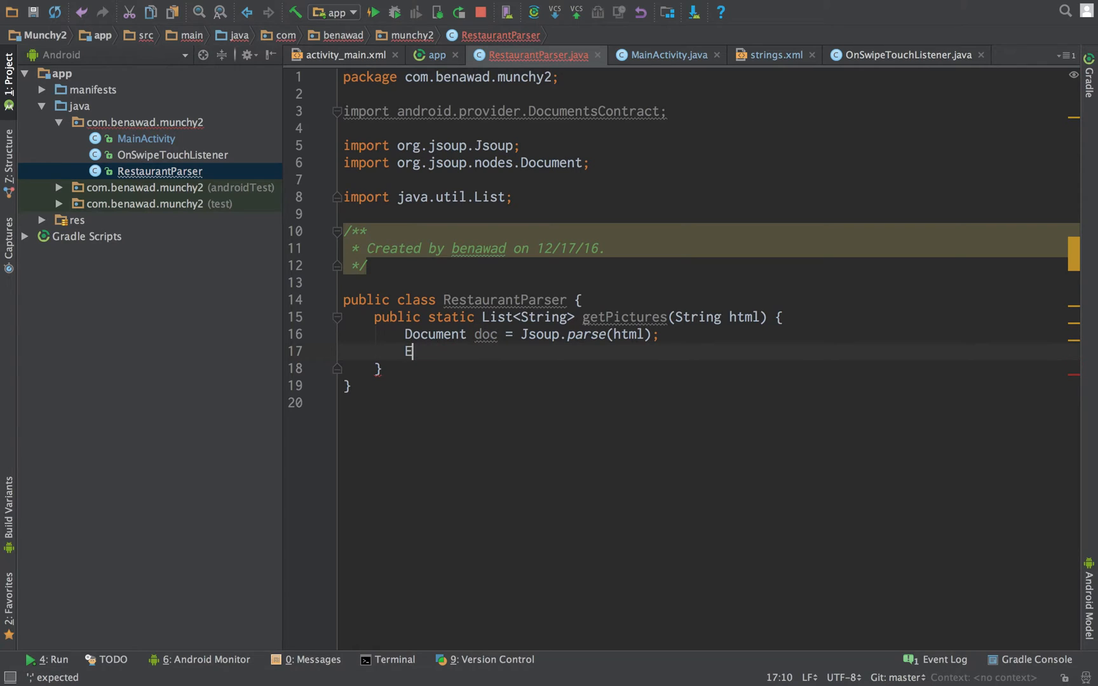
type("lements")
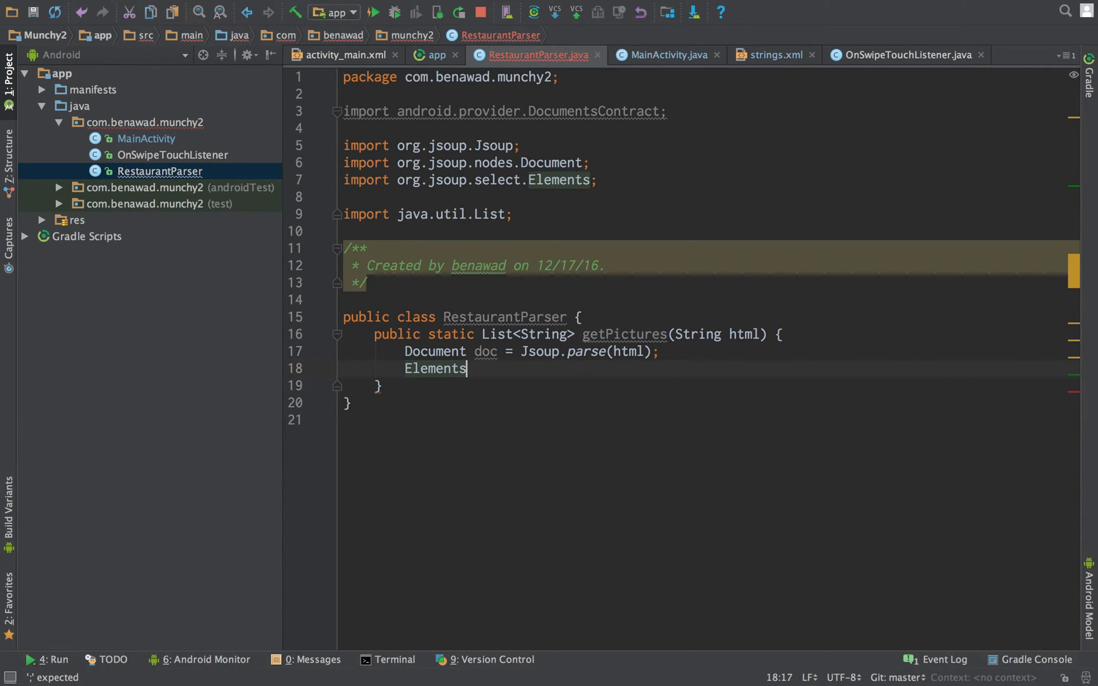
type("images =")
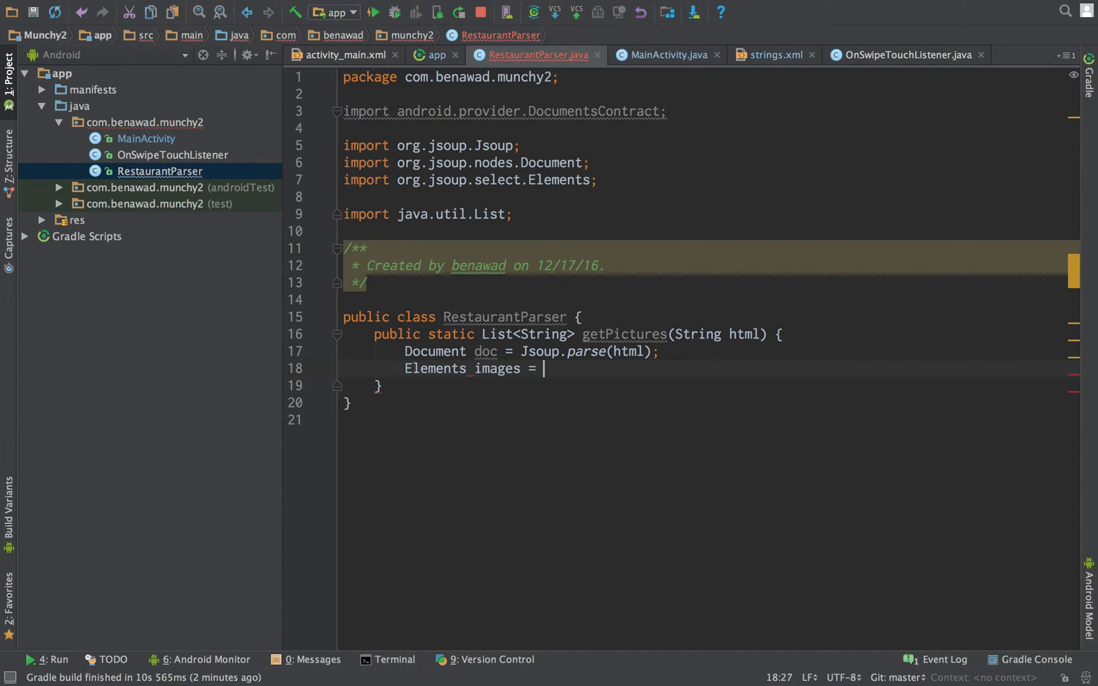
Step: Assign doc.select("div.photo-box > img") to images and end the statement with a semicolon
type("doc.select(\"div.")
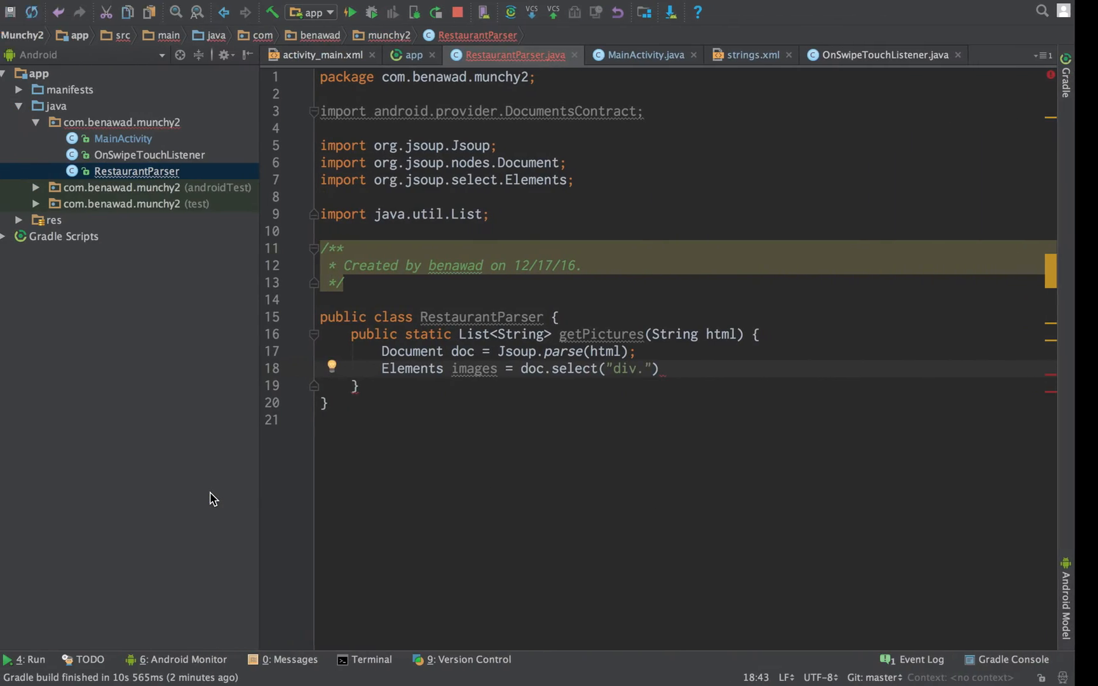
type("photo-")
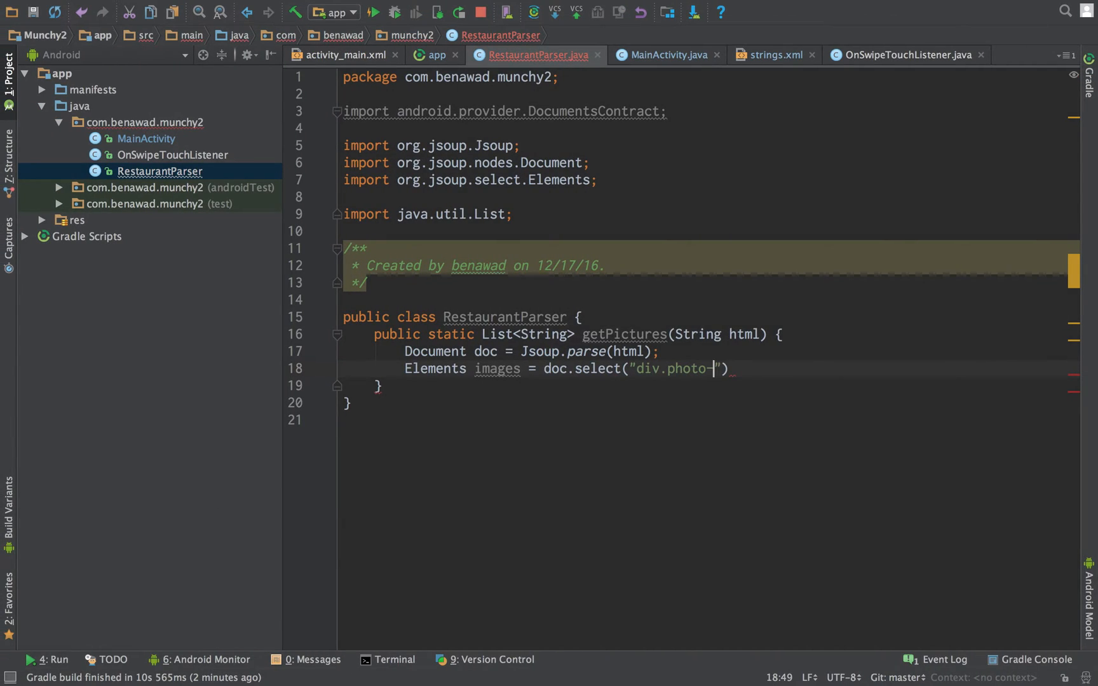
type("box >")
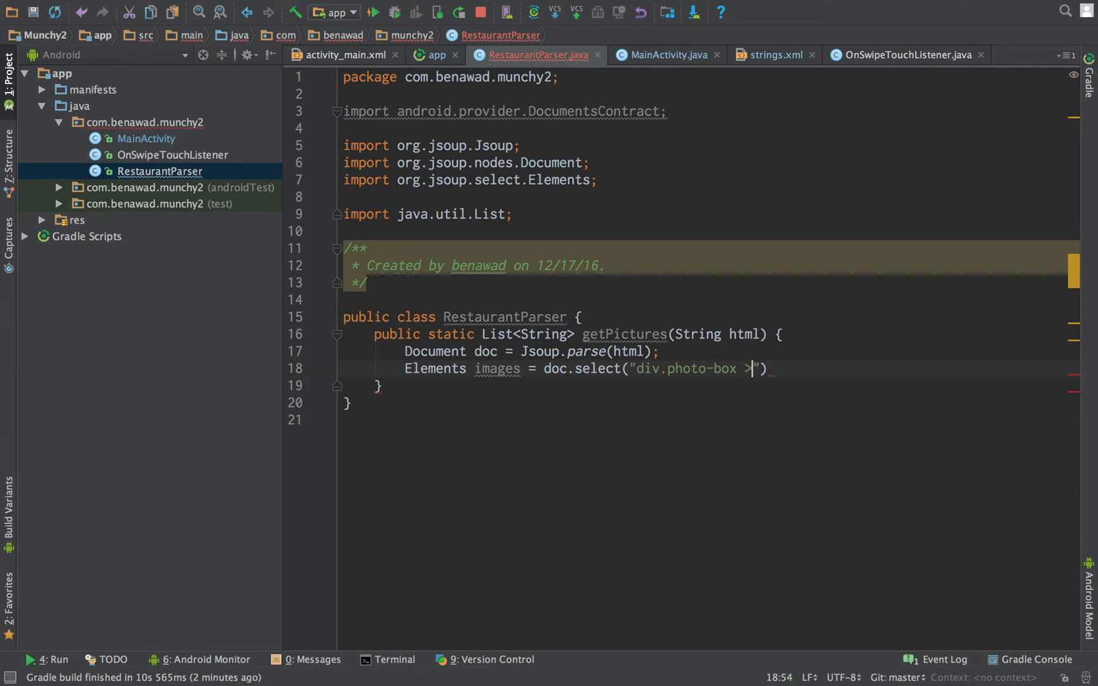
type("img")
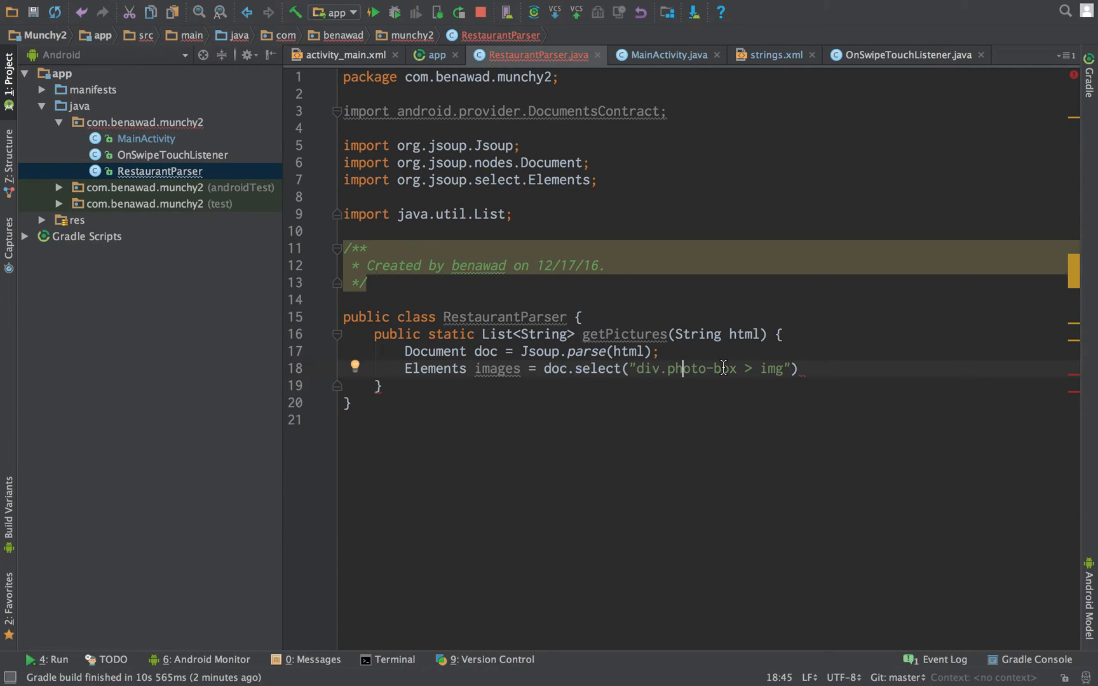
left_click(804, 369)
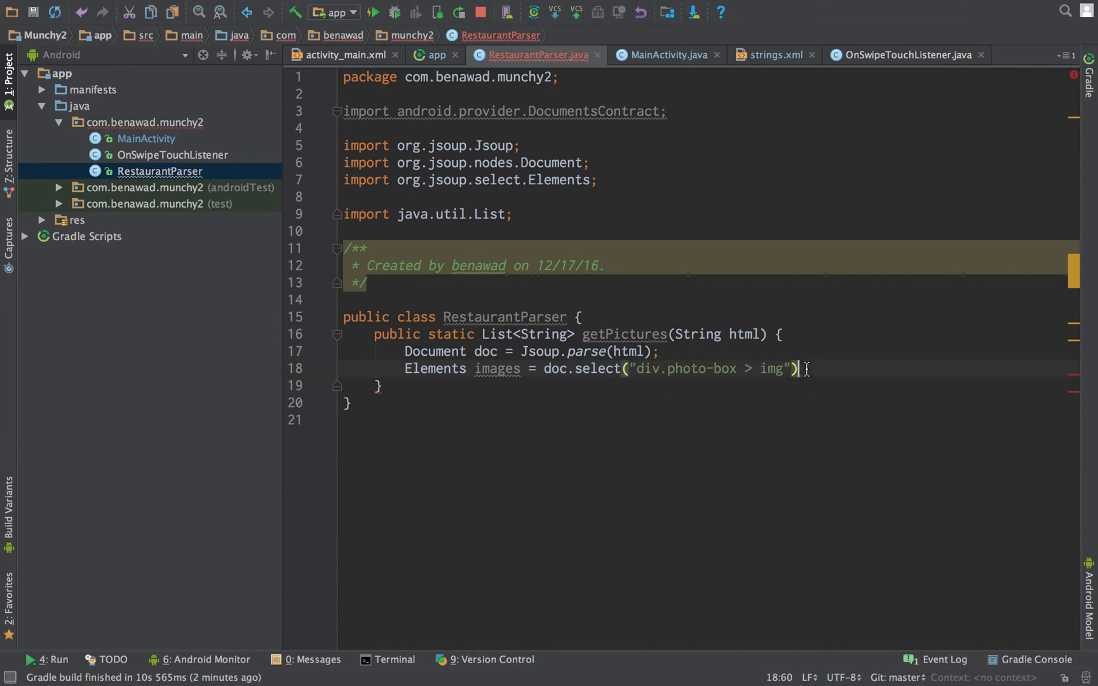
type(";")
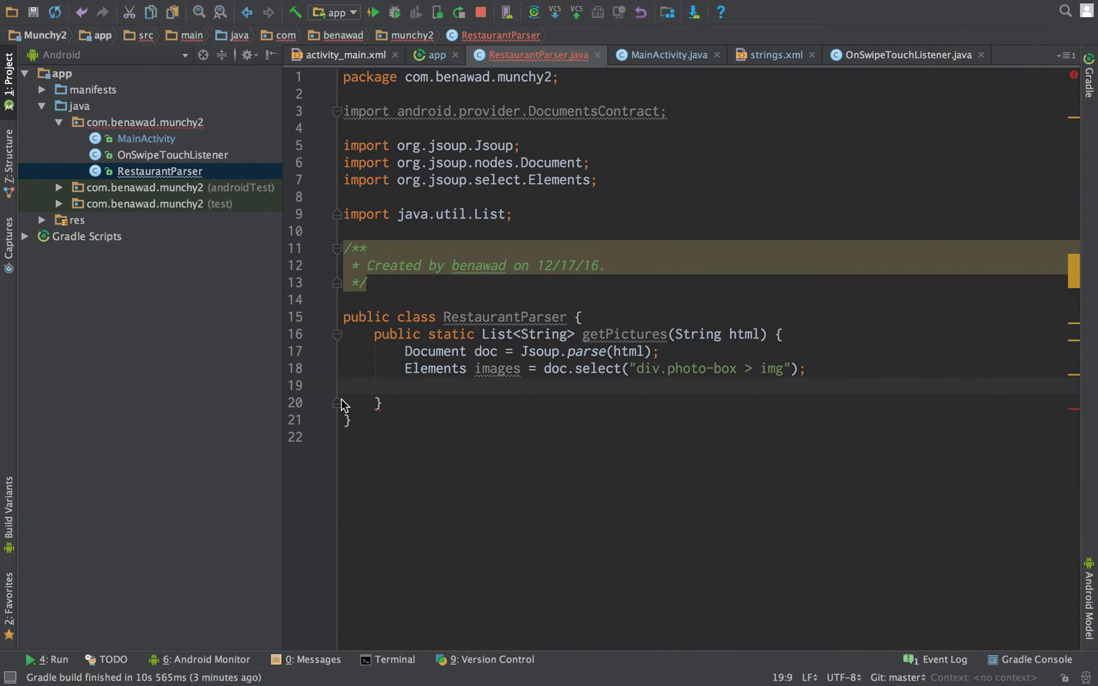
Step: Declare List<String> urls as a new ArrayList and add an empty for loop over each Element in images
type("List,")
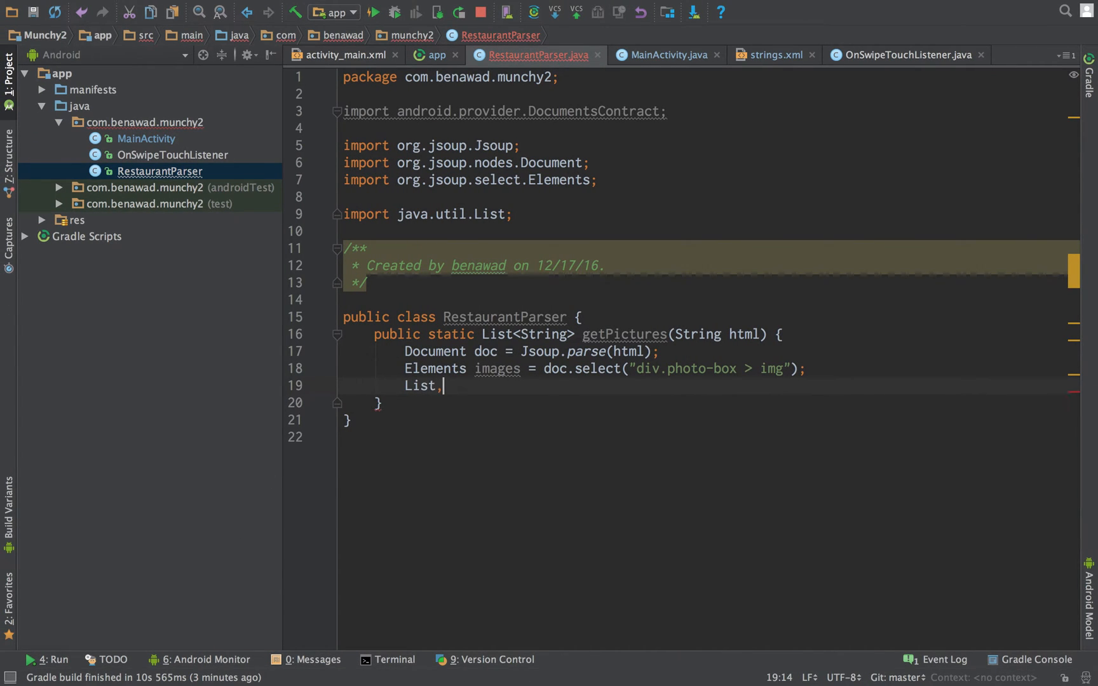
type("<String>")
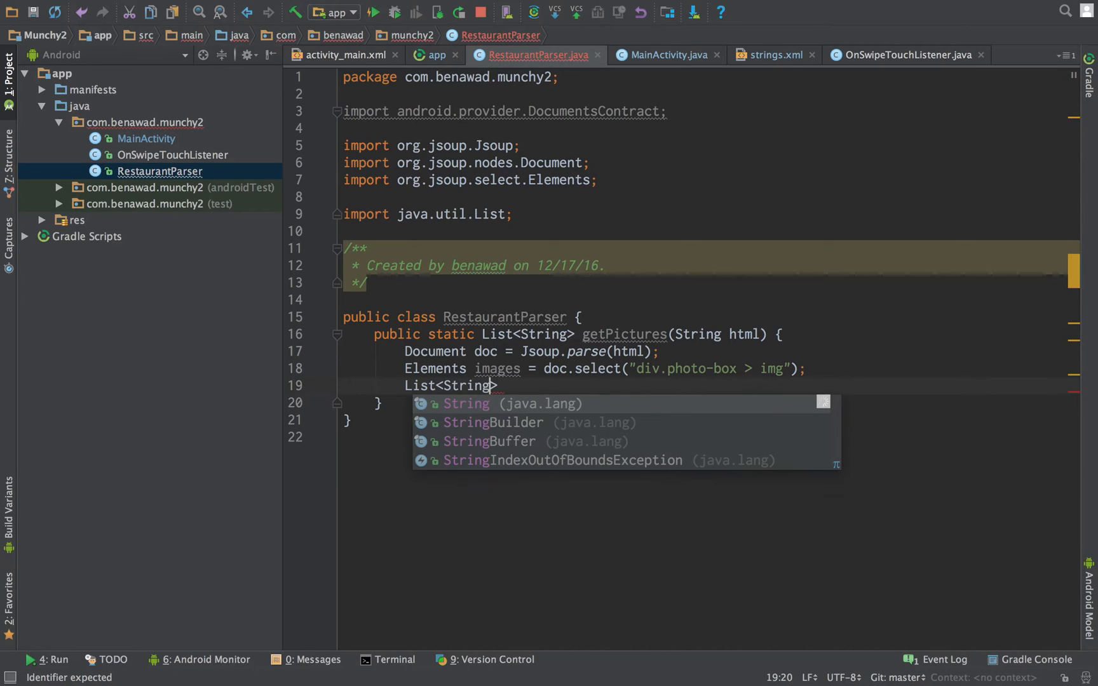
type("urls = new ArrayList<>();")
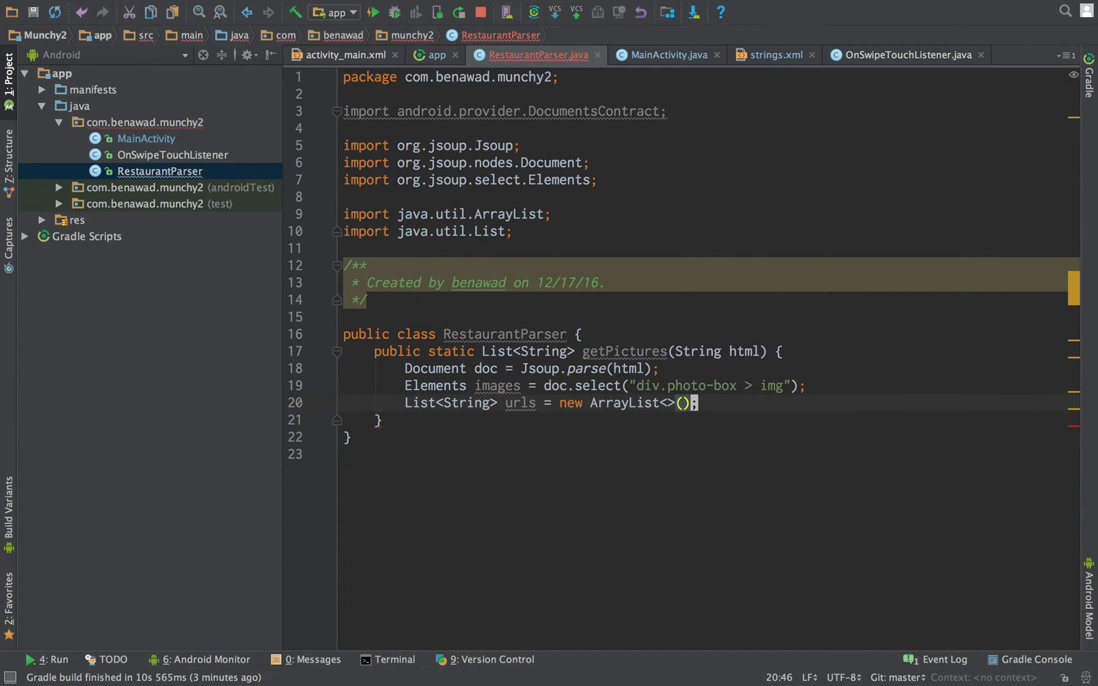
type("for (")
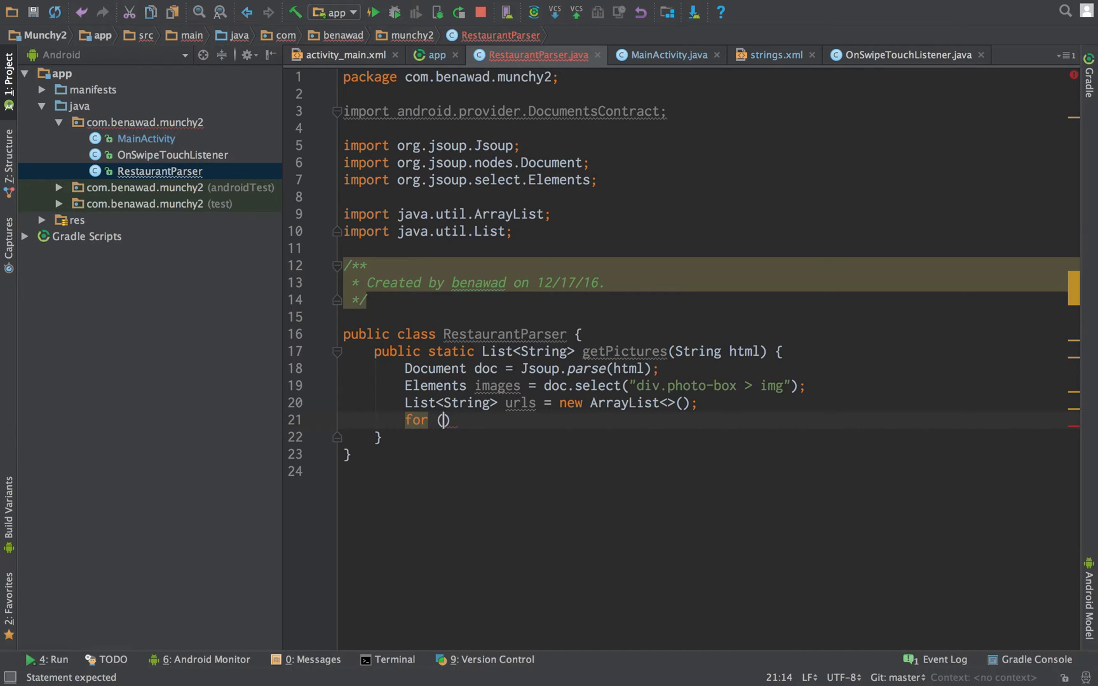
type("Element")
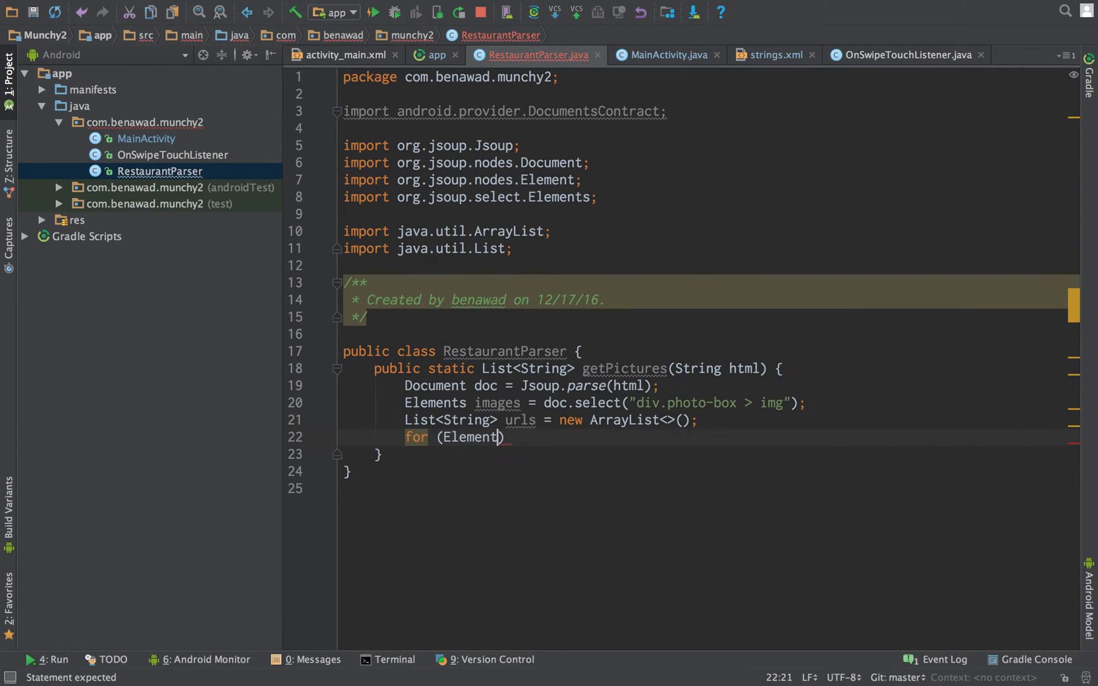
type("e : ele")
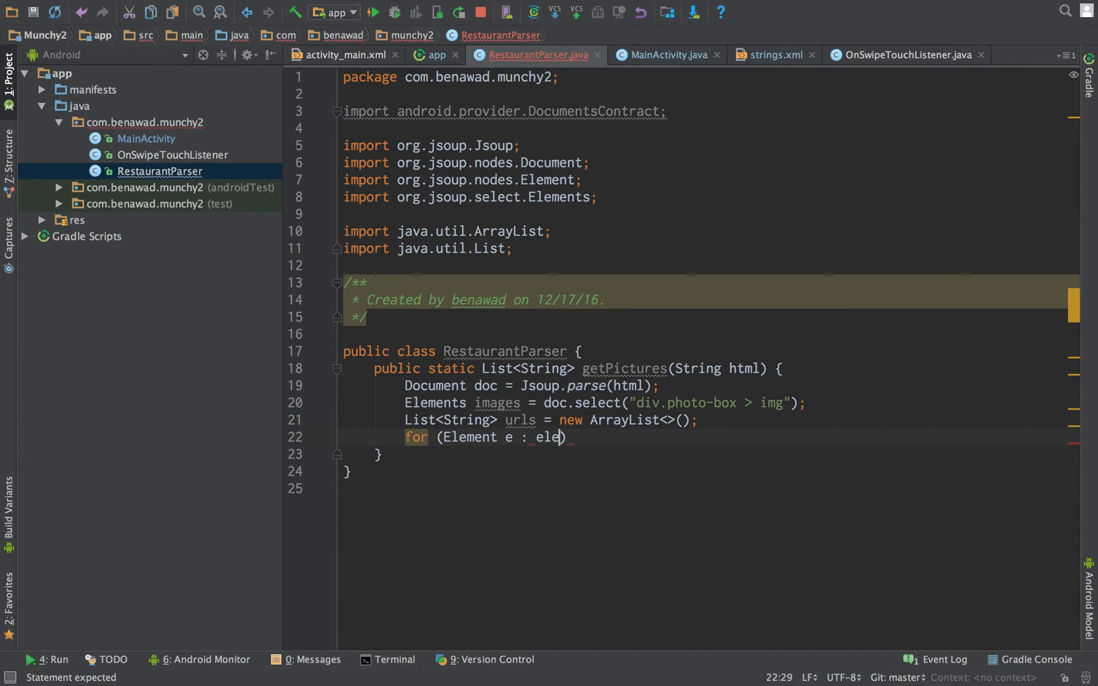
type("mages")
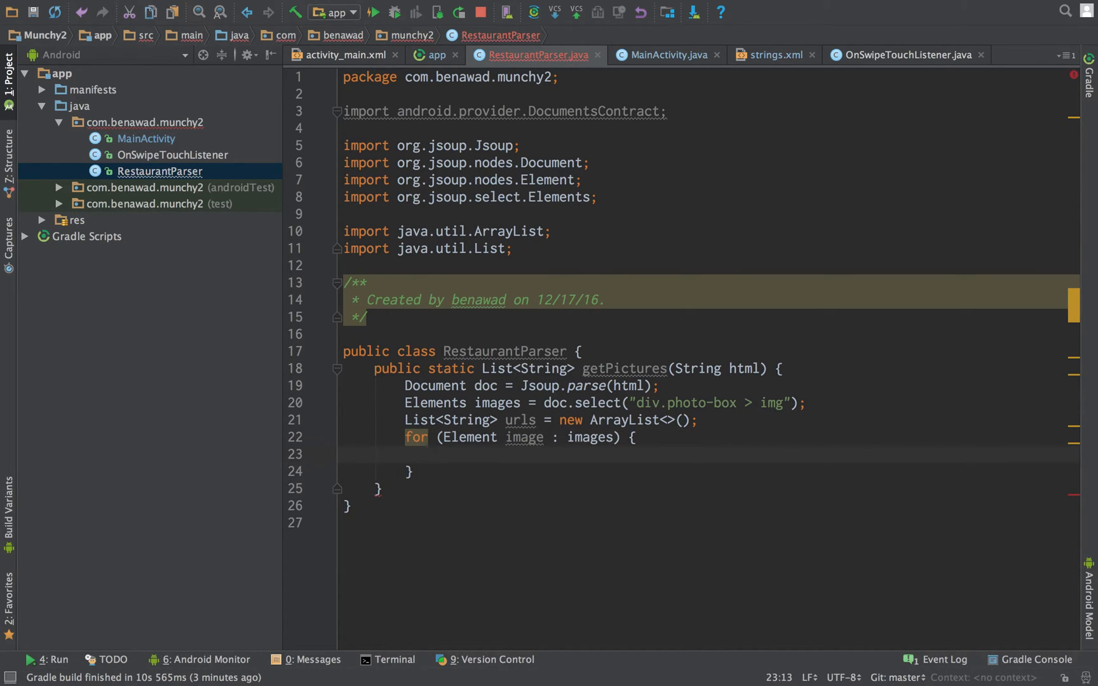
Step: Declare String src and assign it image.attr("src") inside the loop
type("S")
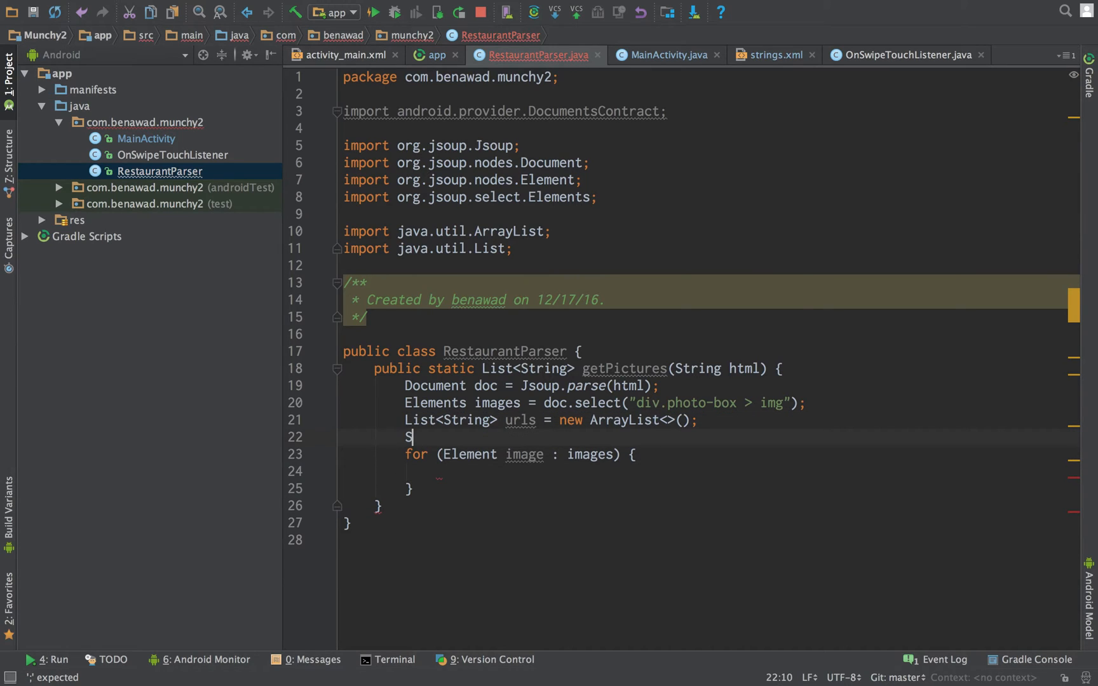
type("tring src;")
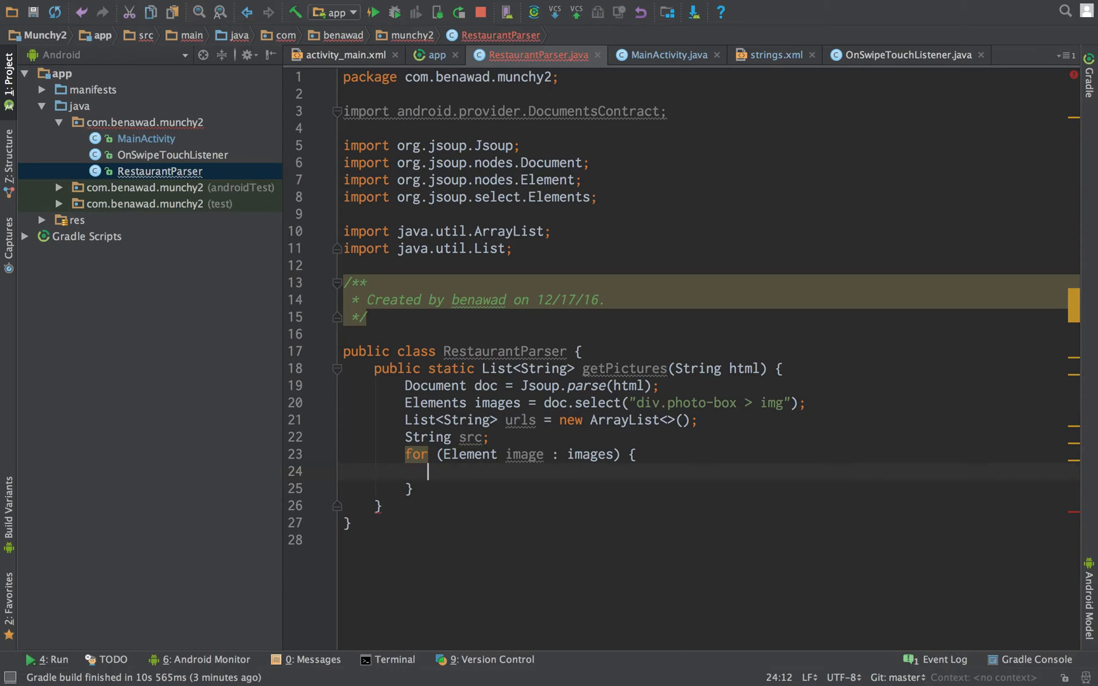
type("src")
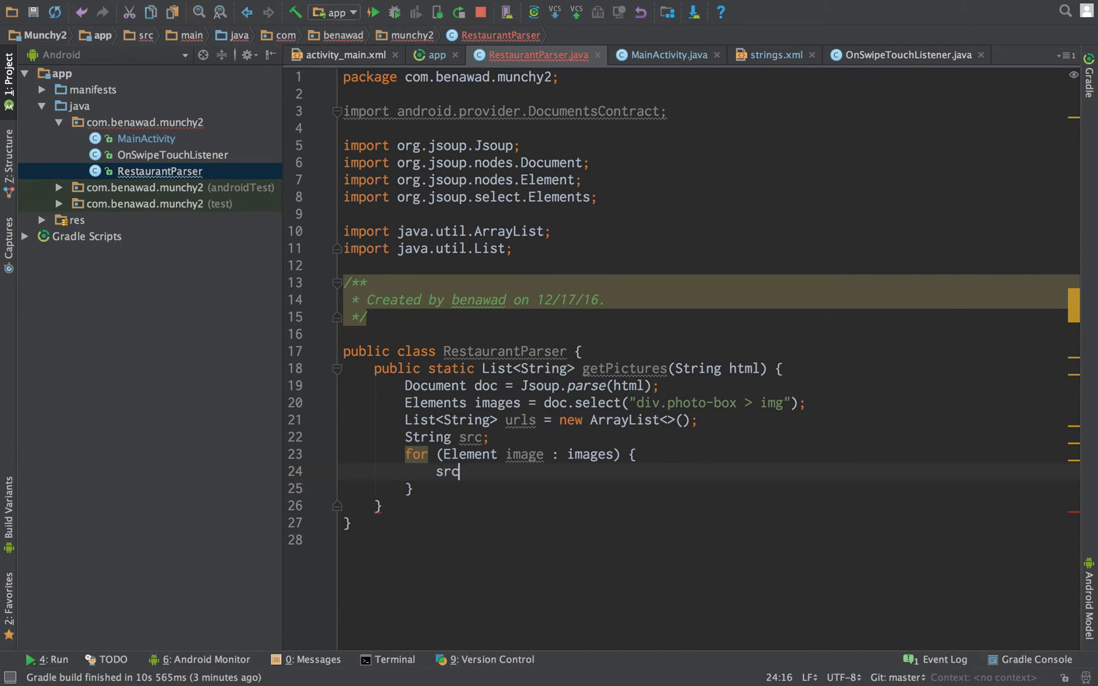
type("= ur")
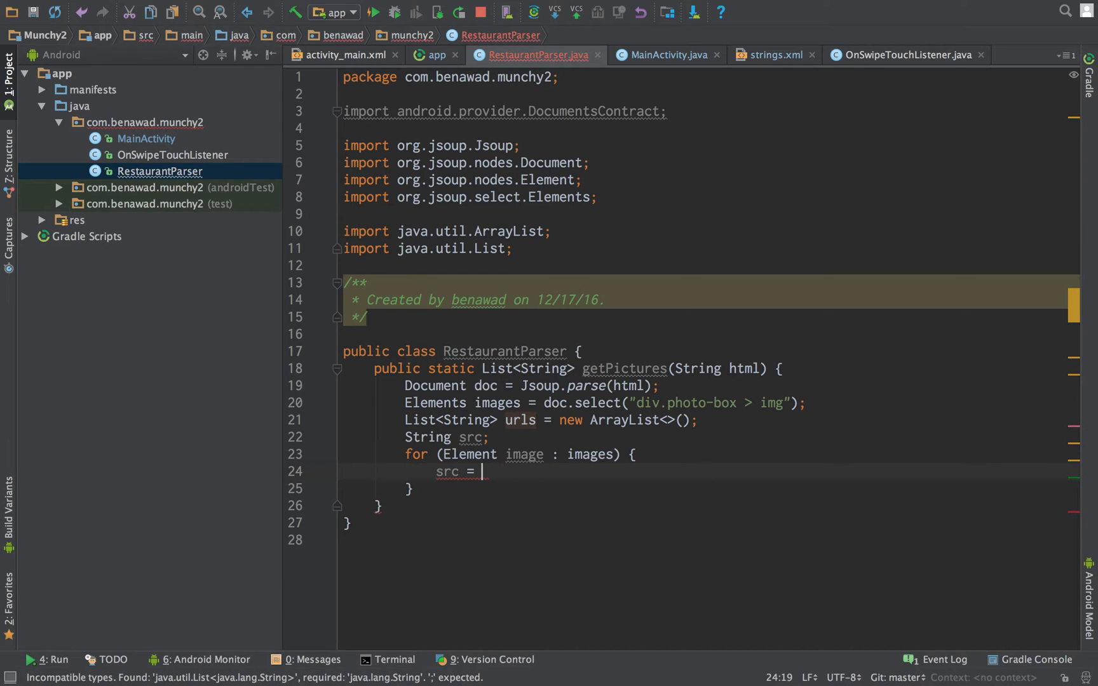
type("image.attr(\"")
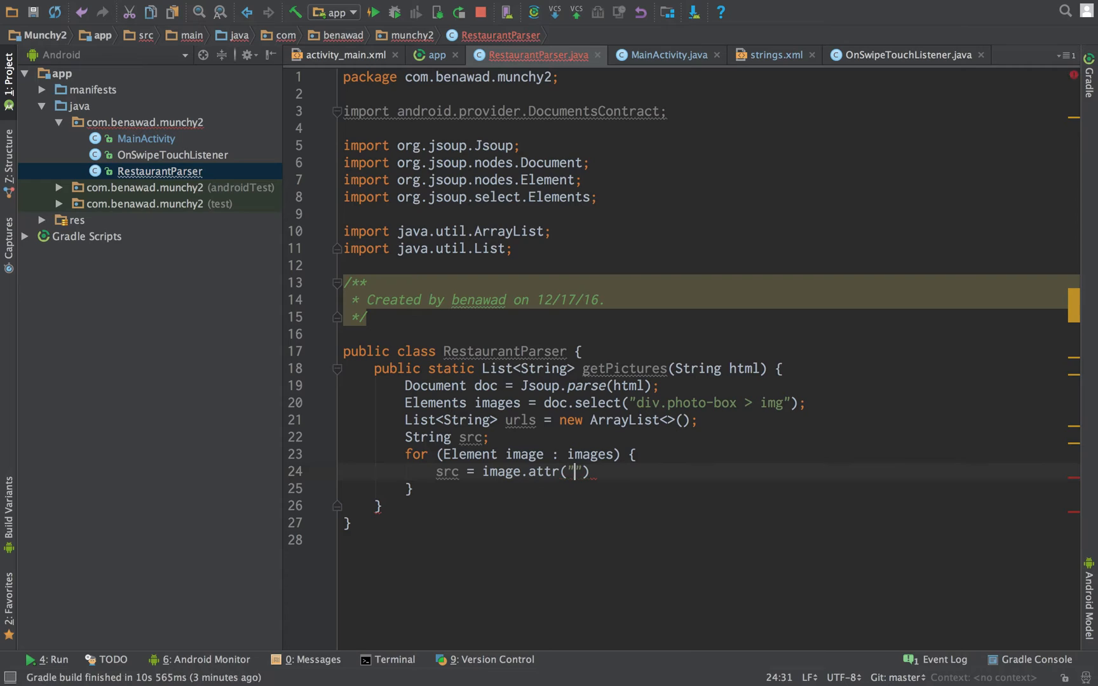
type("src\");")
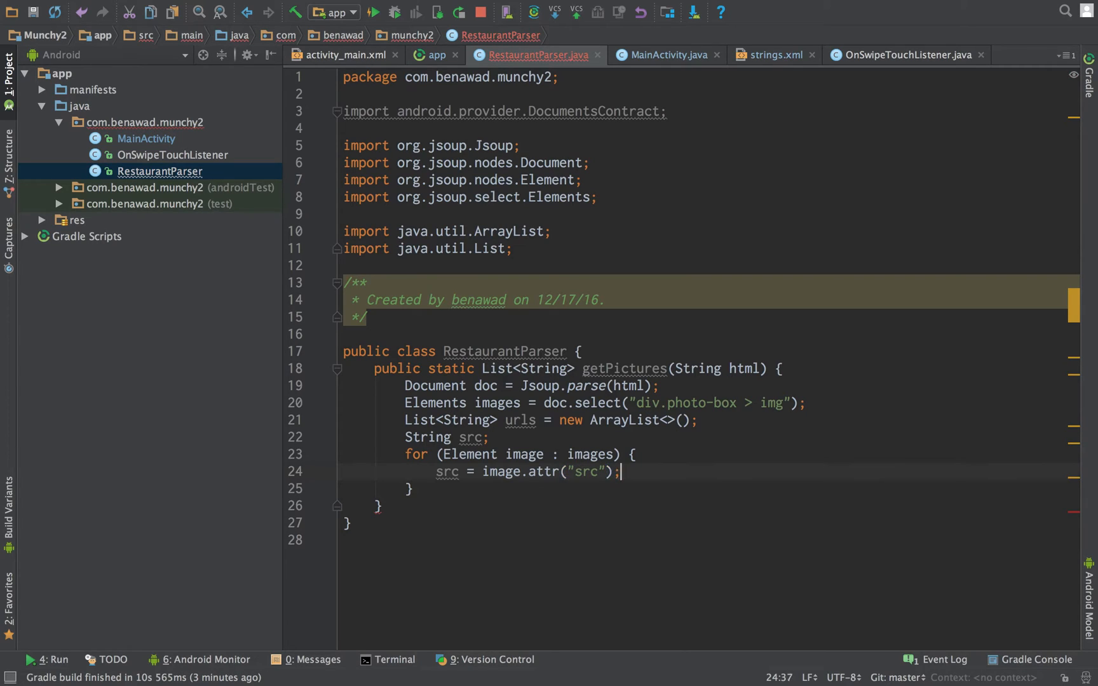
Step: Add src to urls only when src != null && !src.equals("")
key("Return")
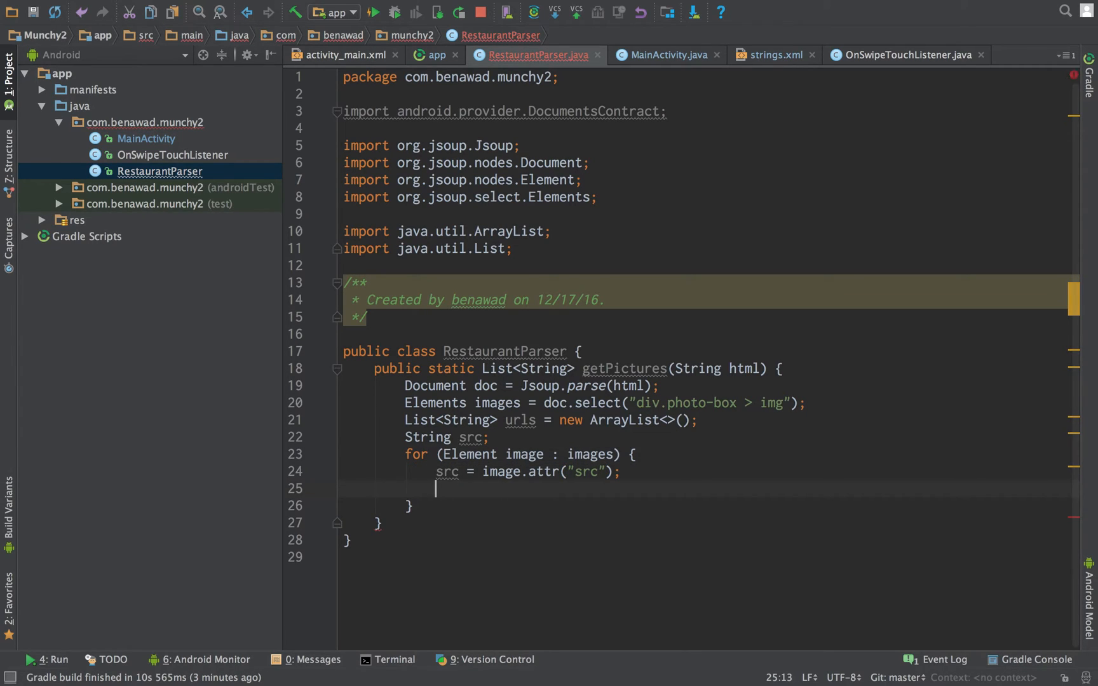
type("if (src")
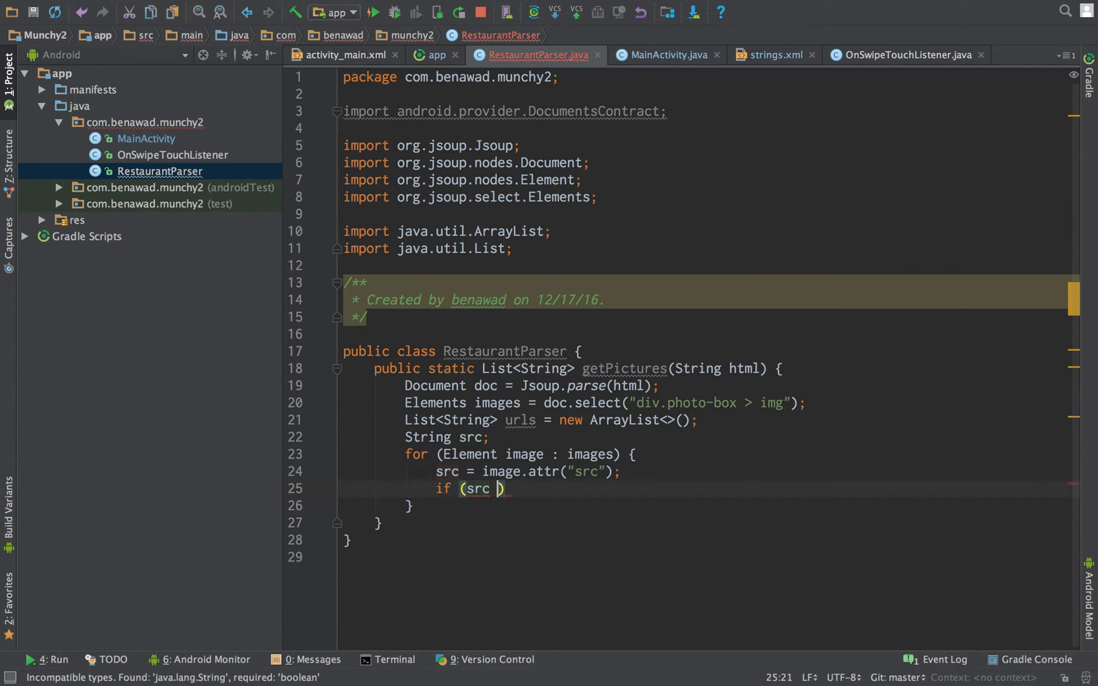
type("!= null & s")
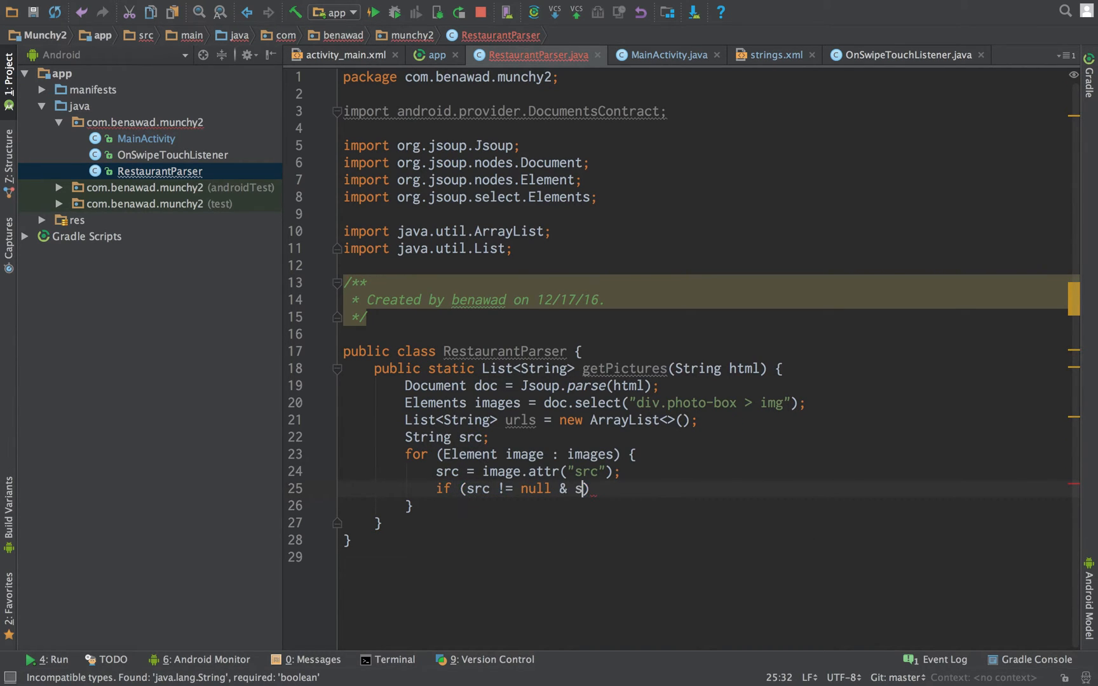
type("rc !")
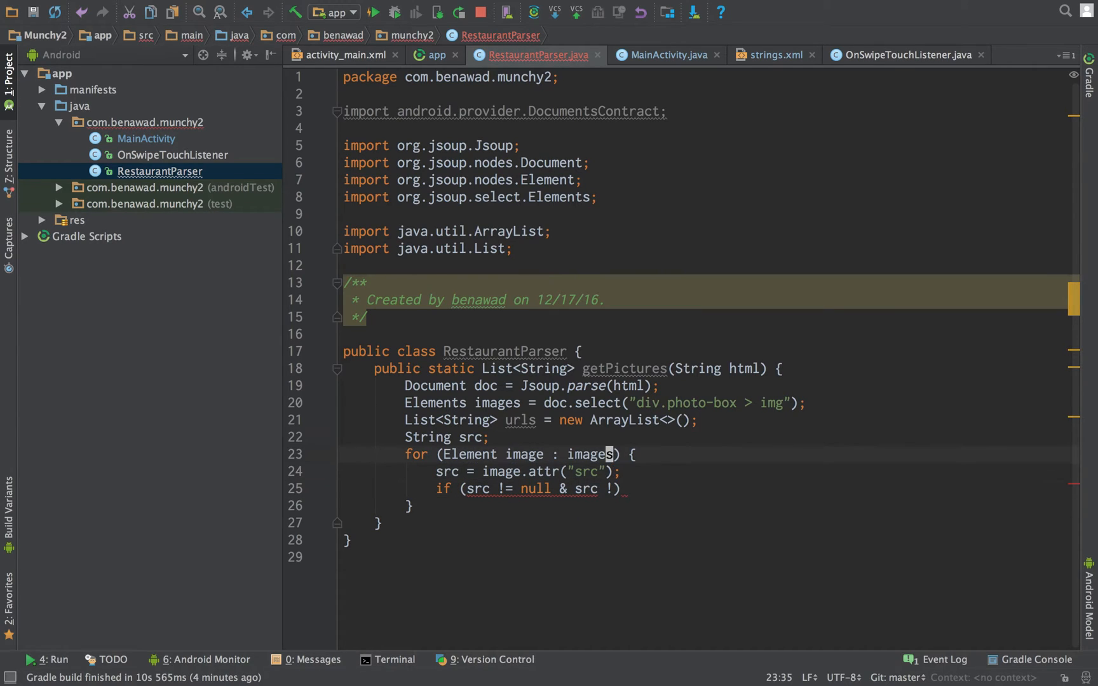
left_click(485, 438)
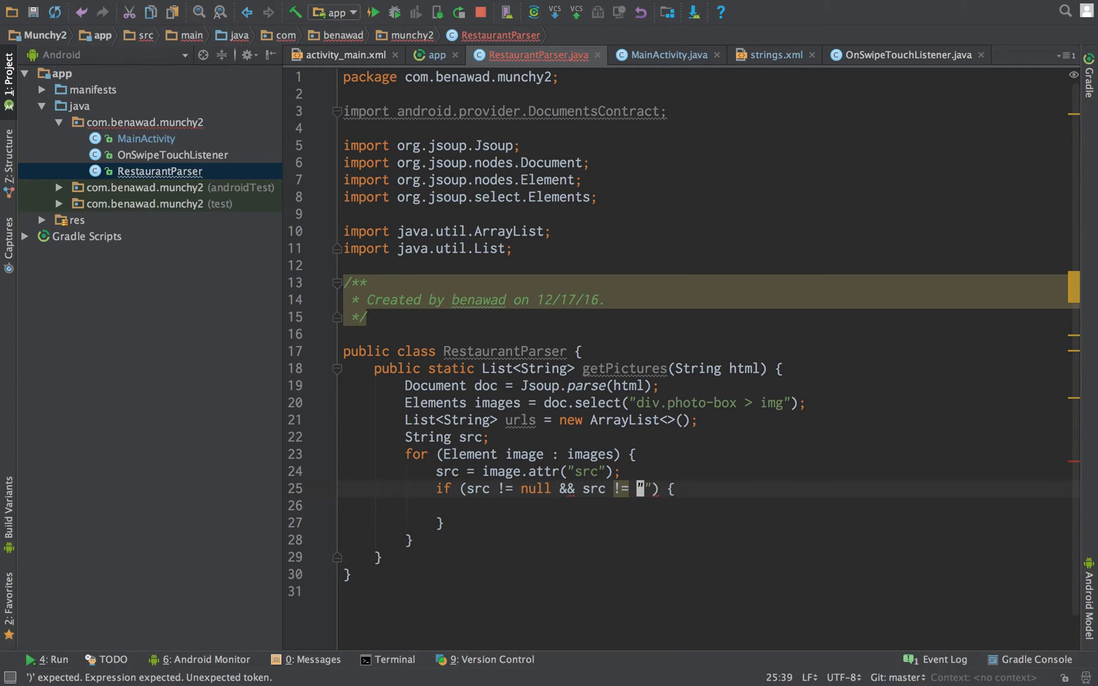
key("BackSpace")
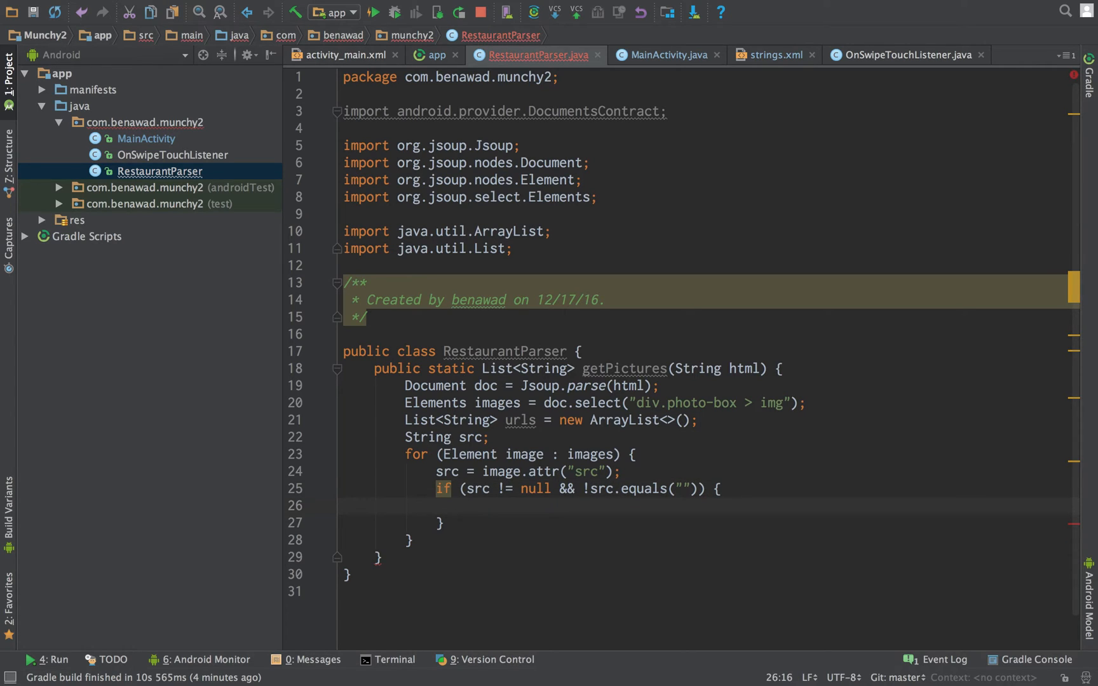
type("urls.app")
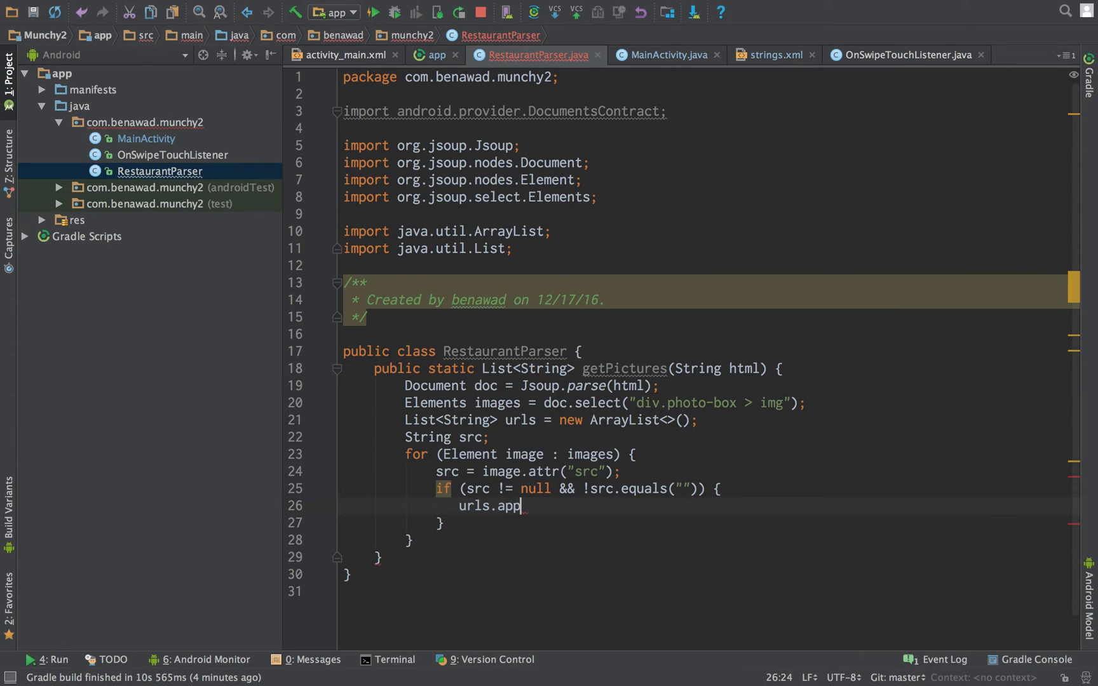
key("Backspace")
type("dd();")
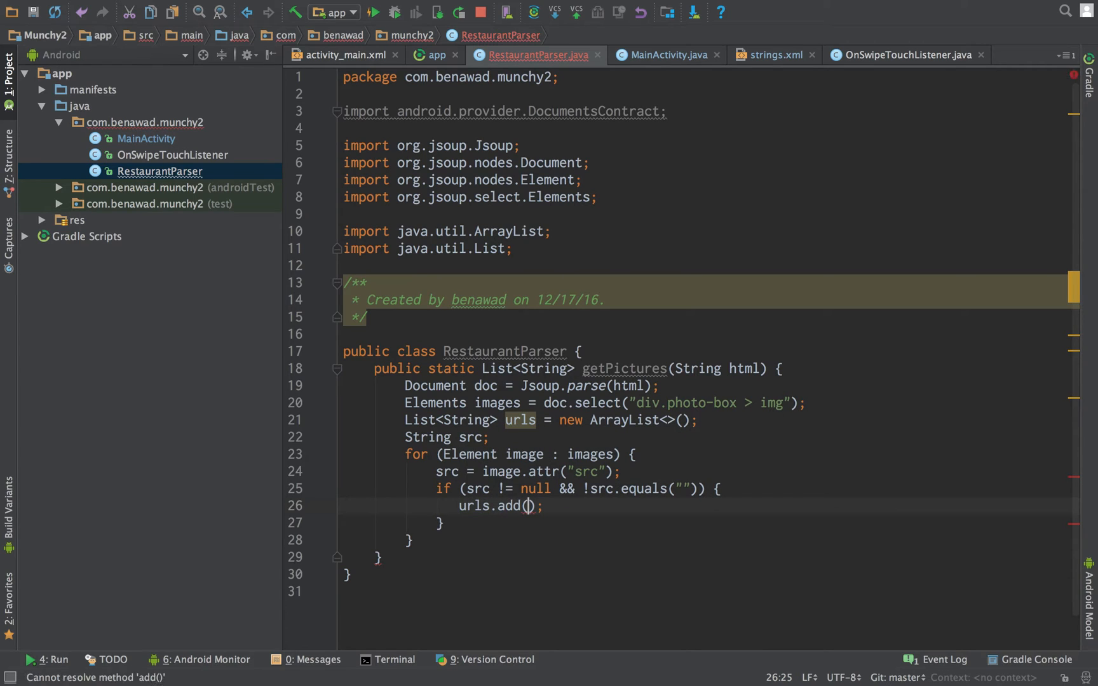
type("src")
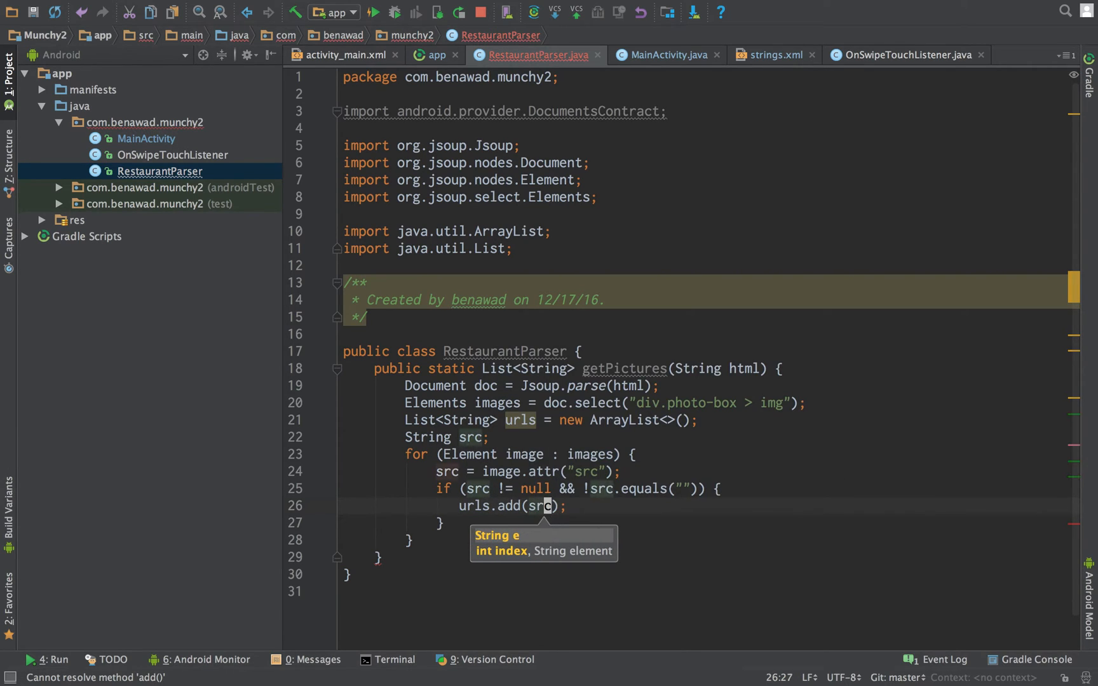
Step: Return urls at the end of getPictures
type("r")
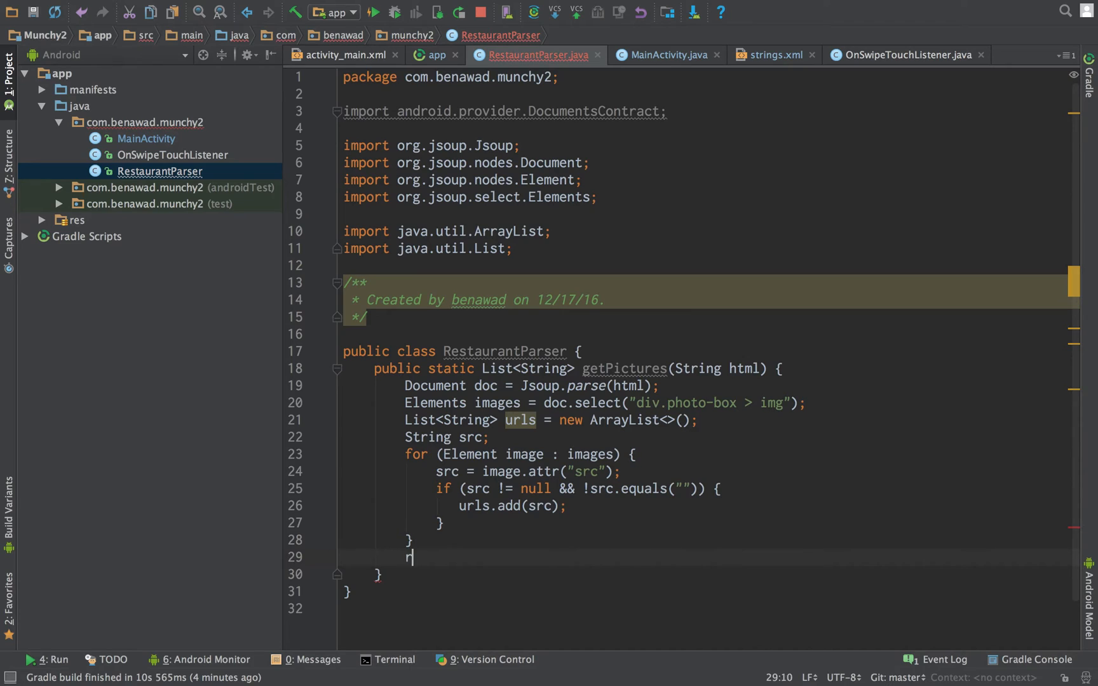
type("eturn")
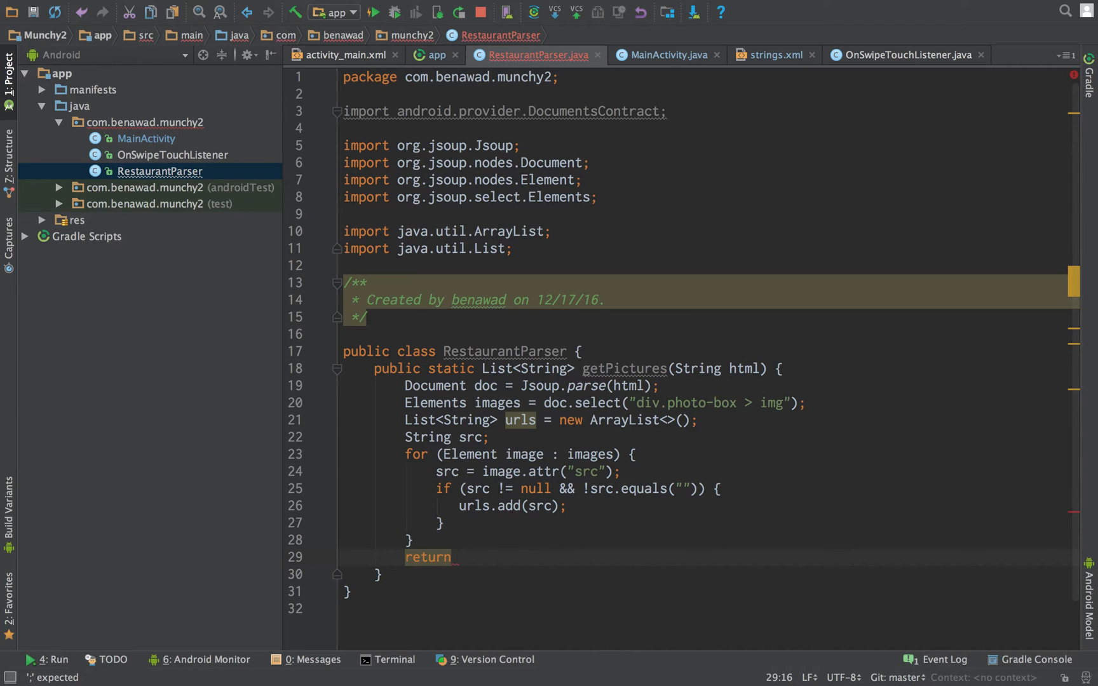
type("src;")
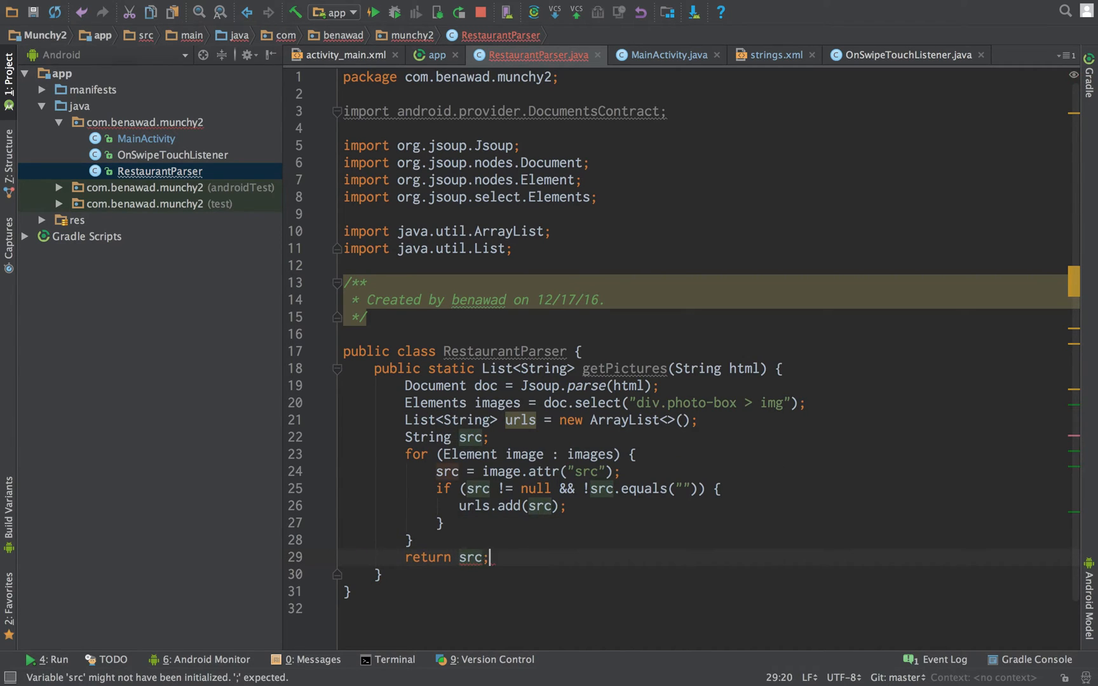
type("urls")
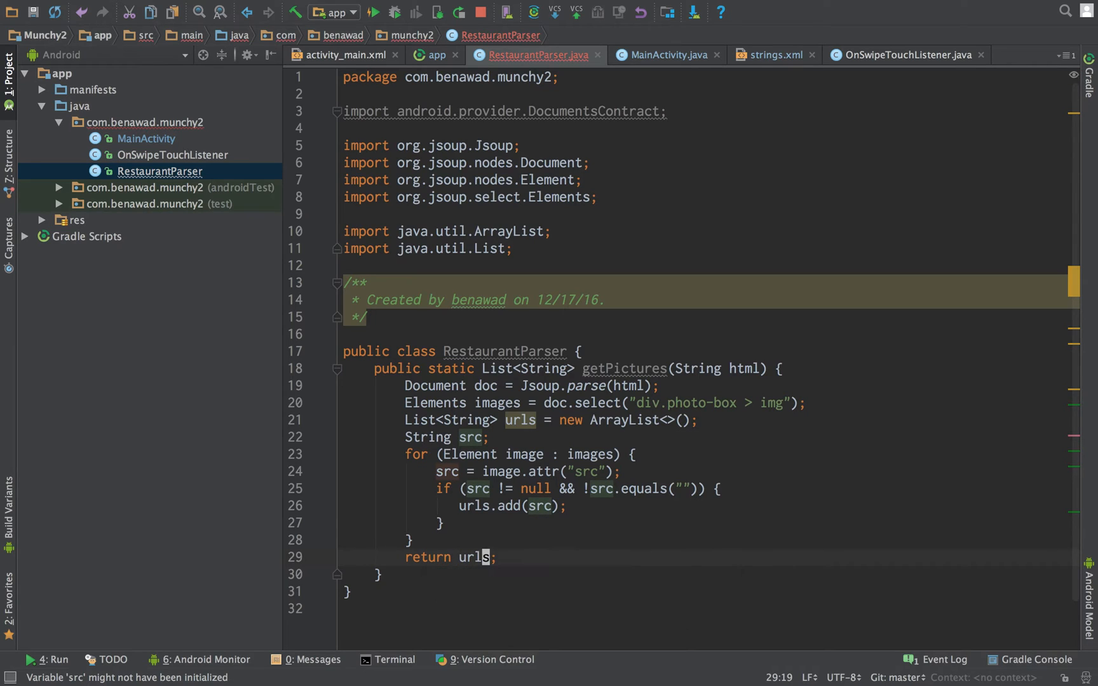
left_click(486, 489)
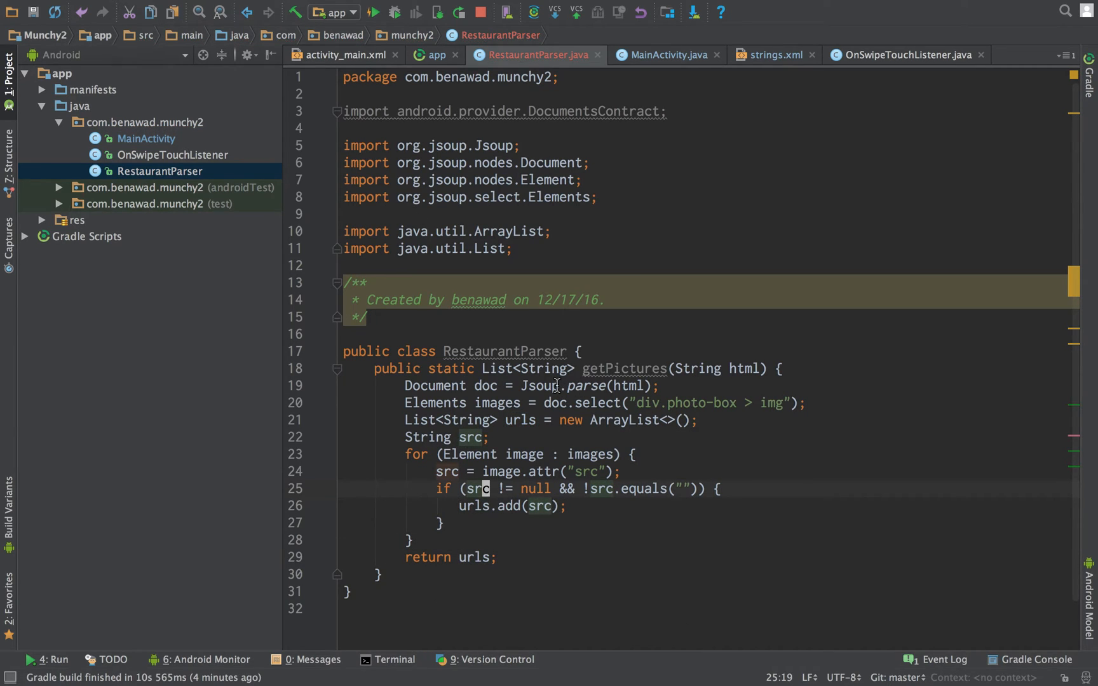
mouse_move(622, 369)
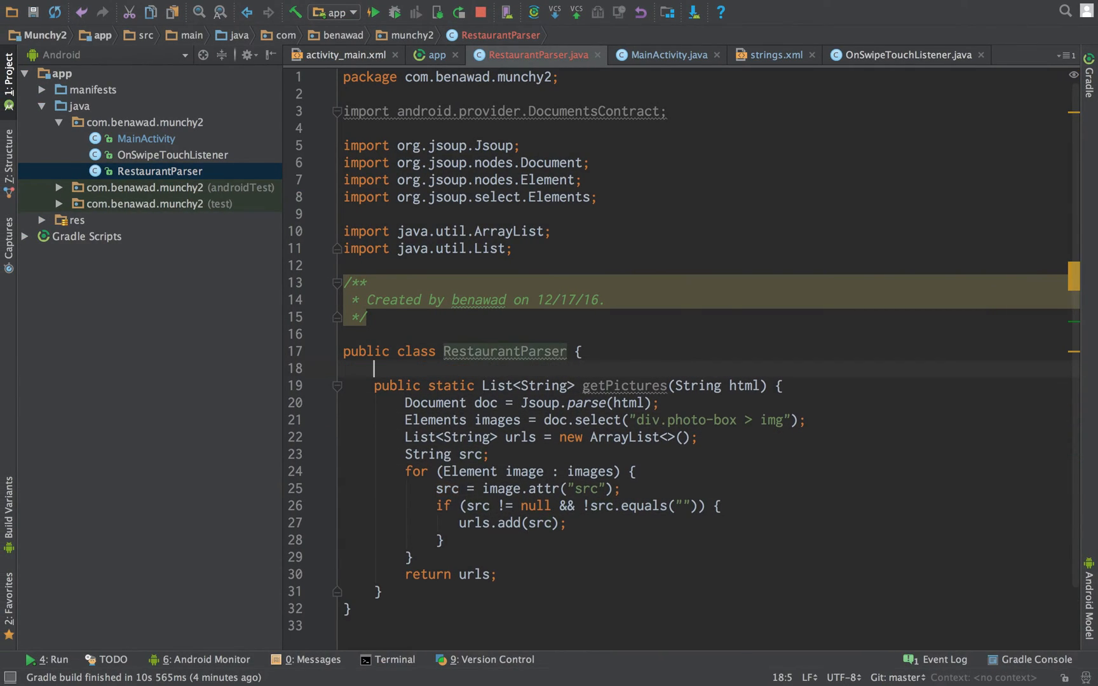
Step: Declare an empty private static String getOriginal(String url) method above getPictures
type("private s")
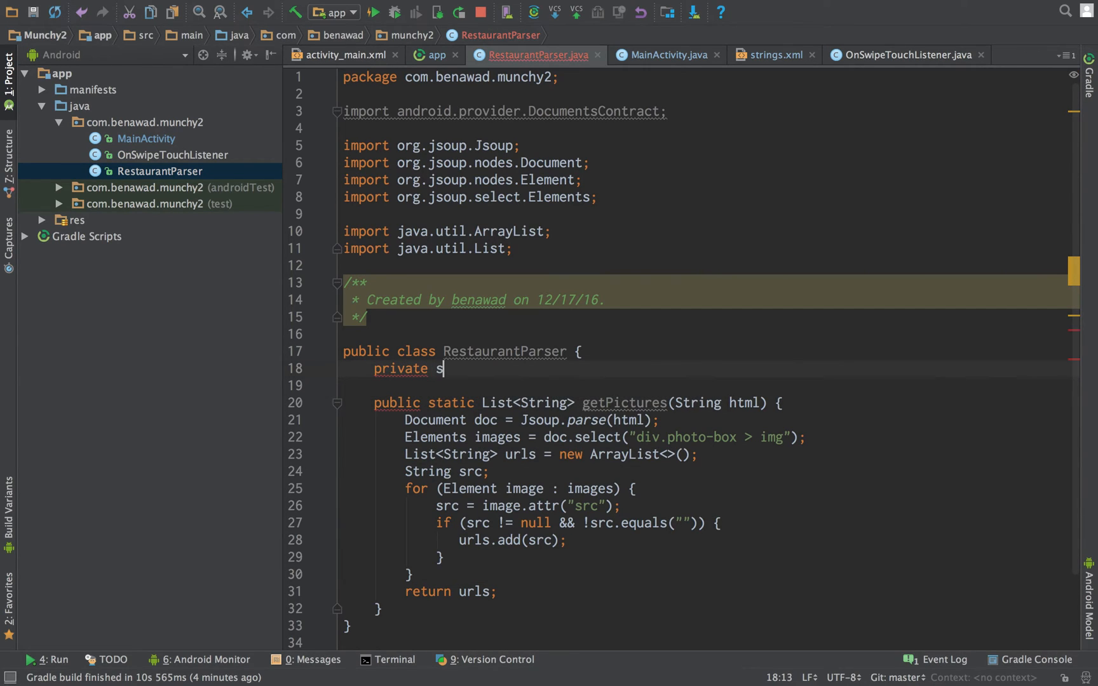
type("tatic S")
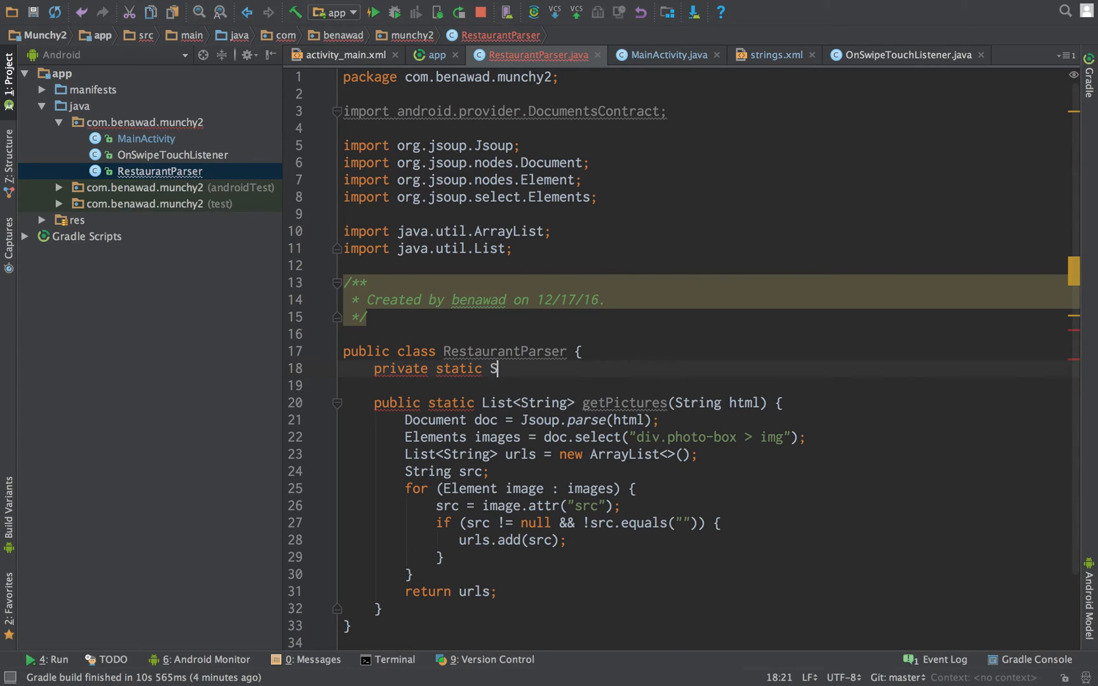
type("tring gwt")
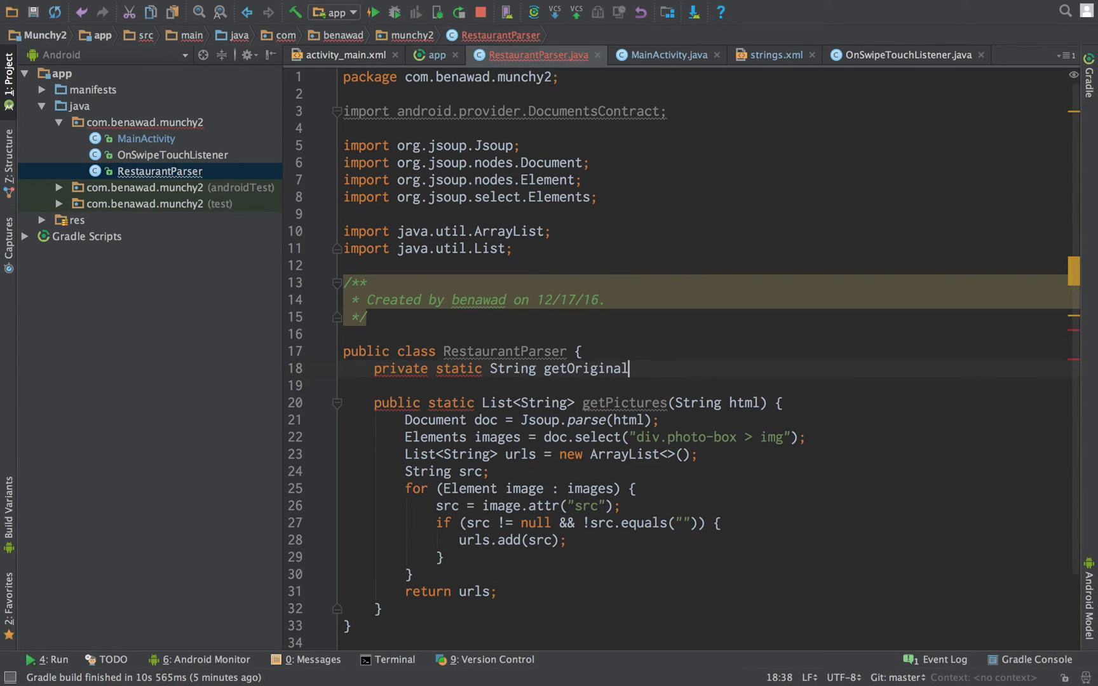
type("(String url) {")
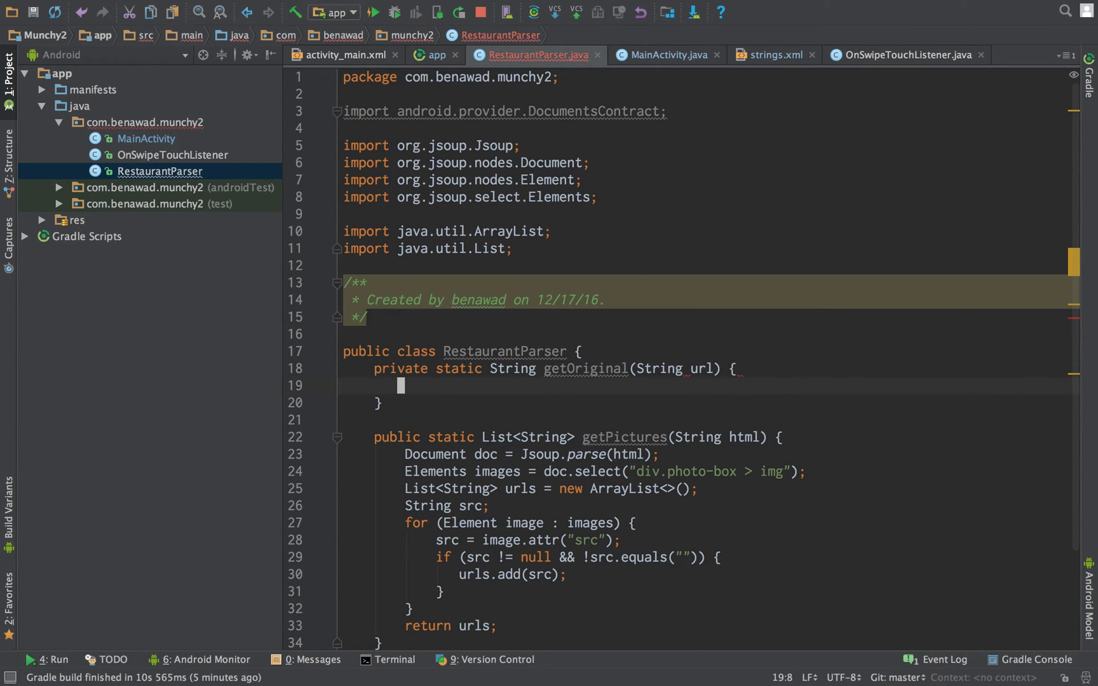
Step: Change urls.add(src) to urls.add(getOriginal(src)) in getPictures
left_click(521, 540)
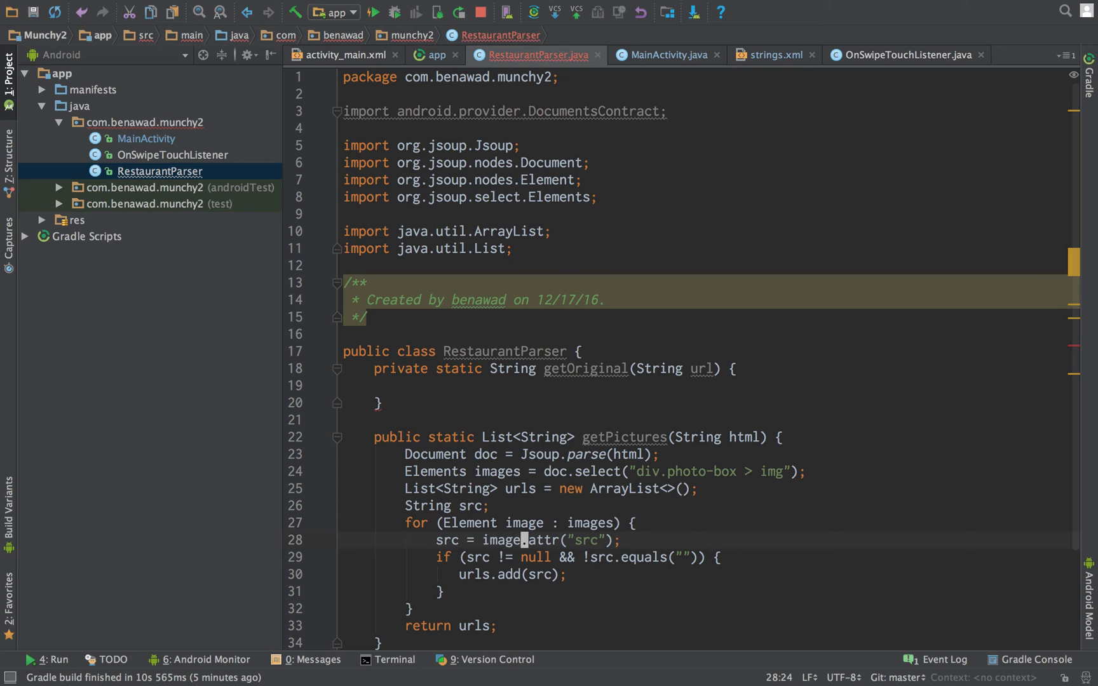
left_click(565, 575)
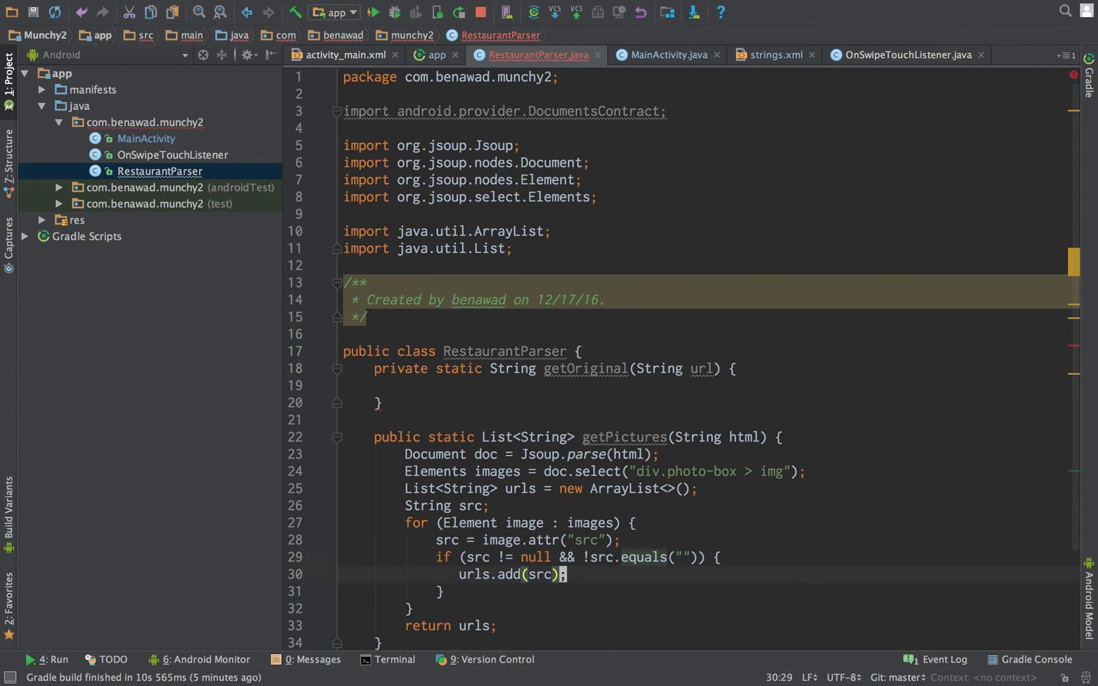
type("getOriginal(")
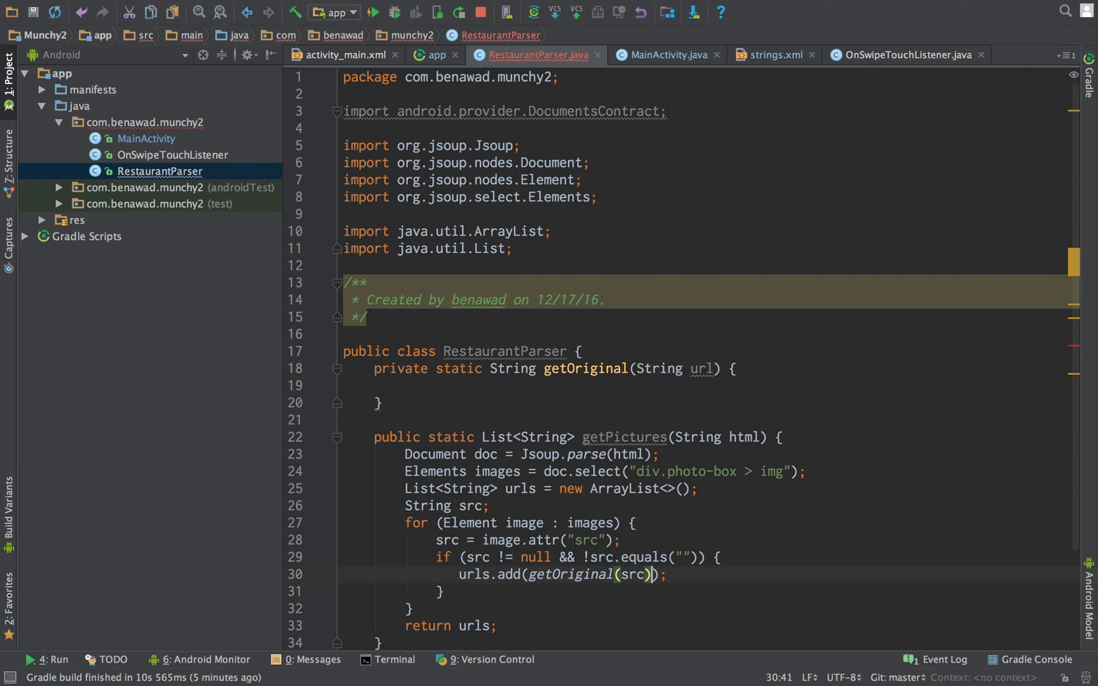
left_click(397, 385)
type("for (")
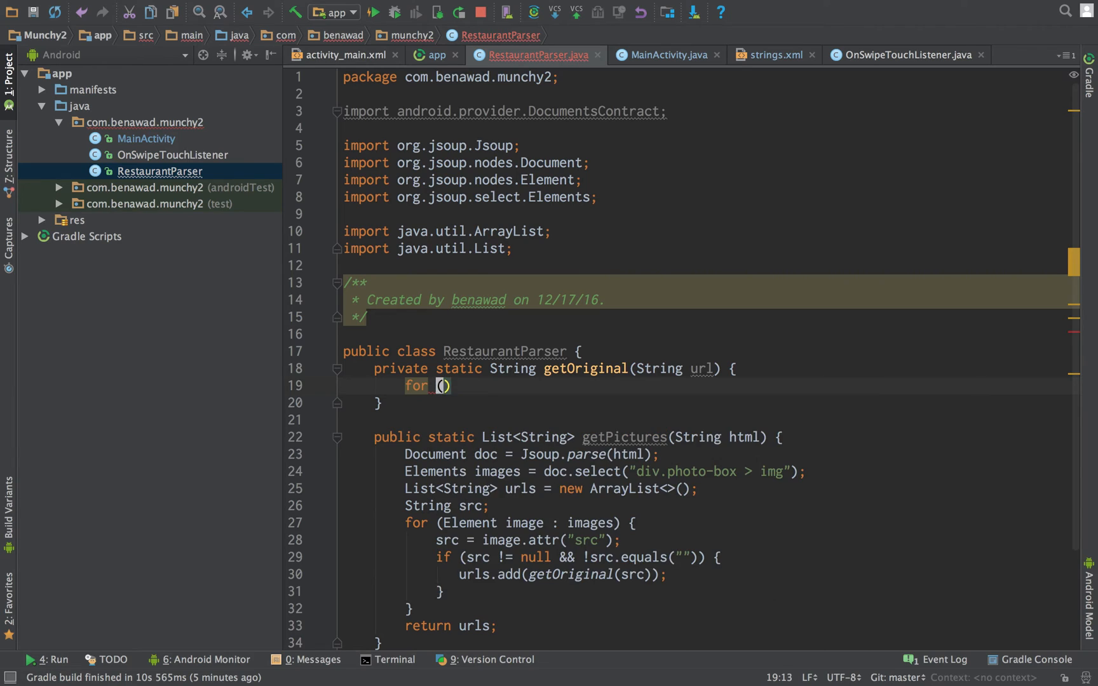
Step: Declare int i and loop from url.length()-1 down to 0
type("int i;")
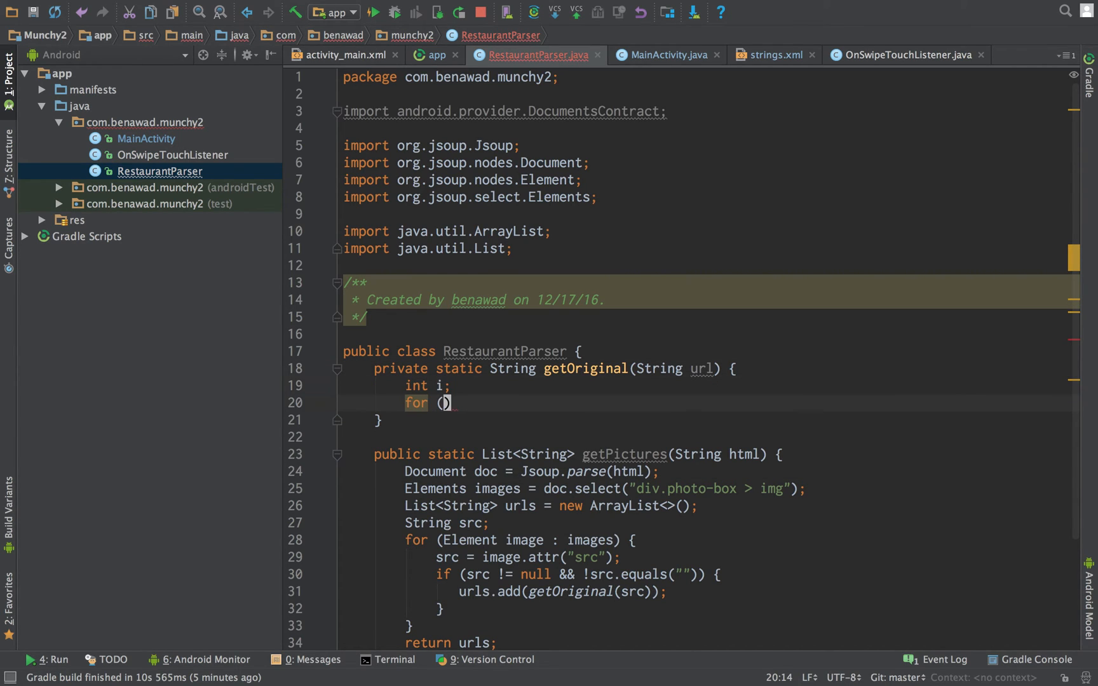
type("i =")
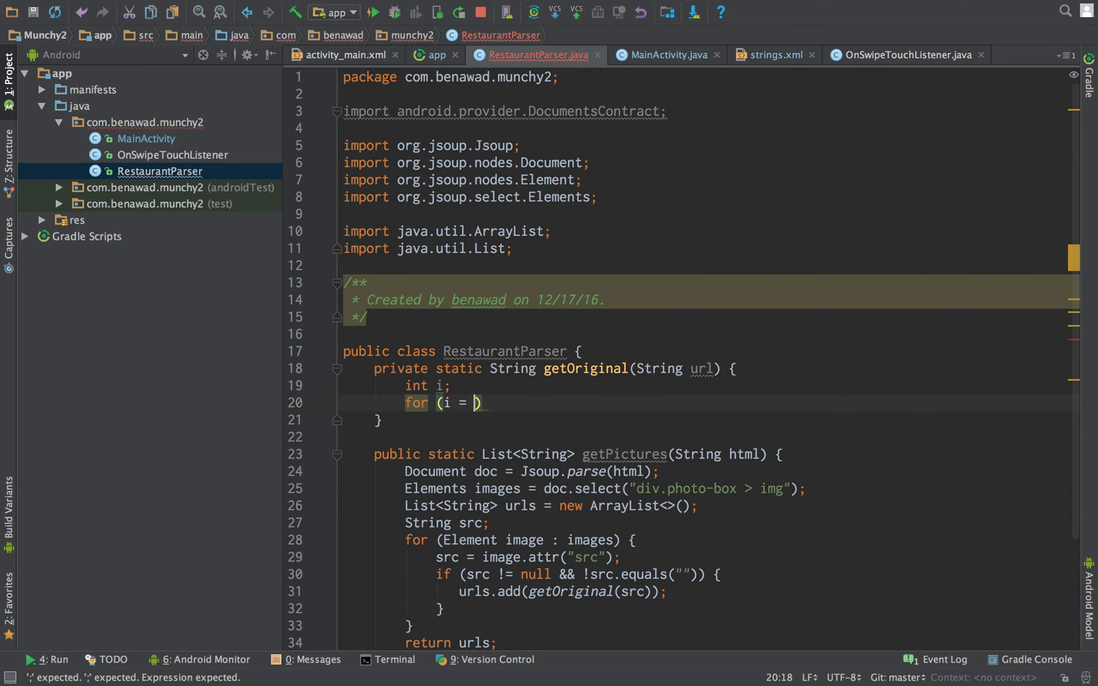
type("url.si")
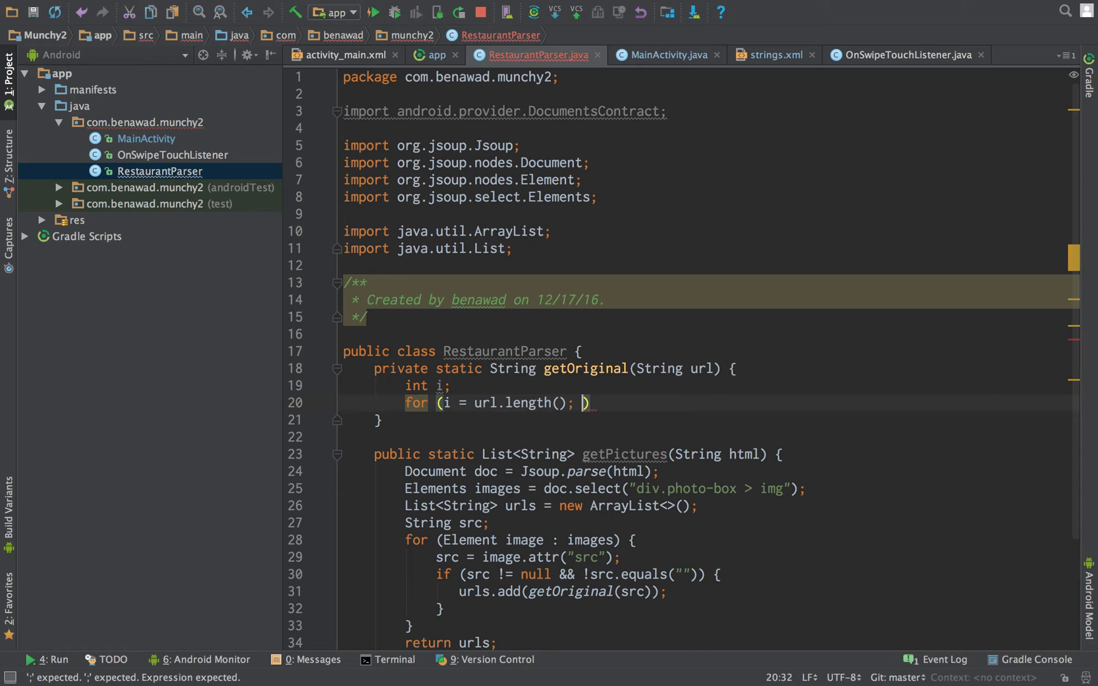
type("-1")
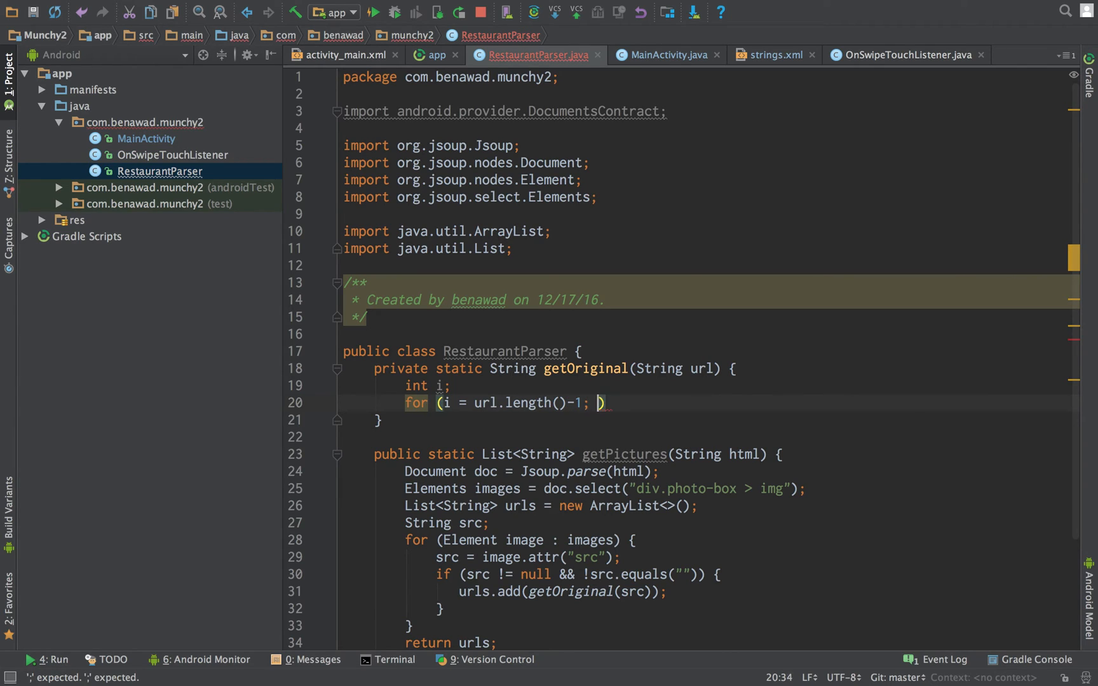
type("i >= 0")
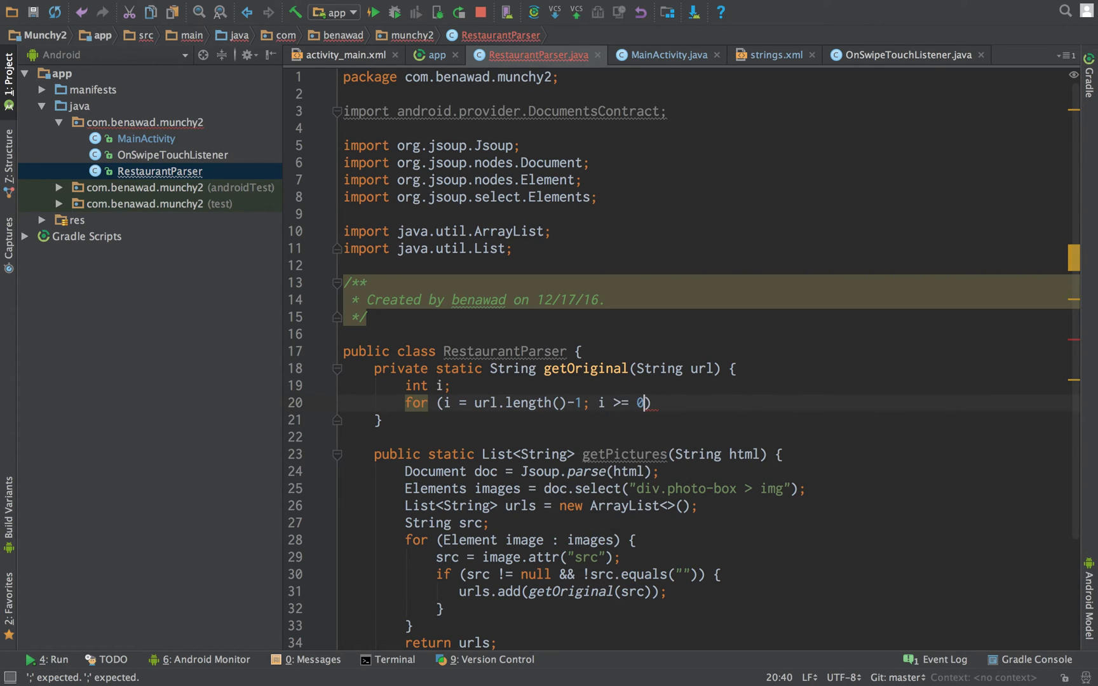
type("; i--)")
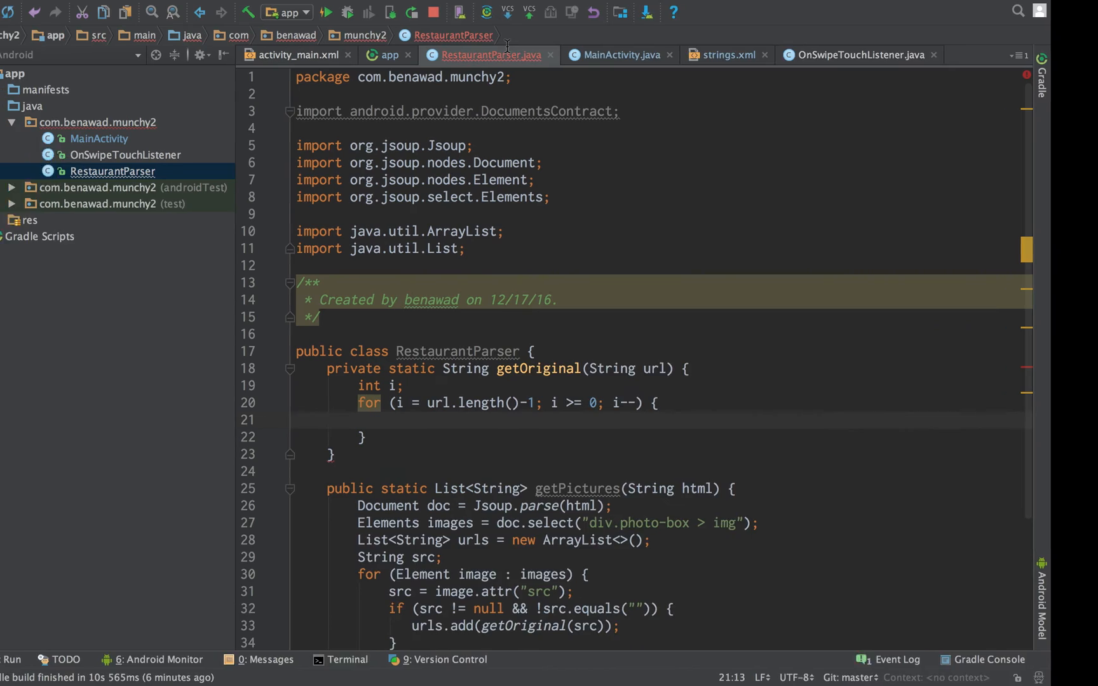
Step: Break when the character is '/', then return url.substring(0, i+1) + "0.jpg"
type("if ()")
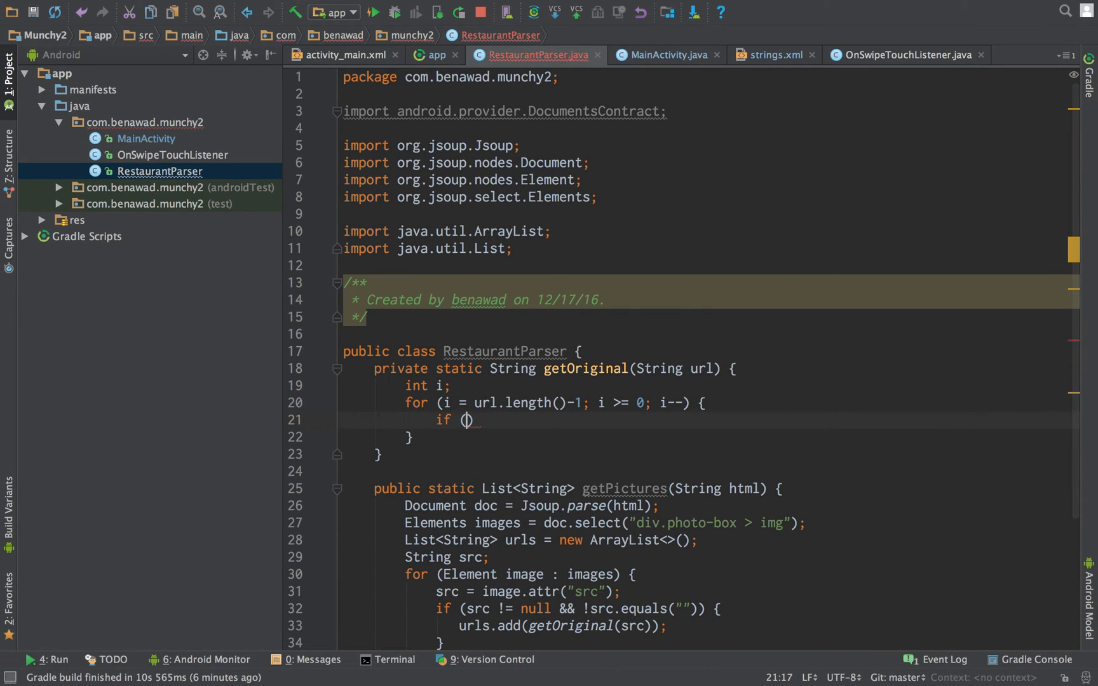
type("i == '/")
type("reutnr ")
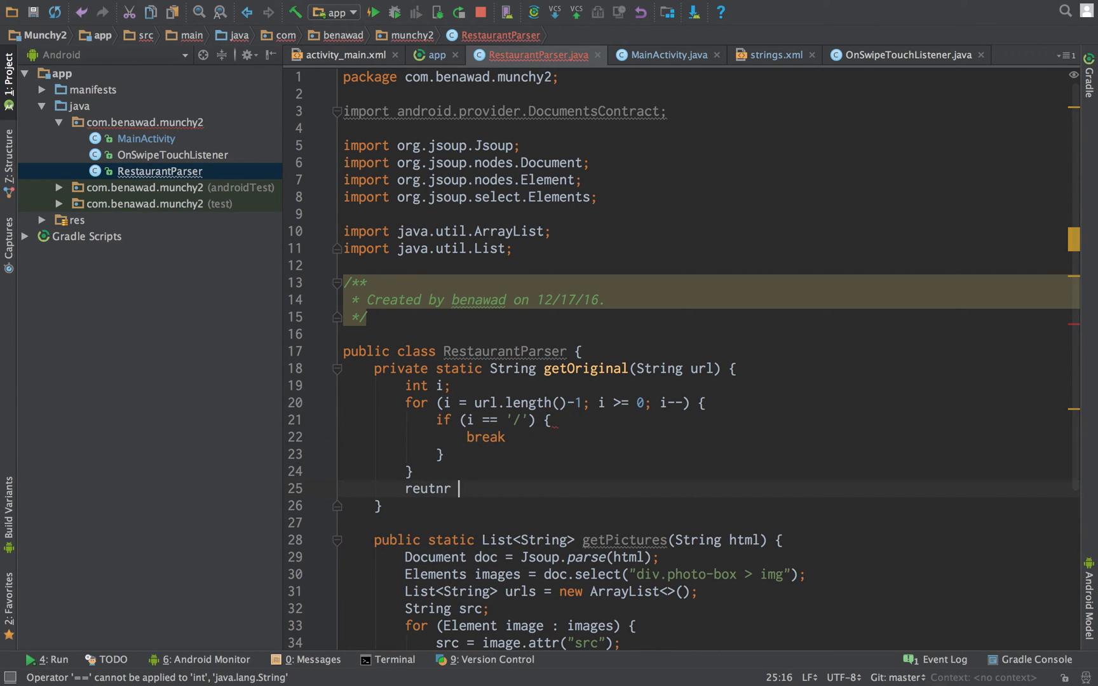
type("return")
left_click(711, 437)
type(";")
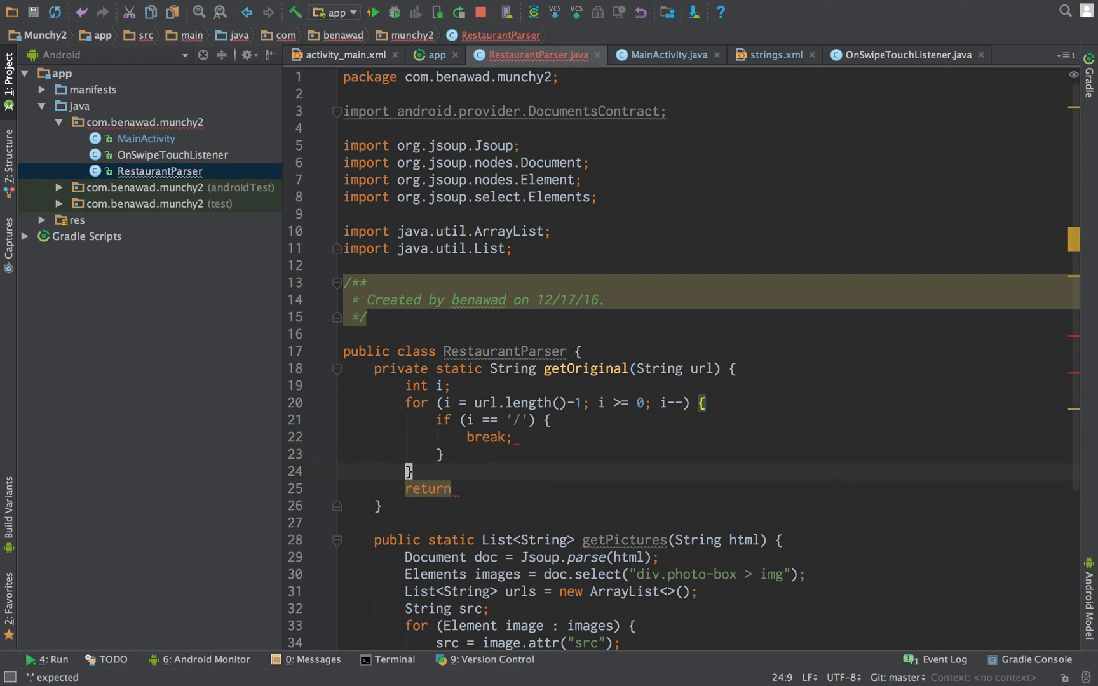
left_click(455, 489)
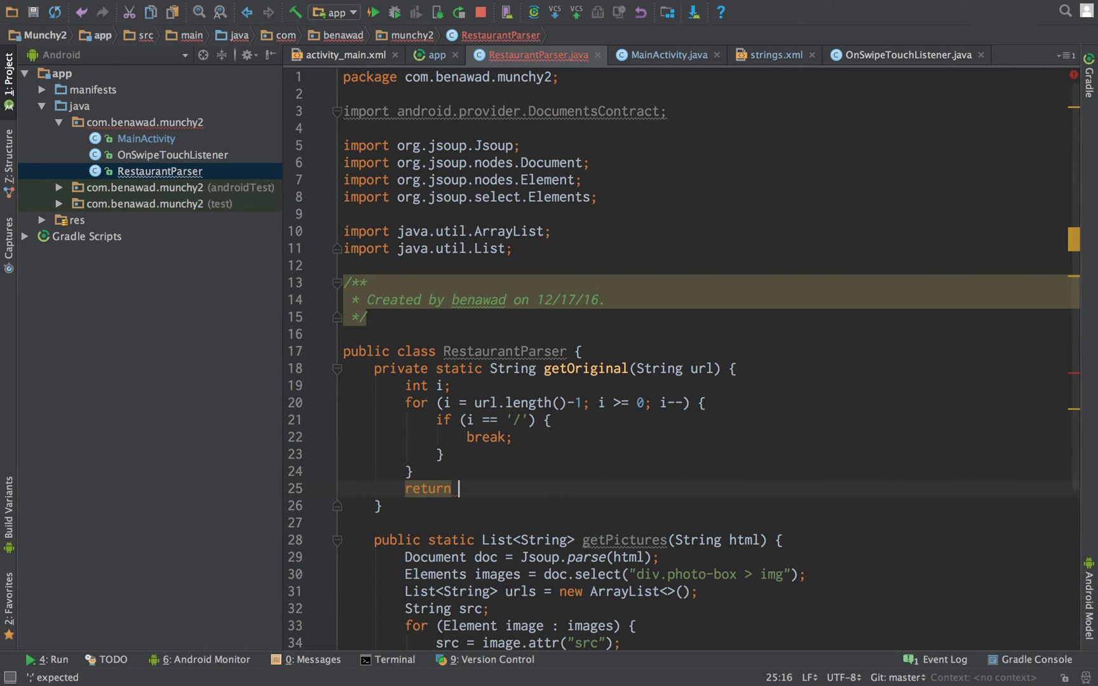
type("url")
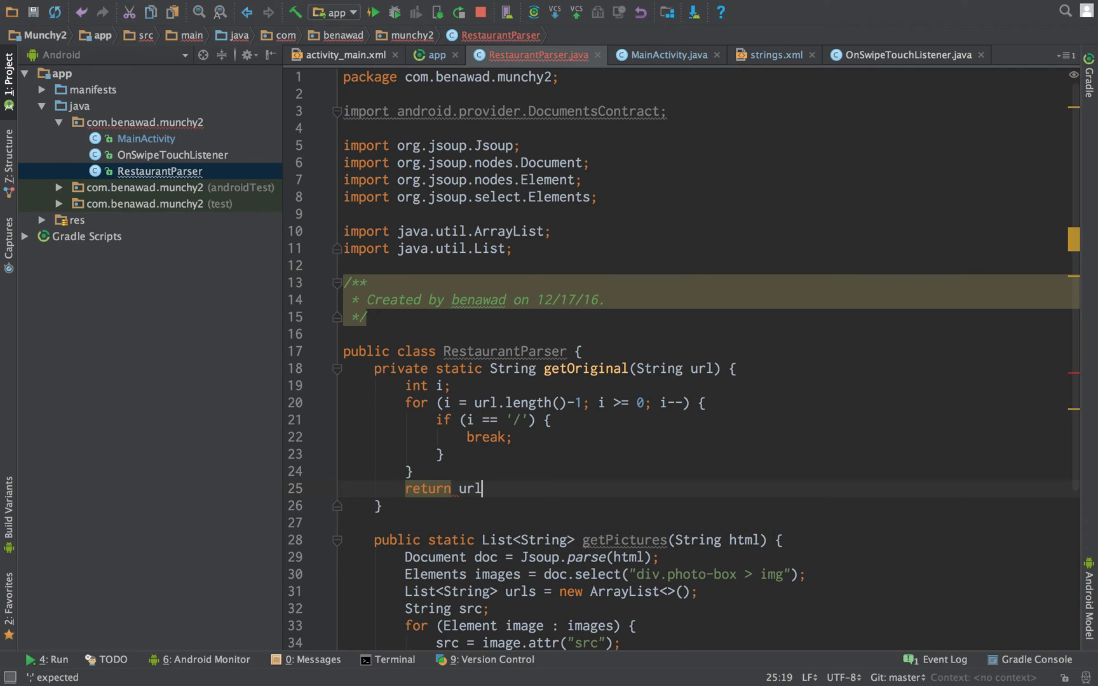
type(".substring()")
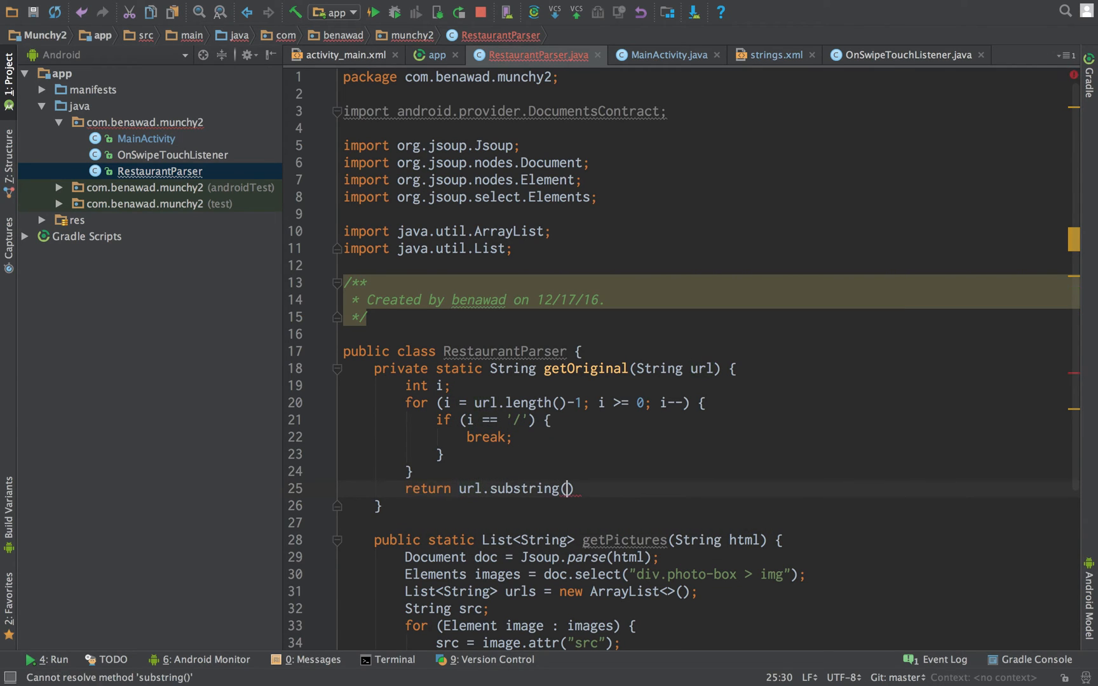
type("0, i+1")
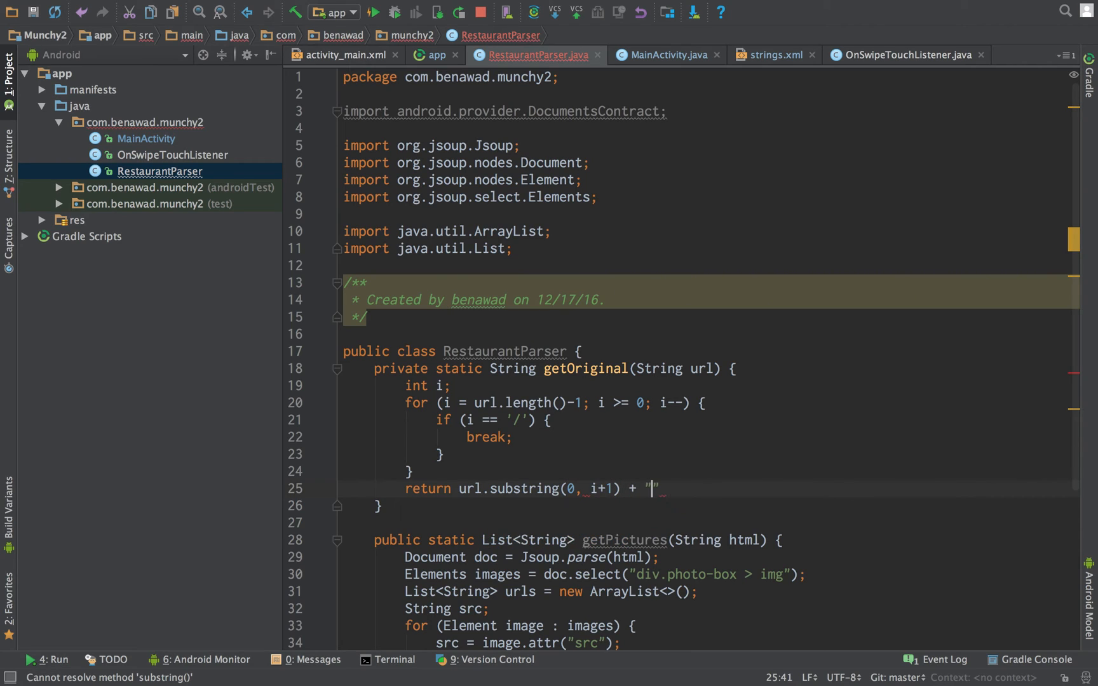
type("0.jpg")
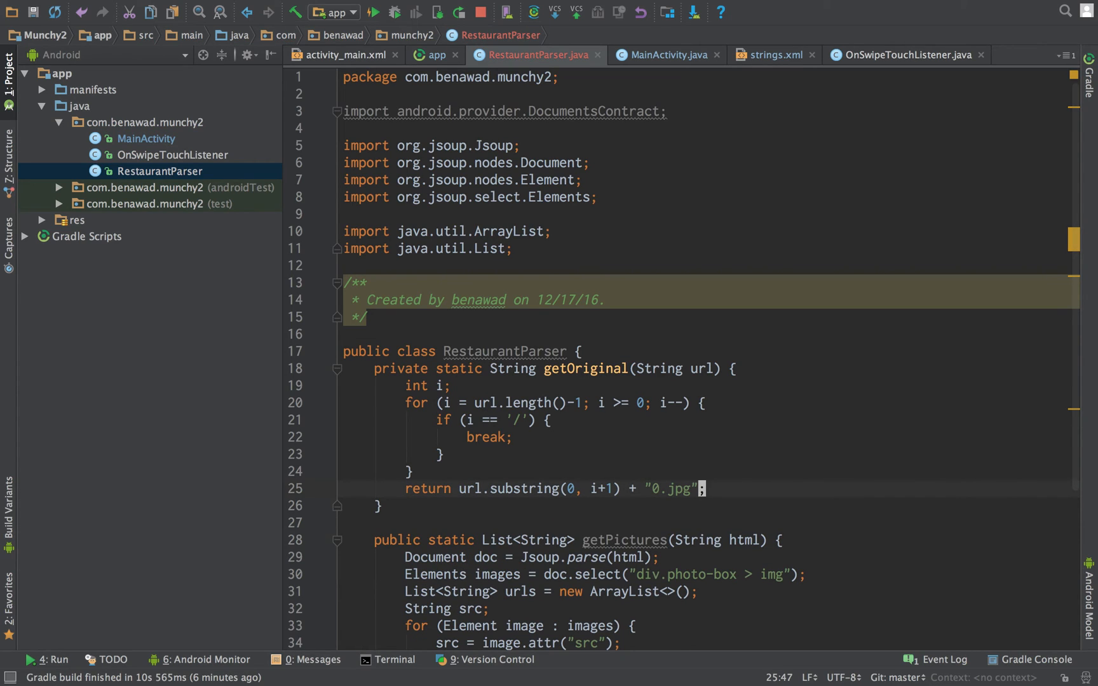
Step: Replace i with url.charAt(i) in getOriginal's if condition comparing against '/'
scroll("down", 3)
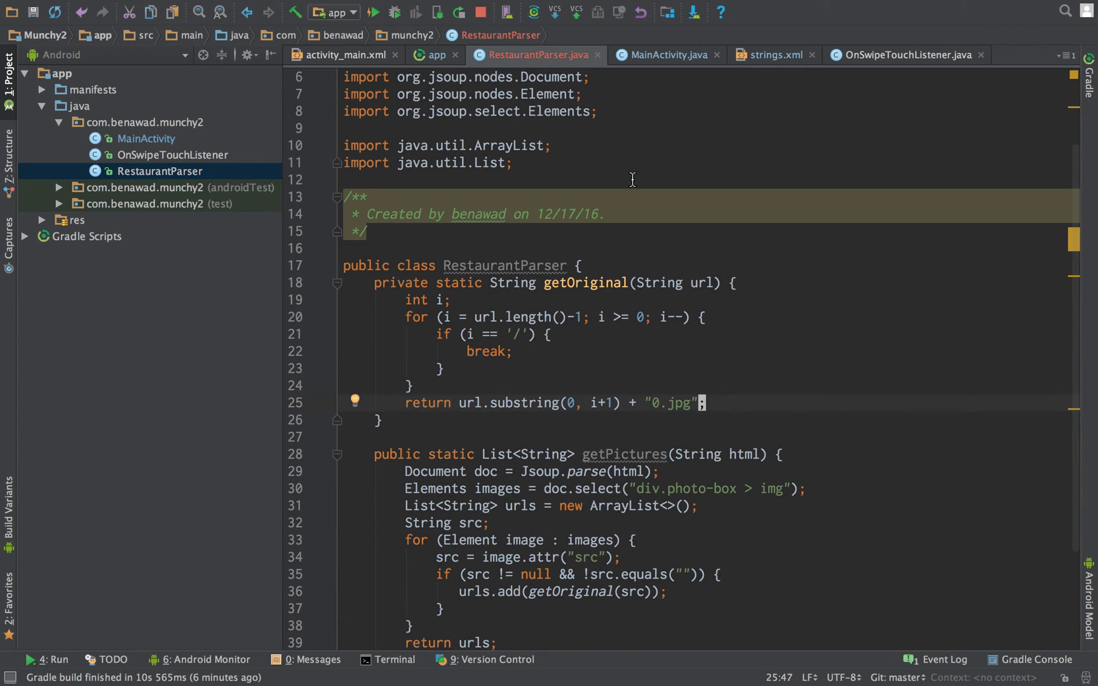
scroll("down", 3)
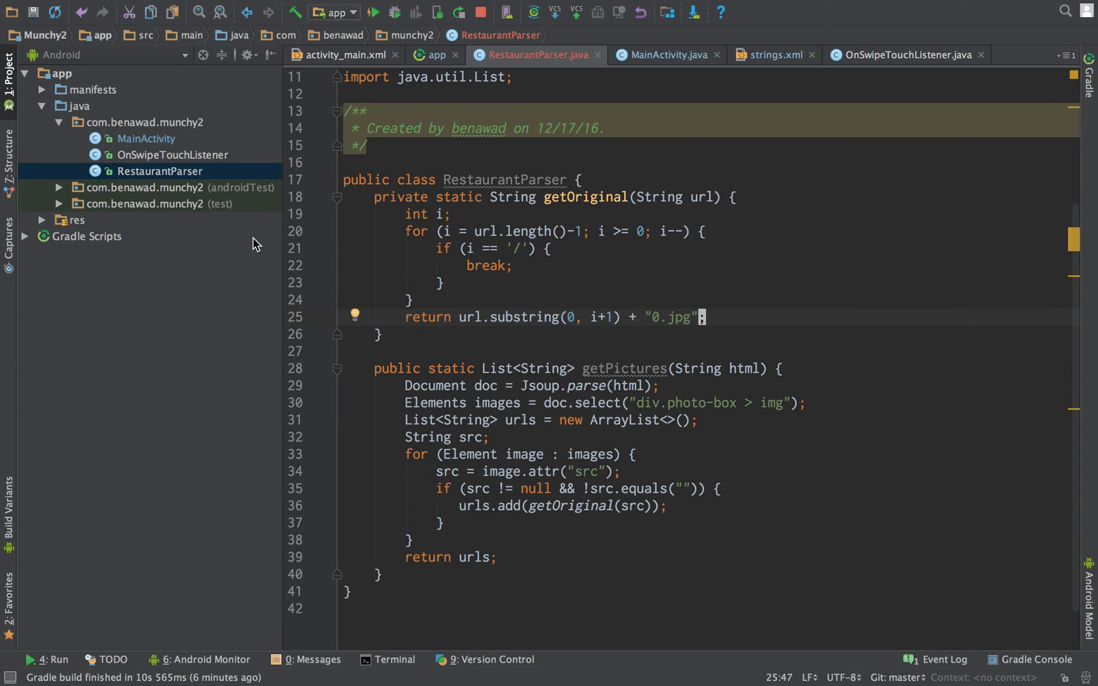
mouse_move(442, 233)
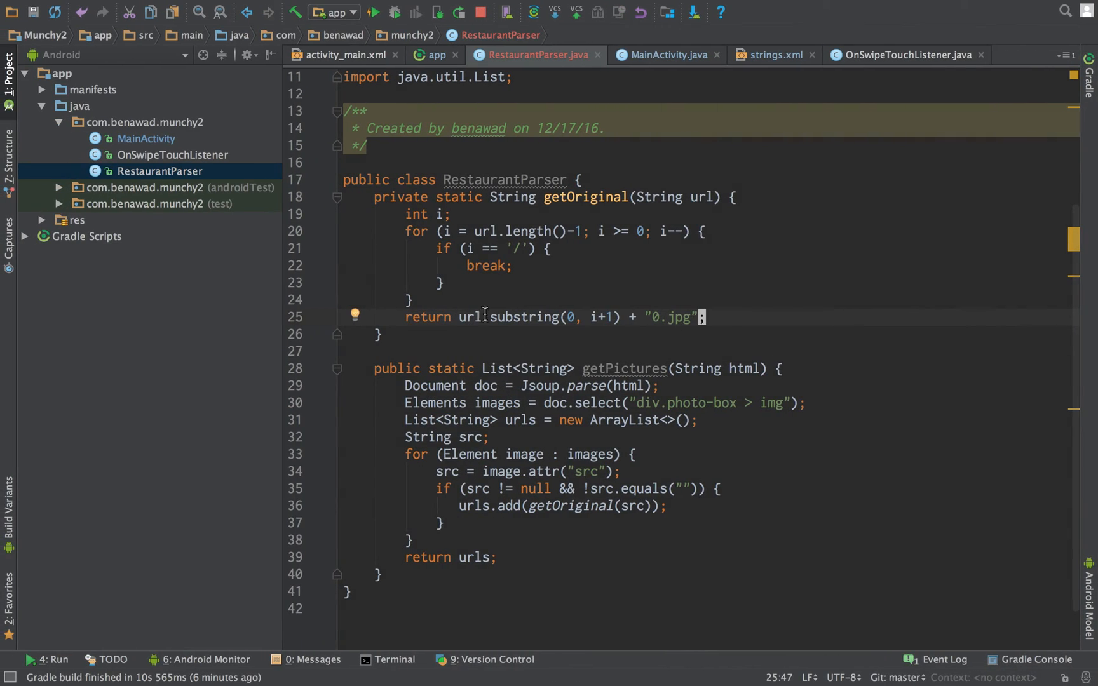
left_click(468, 249)
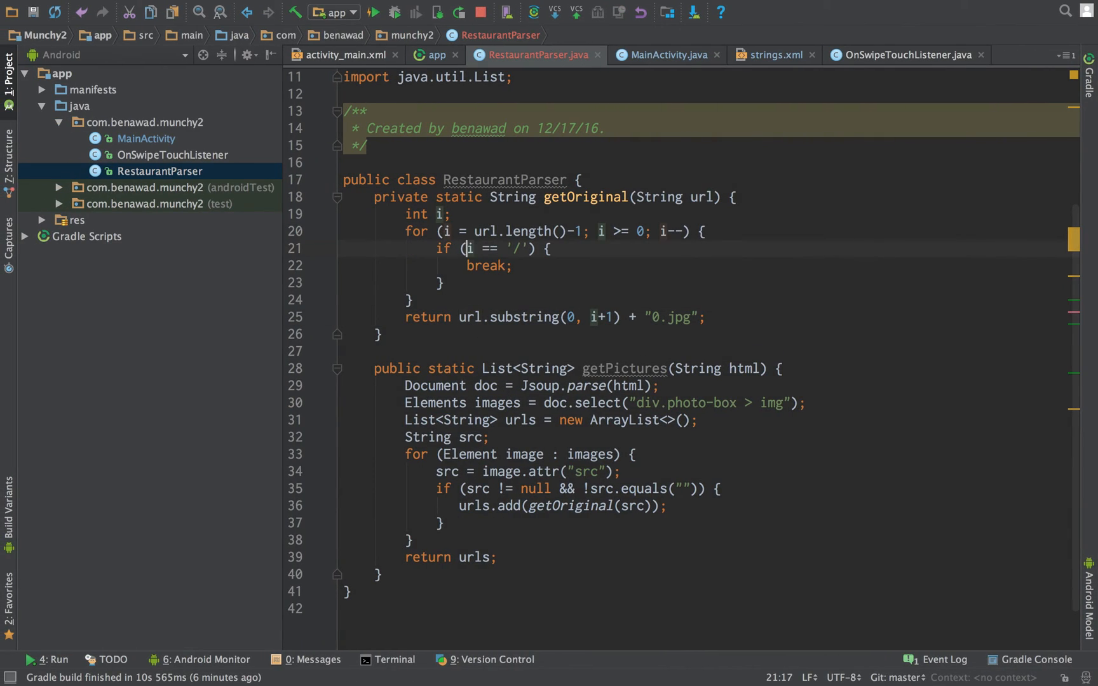
type("url.charAt()")
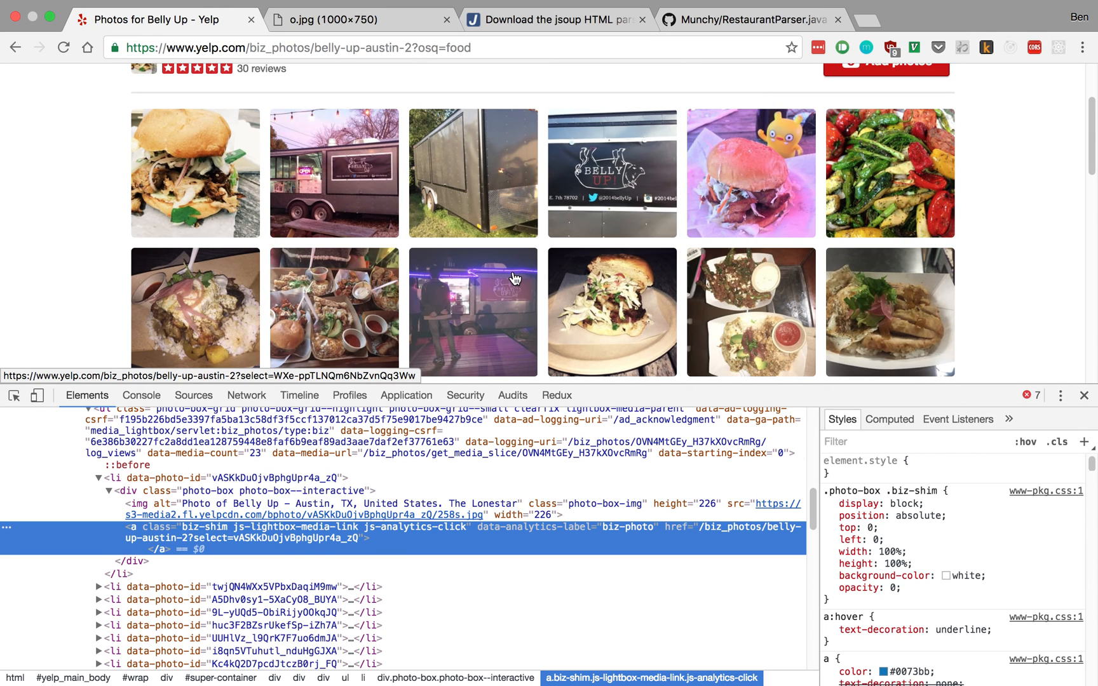
mouse_move(536, 301)
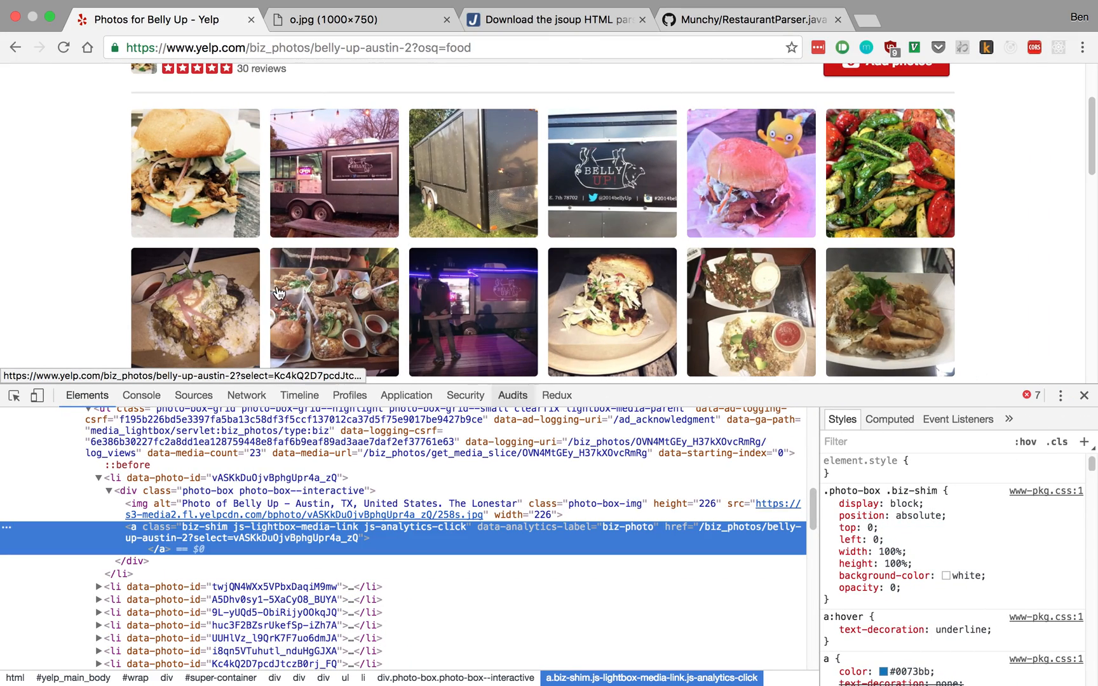
mouse_move(217, 214)
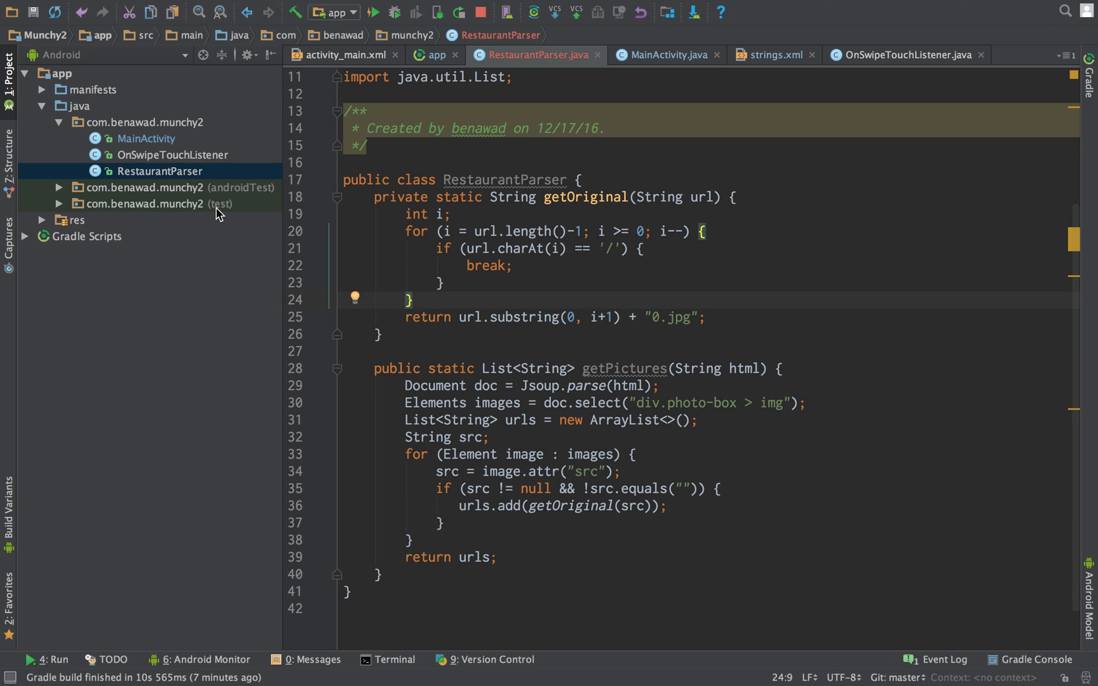
mouse_move(350, 272)
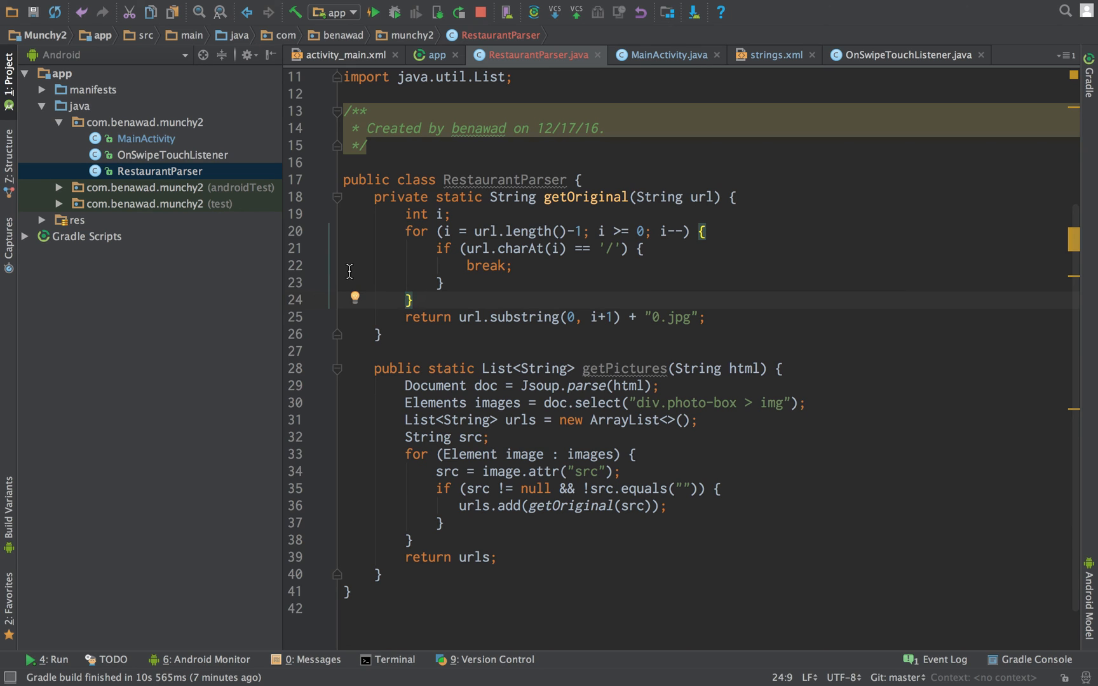